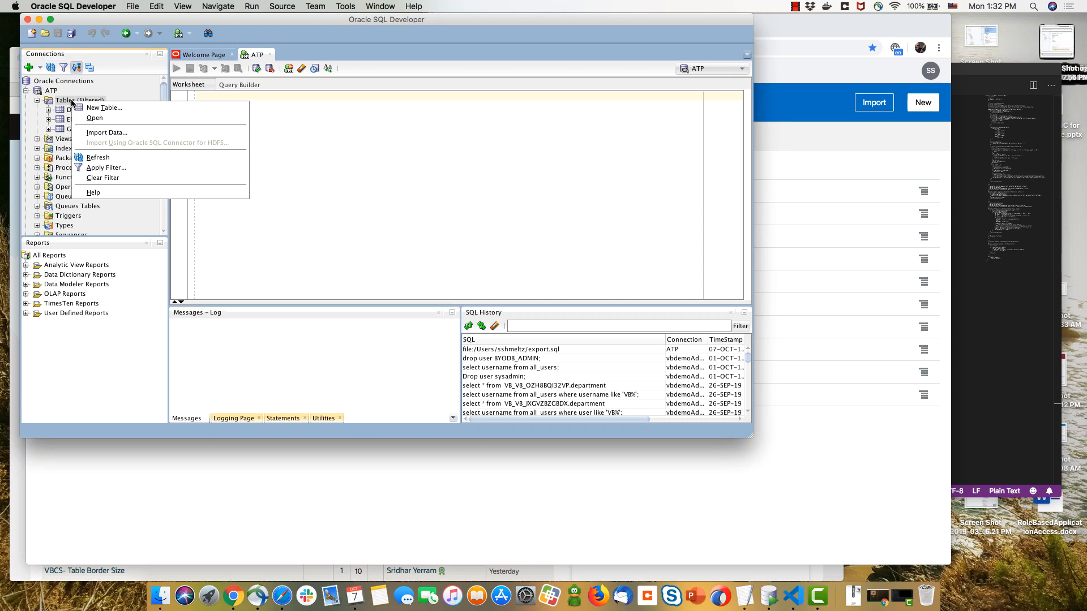
{"action": "mouse_move", "coordinate": [107, 132]}
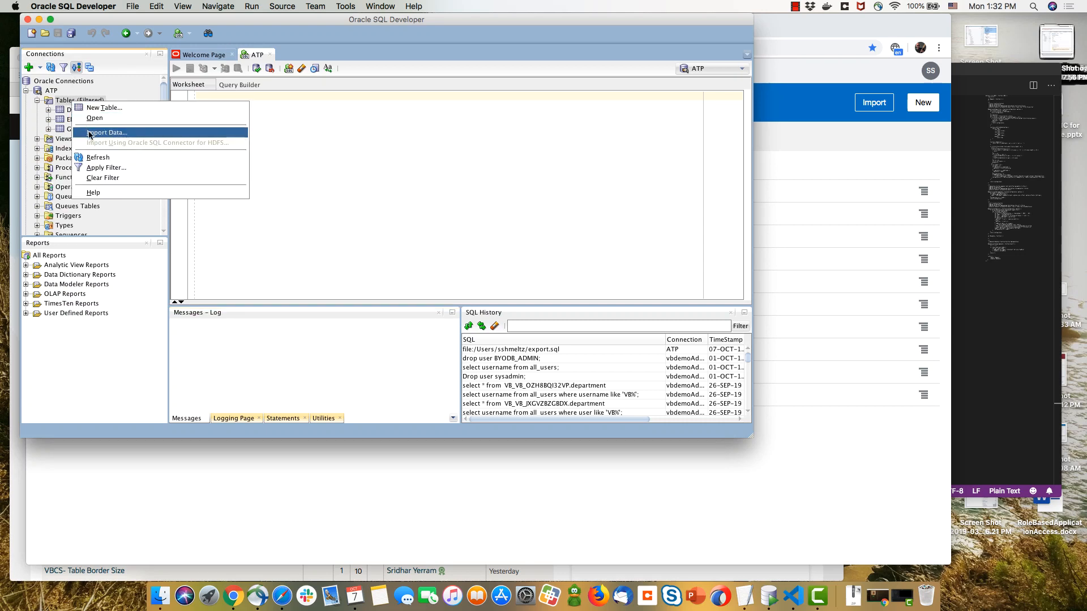
- Start Import Data on Tables and select ORDS-Data.xlsx from Home > Demos
{"action": "left_click", "coordinate": [107, 132]}
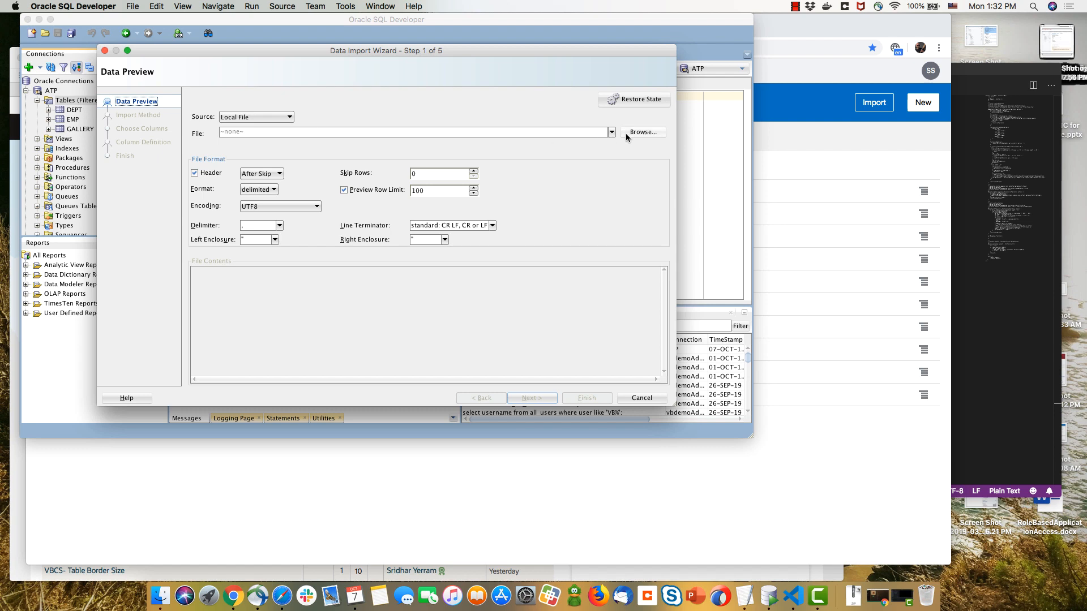
{"action": "left_click", "coordinate": [643, 131]}
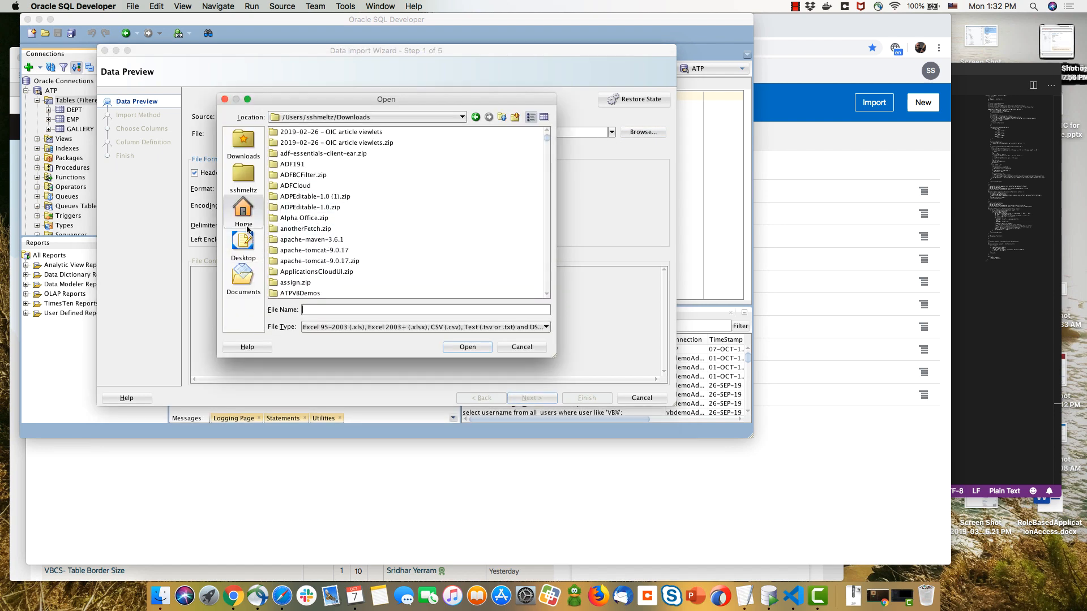
{"action": "left_click", "coordinate": [243, 212]}
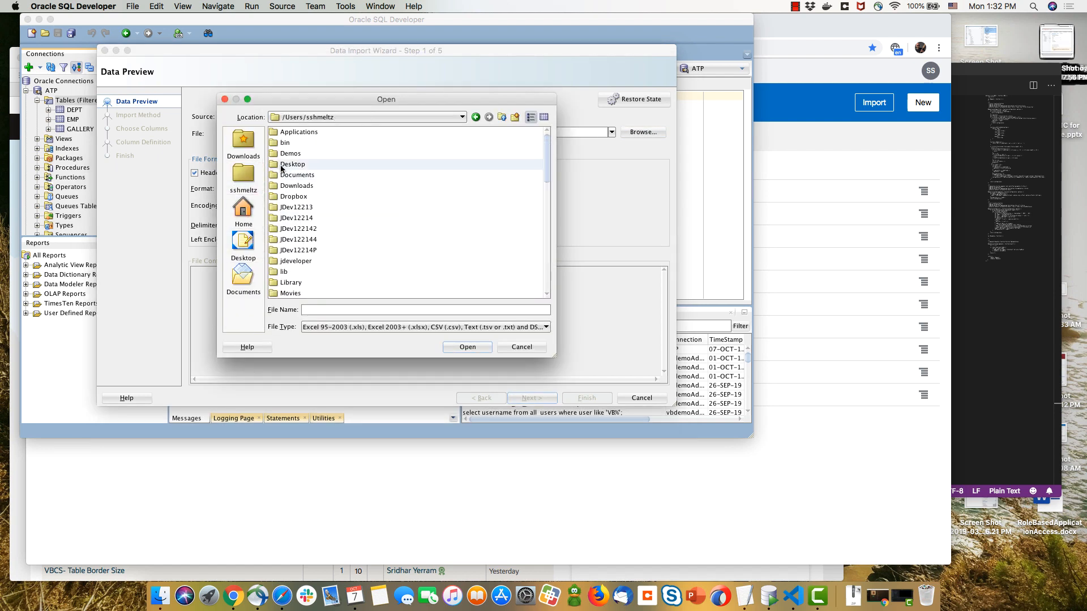
{"action": "double_click", "coordinate": [291, 154]}
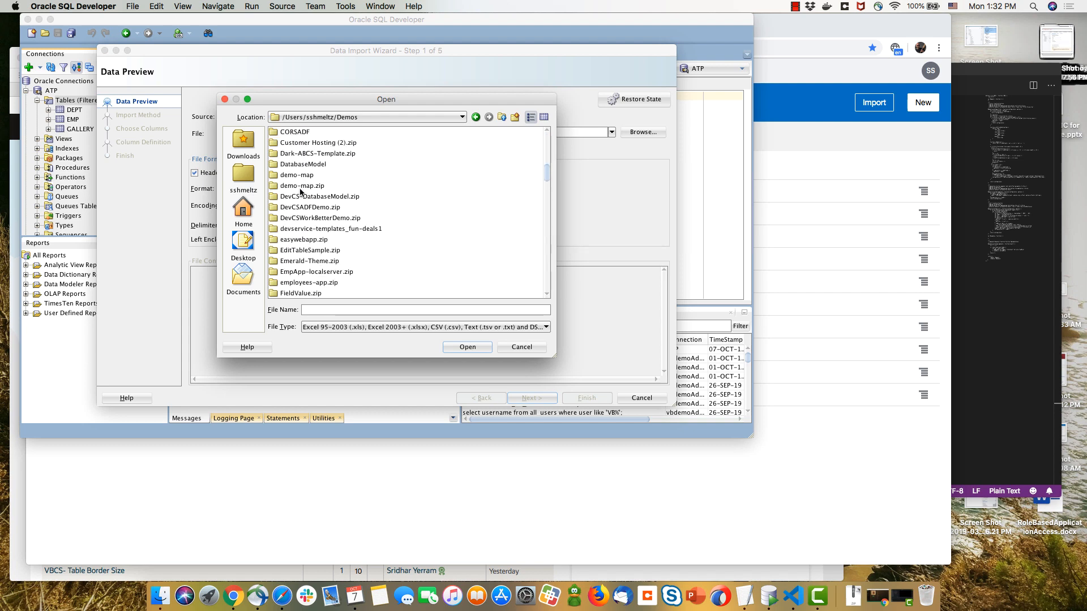
{"action": "scroll", "scroll_direction": "down", "scroll_amount": 3}
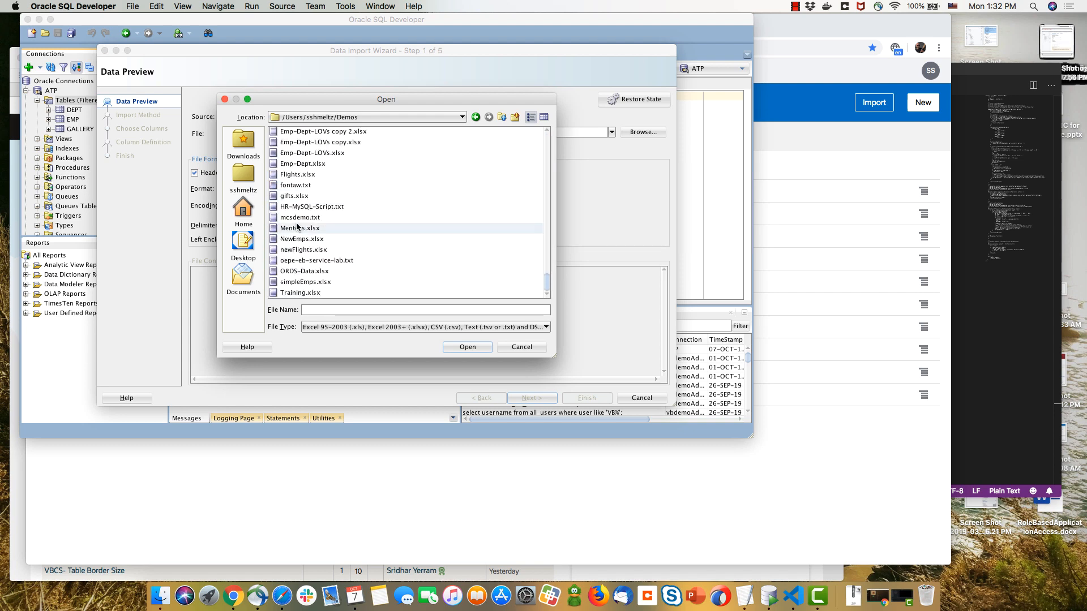
{"action": "left_click", "coordinate": [522, 348]}
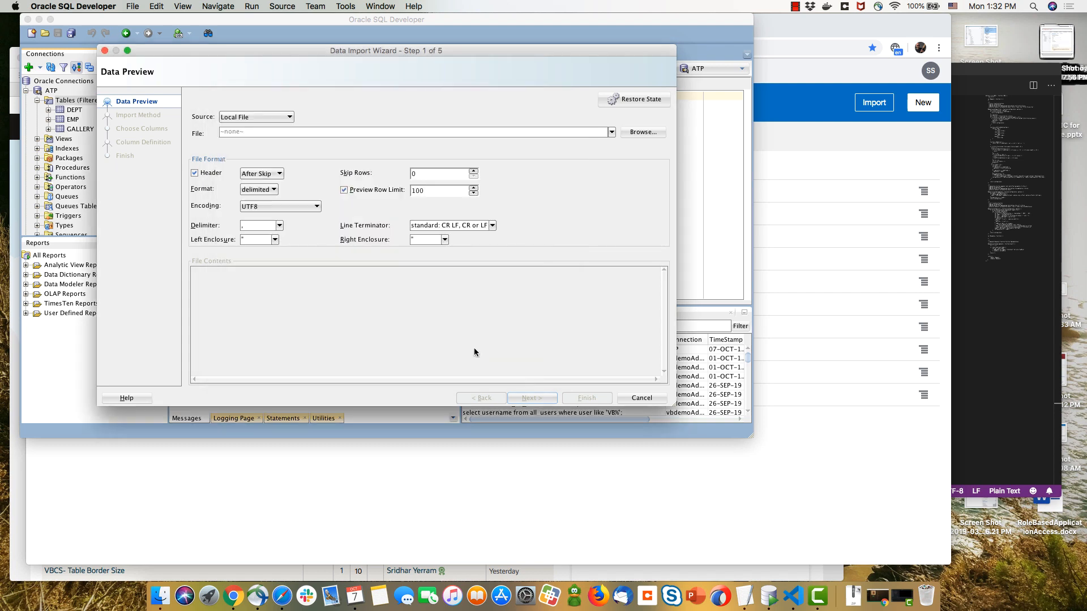
- Load the spreadsheet into the wizard and name the new table ORDSEmployees
{"action": "left_click", "coordinate": [643, 131]}
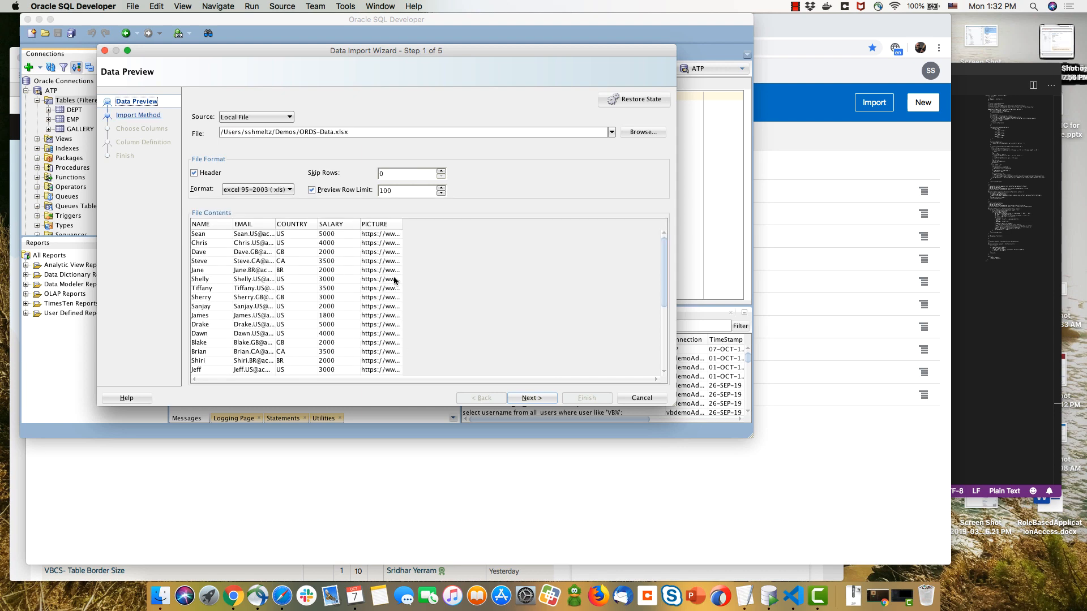
{"action": "mouse_move", "coordinate": [606, 297]}
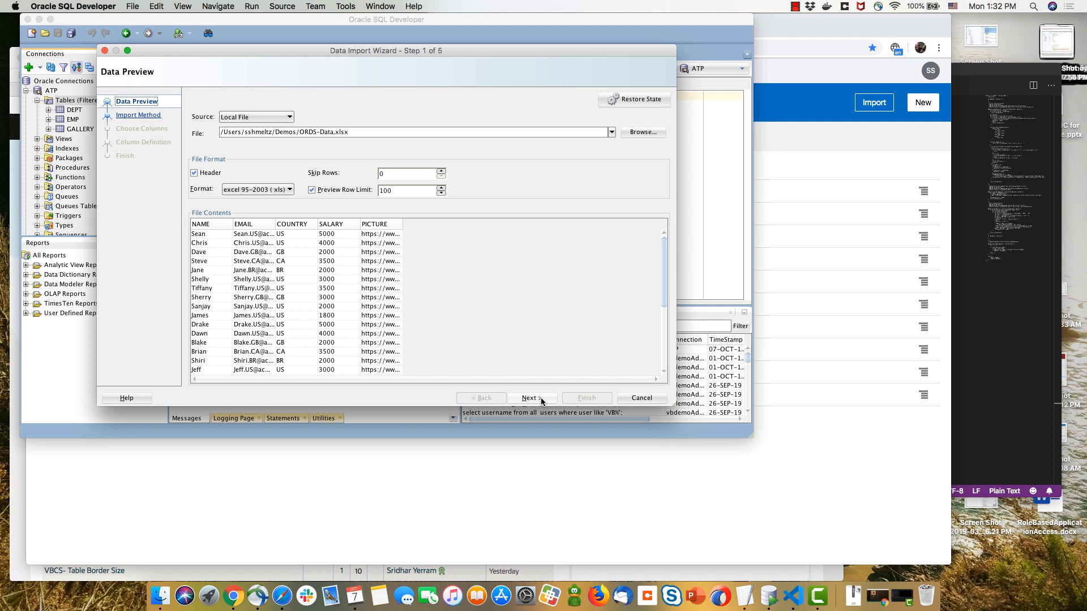
{"action": "left_click", "coordinate": [532, 398]}
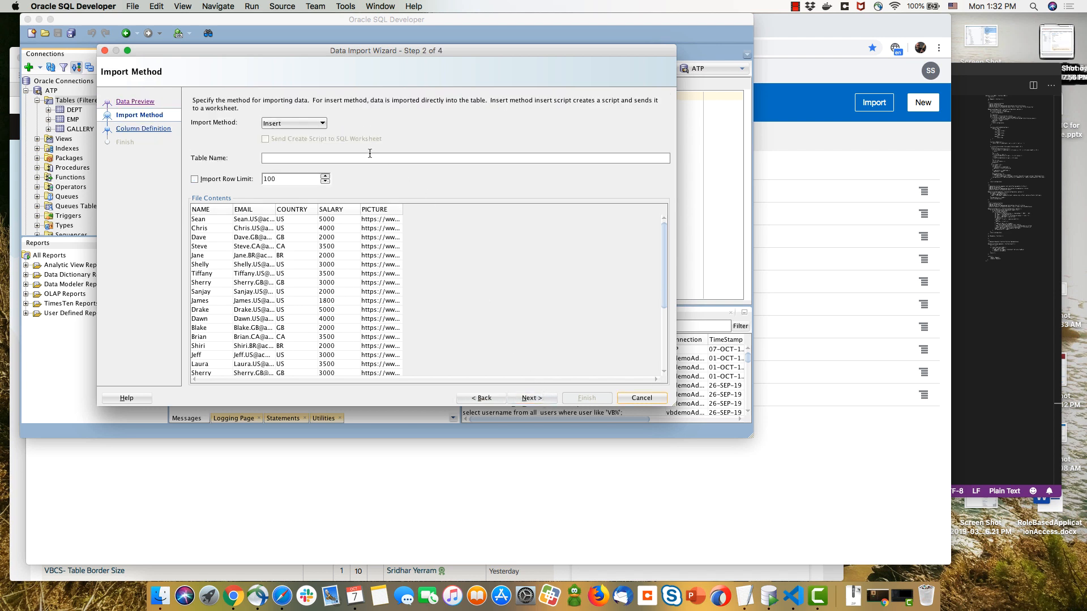
{"action": "type", "text": "ORD"}
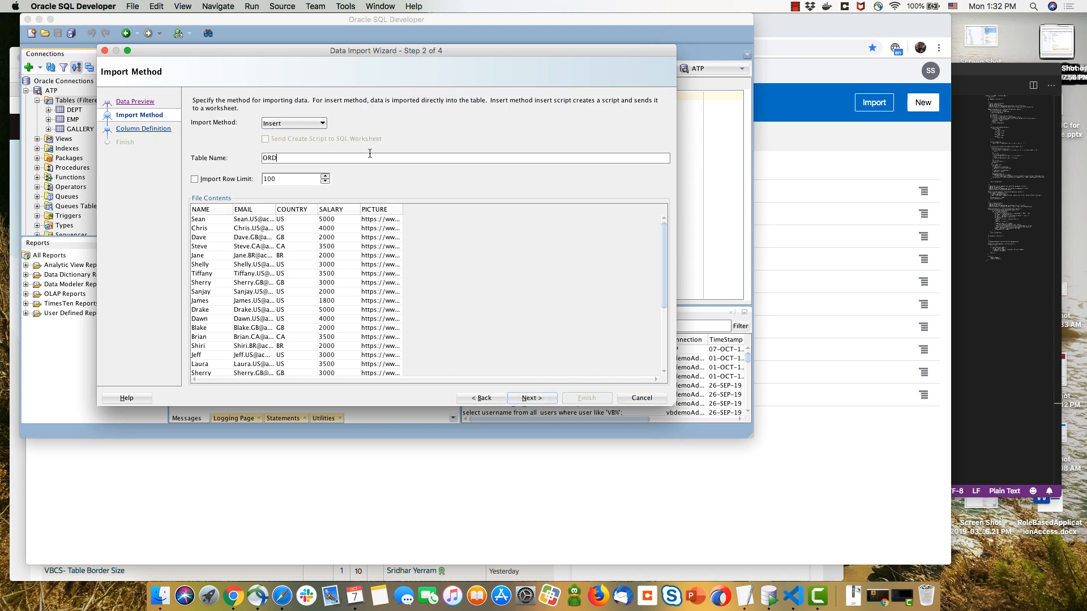
{"action": "type", "text": "SEmplo"}
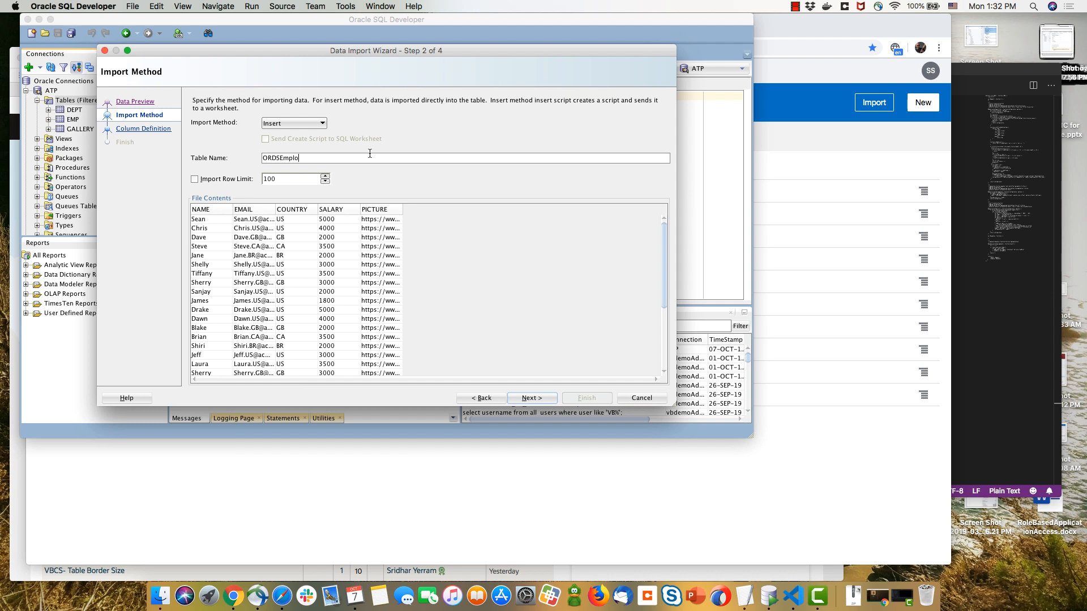
{"action": "type", "text": "yees"}
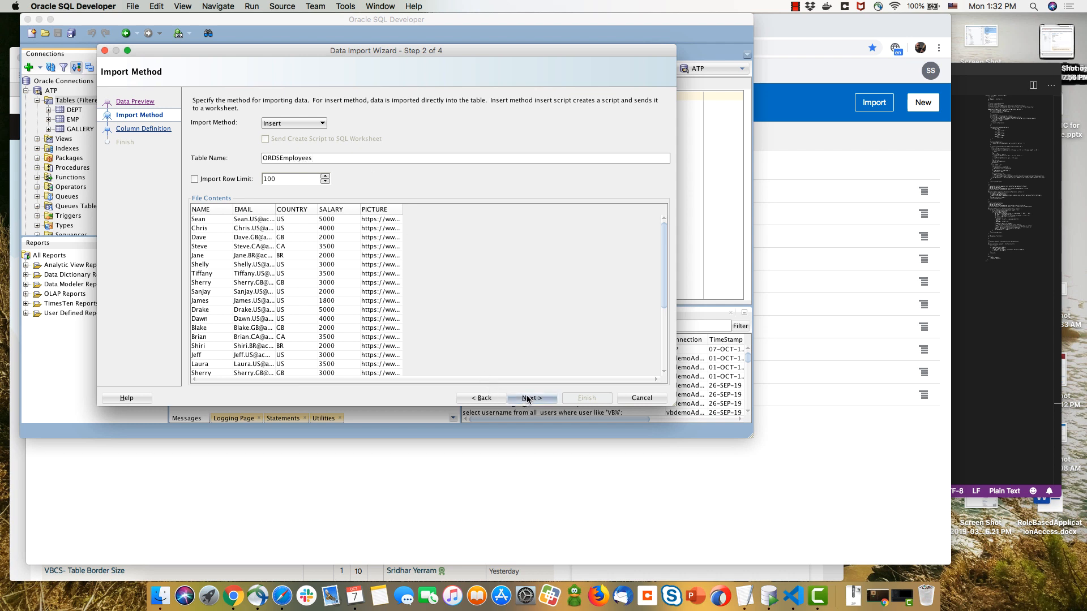
{"action": "left_click", "coordinate": [531, 398]}
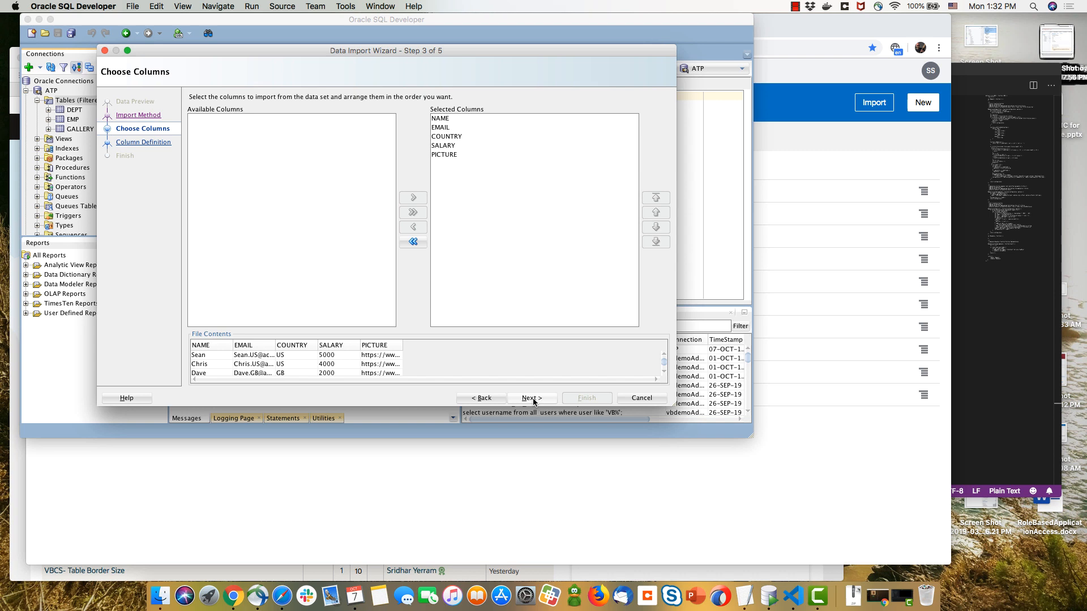
- Keep all five columns, set the NAME column size to 30, and finish the import
{"action": "left_click", "coordinate": [531, 398]}
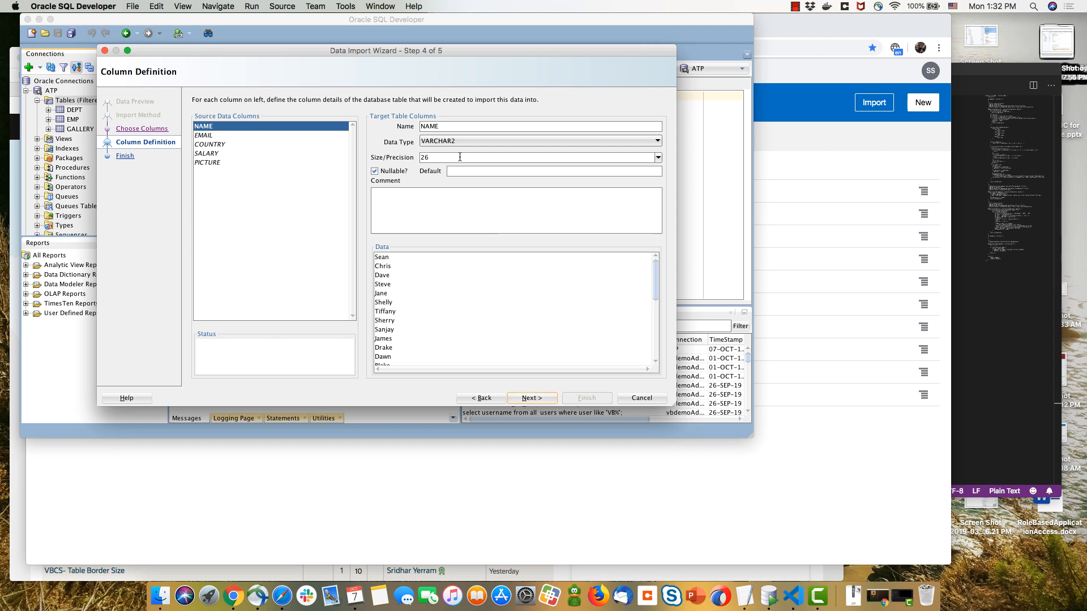
{"action": "type", "text": "30"}
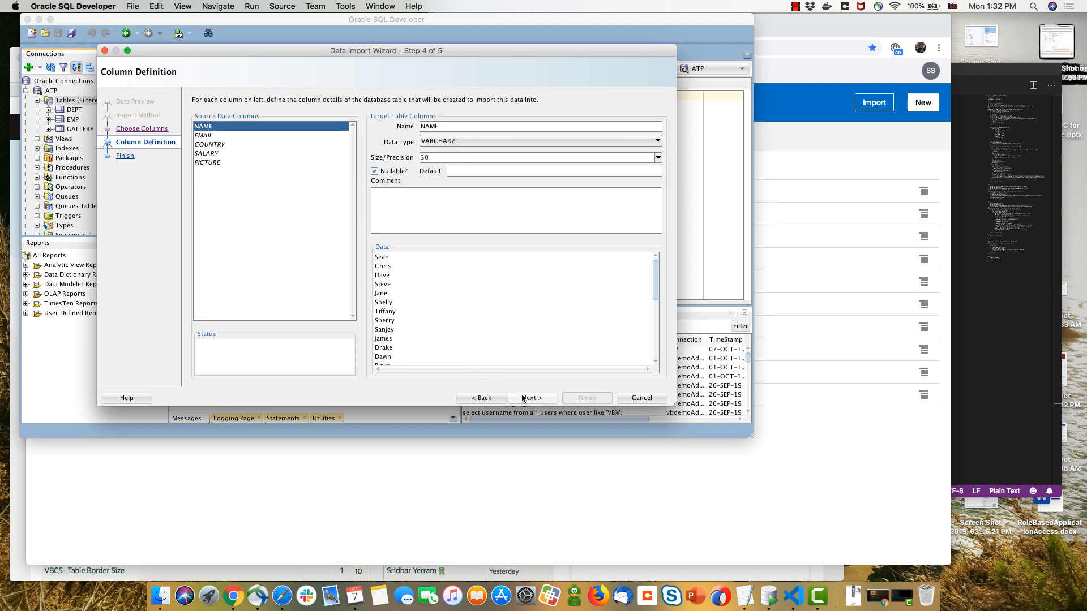
{"action": "left_click", "coordinate": [533, 398]}
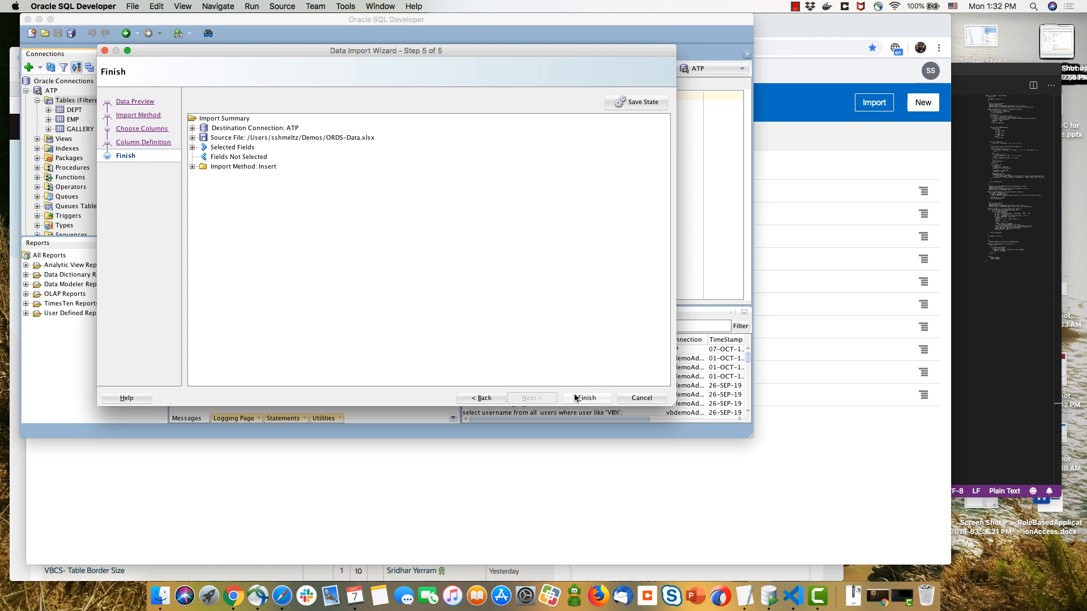
{"action": "left_click", "coordinate": [587, 398]}
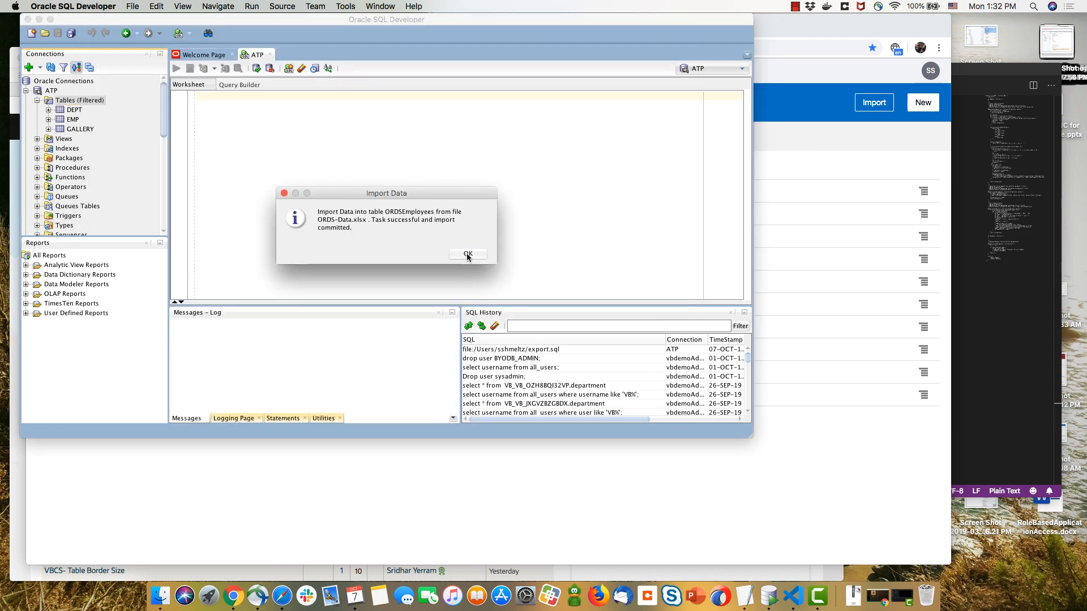
- Dismiss the success message and view the ORDSEMPLOYEES table's imported rows
{"action": "left_click", "coordinate": [467, 255]}
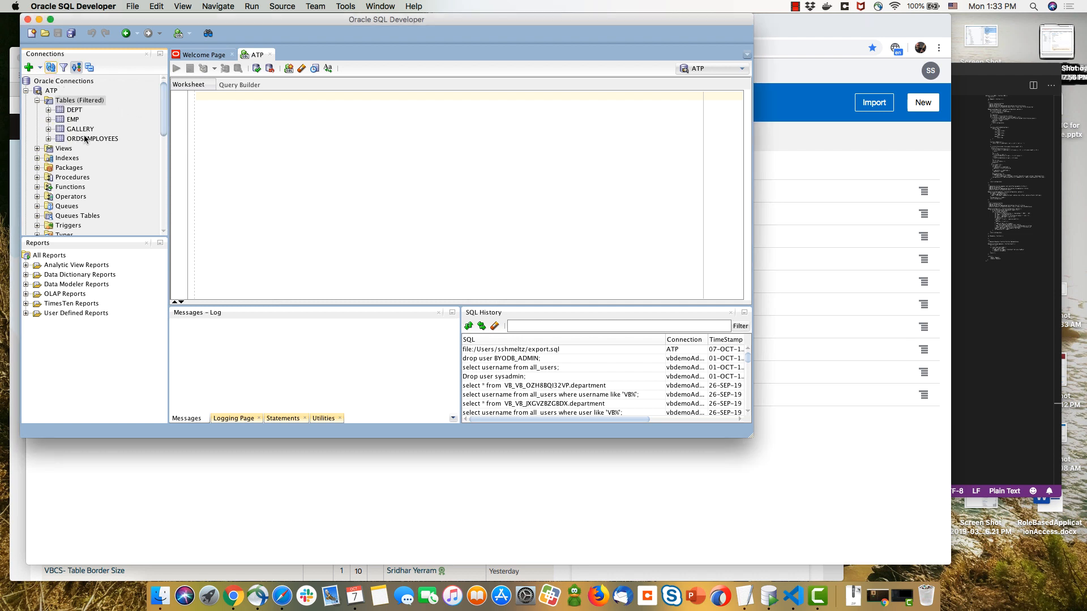
{"action": "double_click", "coordinate": [92, 139]}
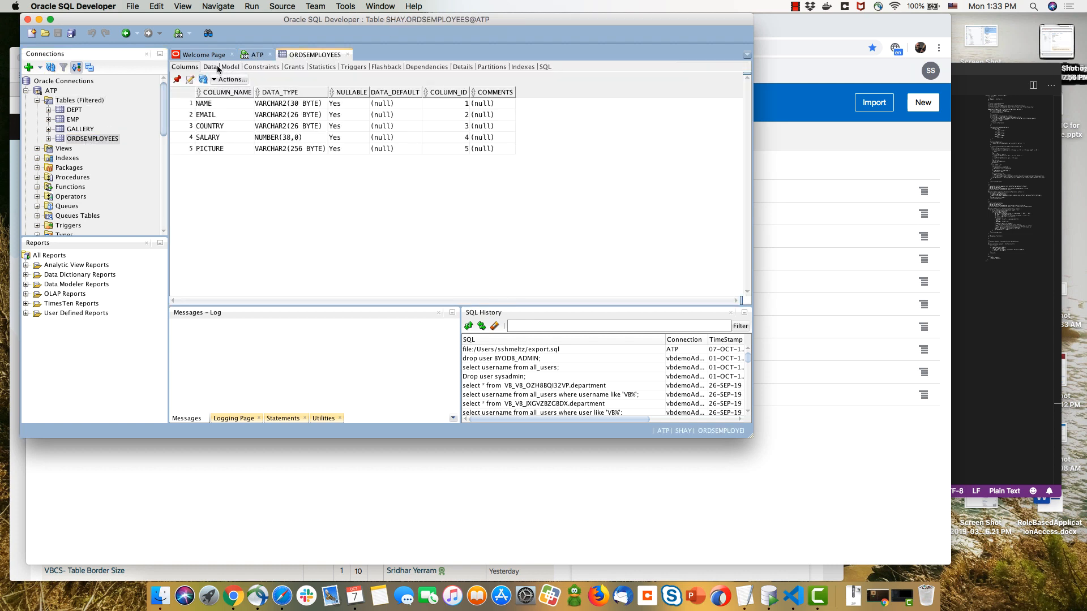
{"action": "left_click", "coordinate": [210, 66]}
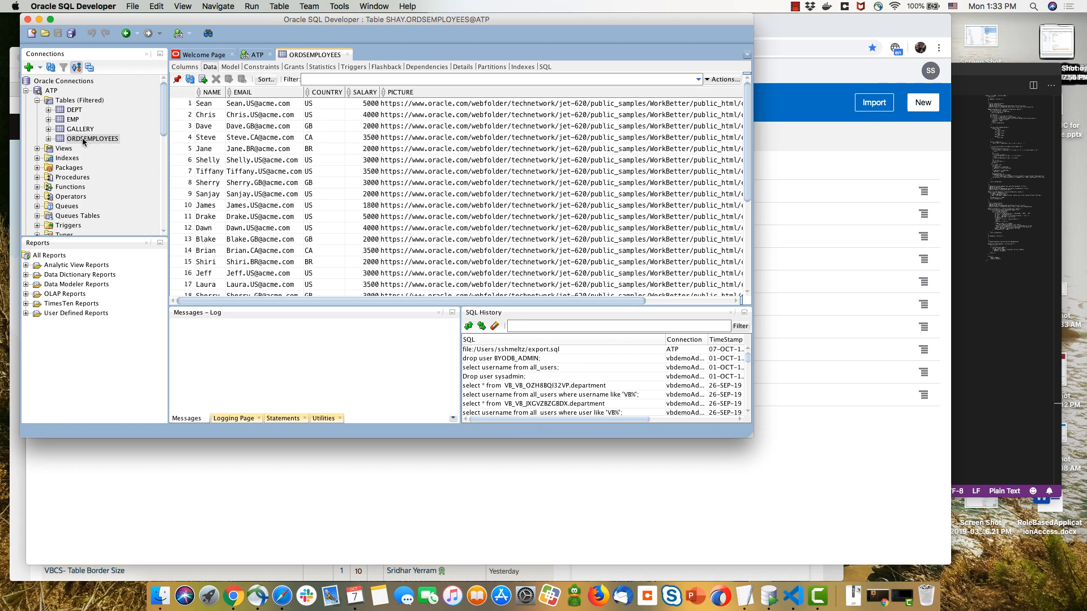
- REST-enable ORDSEMPLOYEES as alias myemp with authorization turned off
{"action": "right_click", "coordinate": [91, 138]}
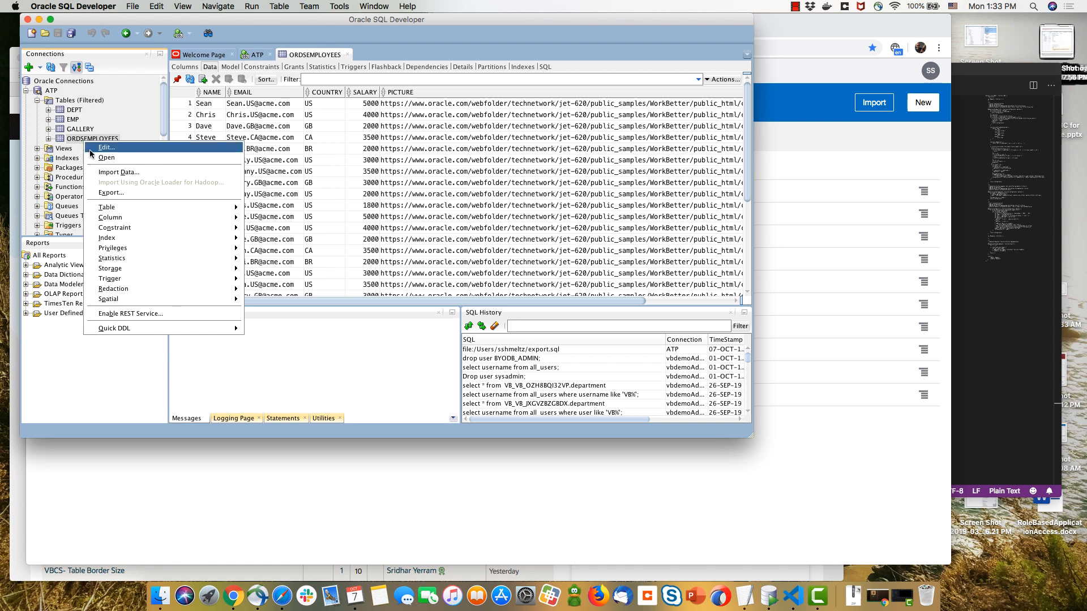
{"action": "mouse_move", "coordinate": [144, 314]}
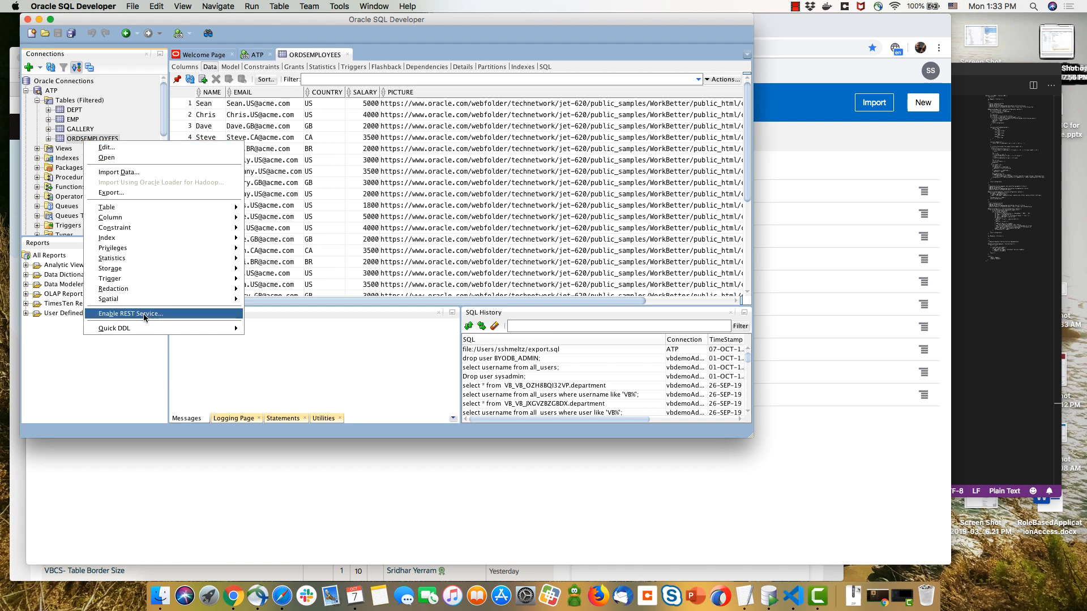
{"action": "left_click", "coordinate": [131, 314]}
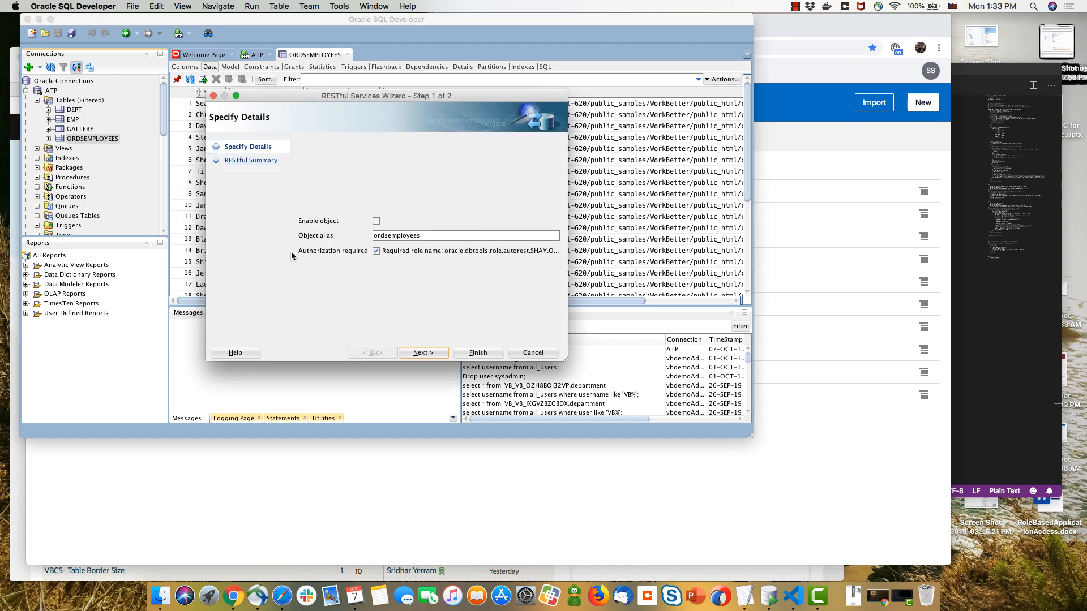
{"action": "left_click", "coordinate": [375, 221]}
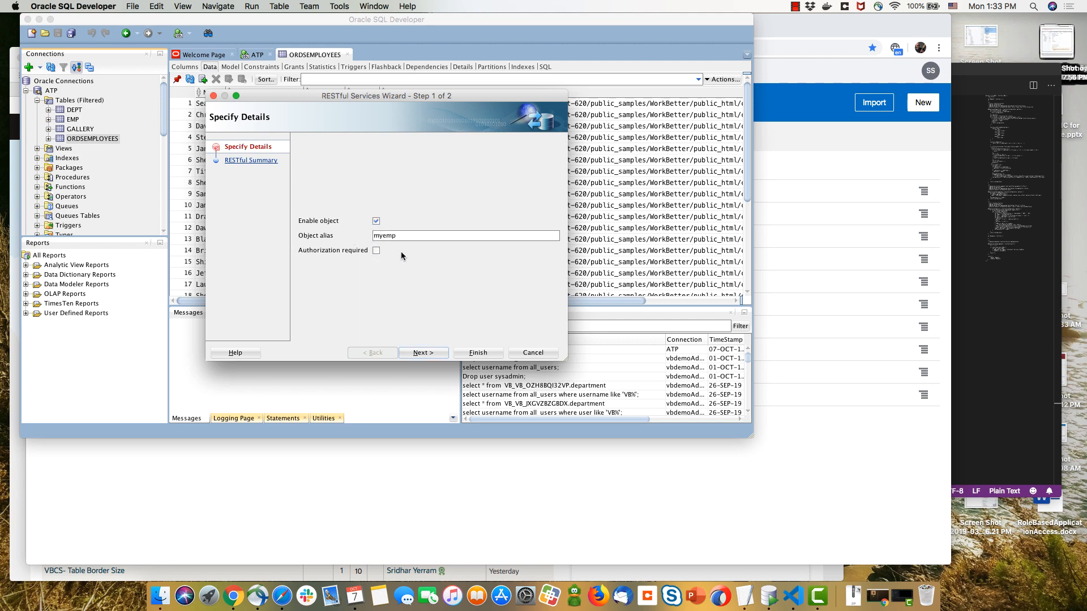
{"action": "left_click", "coordinate": [424, 353]}
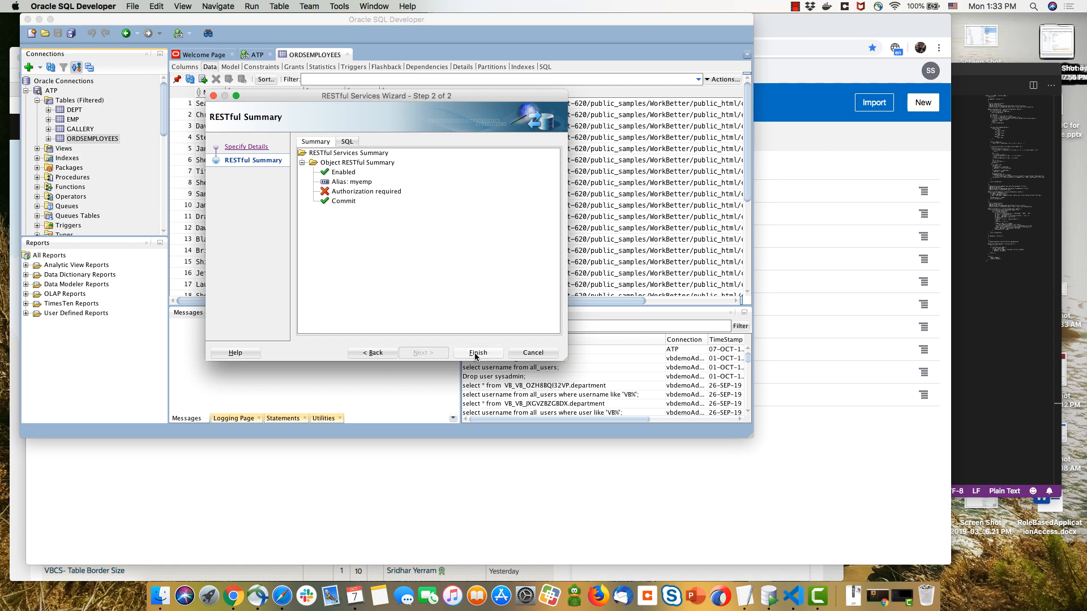
{"action": "left_click", "coordinate": [478, 353]}
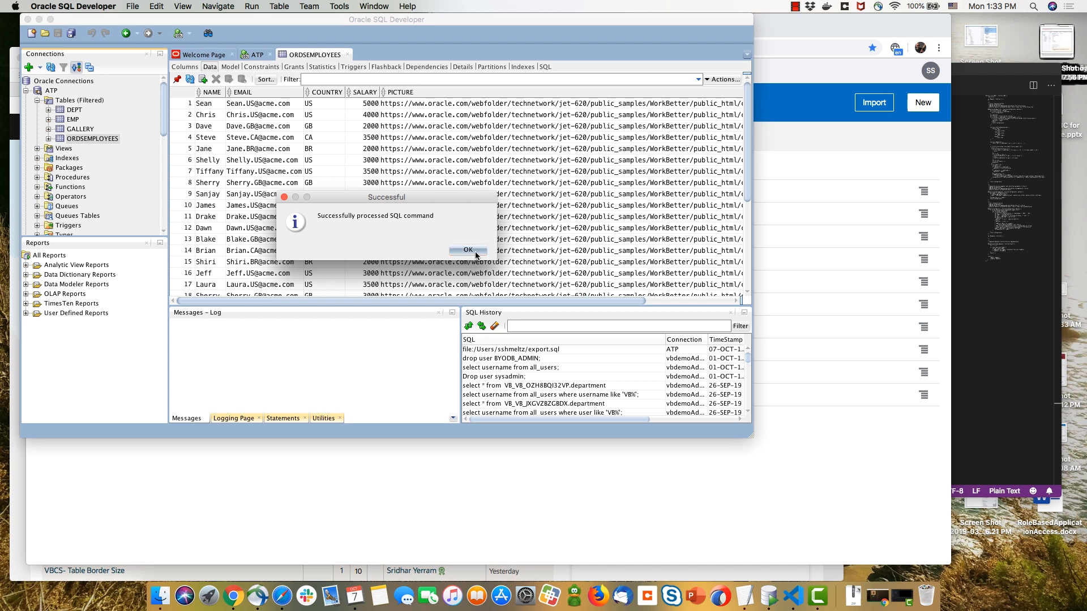
{"action": "left_click", "coordinate": [467, 250]}
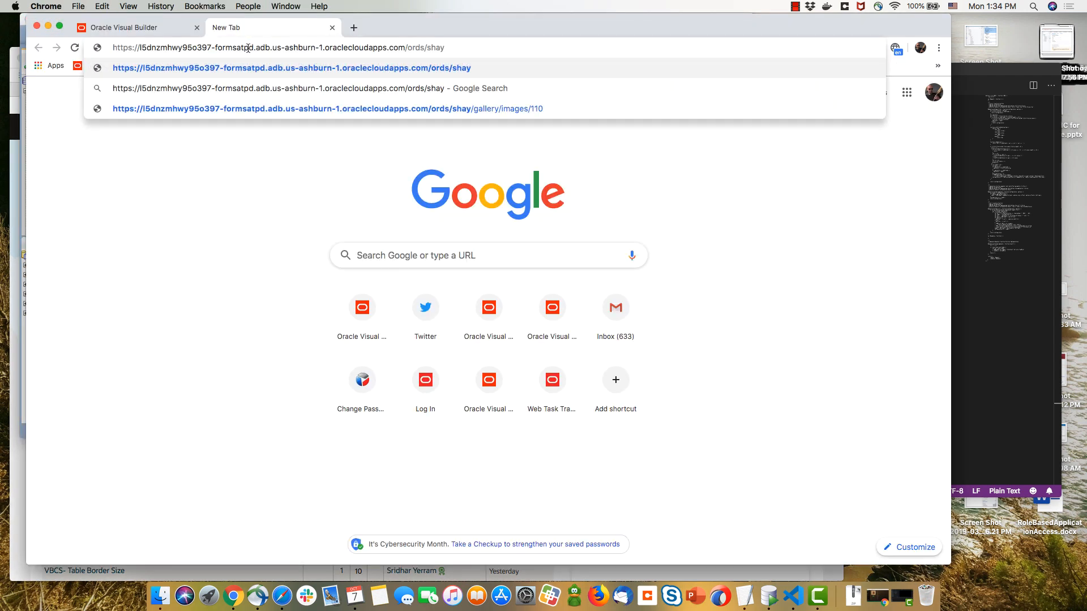
- Load the ORDS myemp URL in Chrome, then return to the Visual Builder tab
{"action": "type", "text": "/myemp/"}
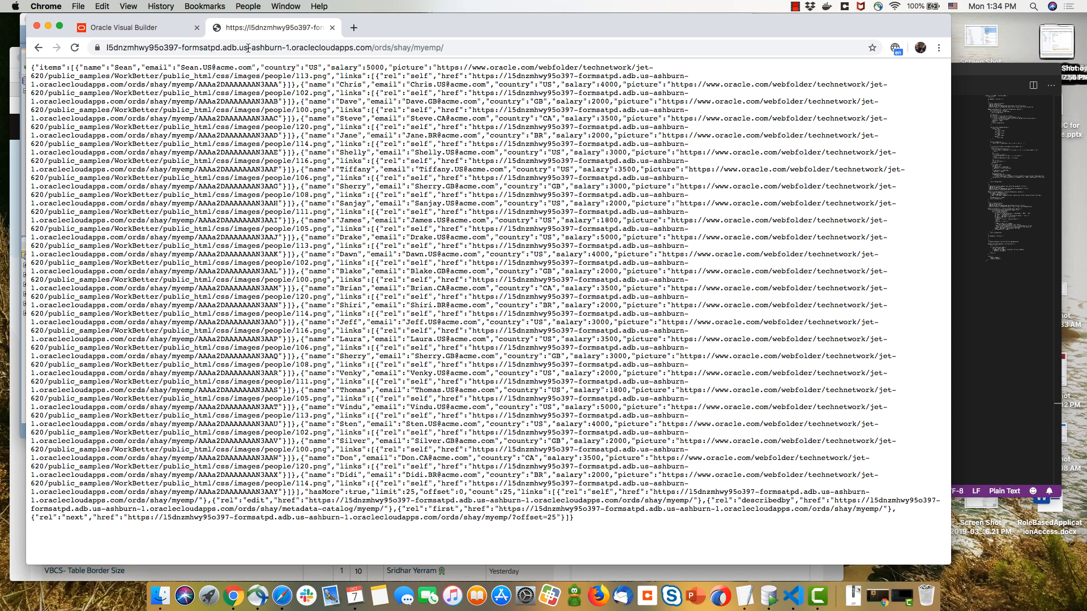
{"action": "mouse_move", "coordinate": [116, 117]}
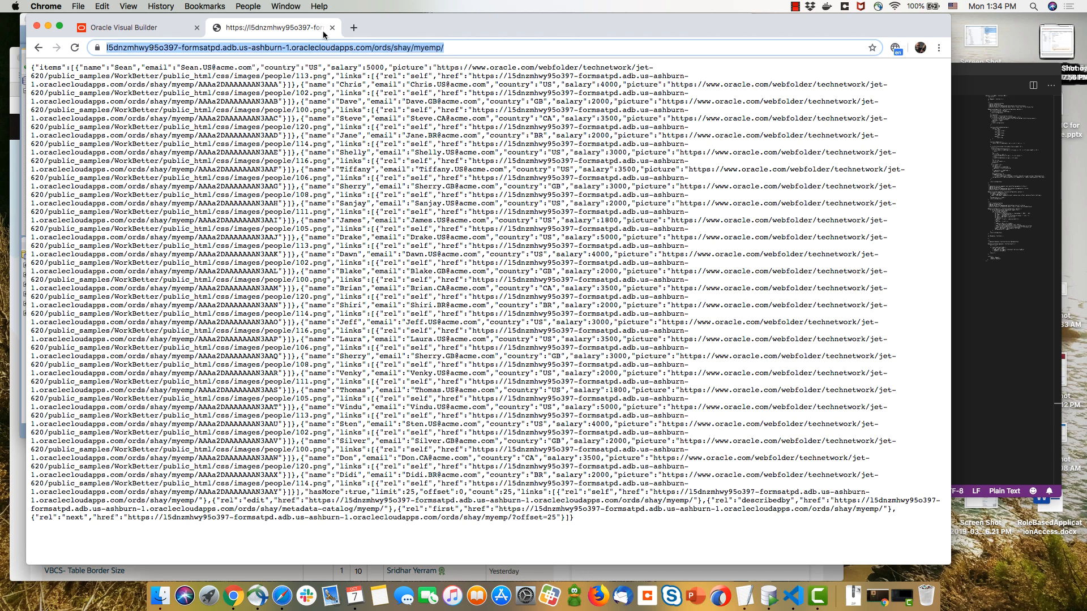
{"action": "left_click", "coordinate": [138, 28]}
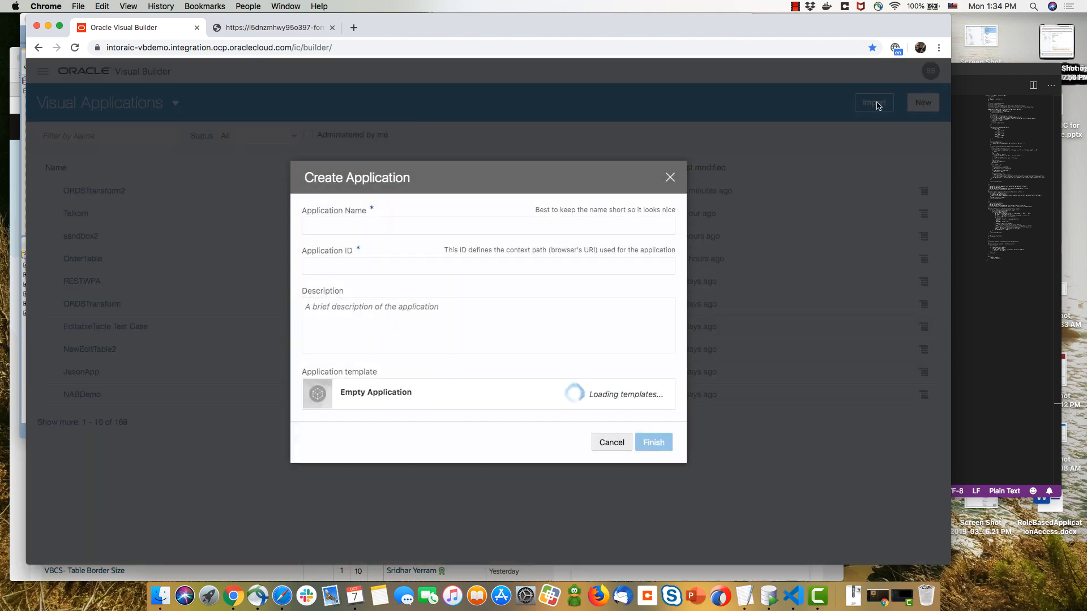
- Create the ORDSSample application with the Oracle SaaS R13 Light Theme template
{"action": "type", "text": "ORDSSample"}
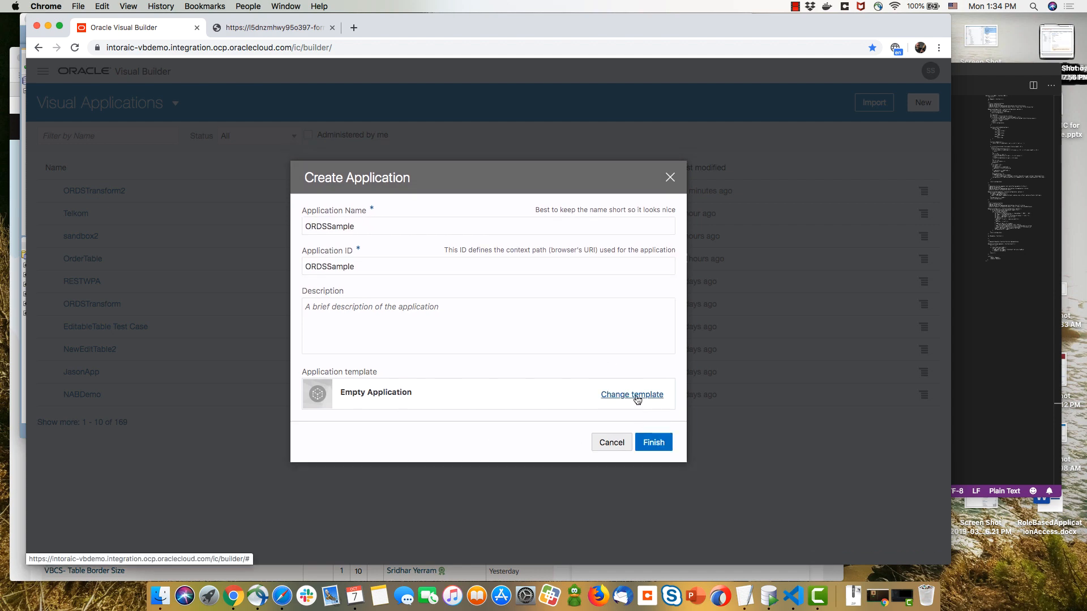
{"action": "left_click", "coordinate": [632, 395]}
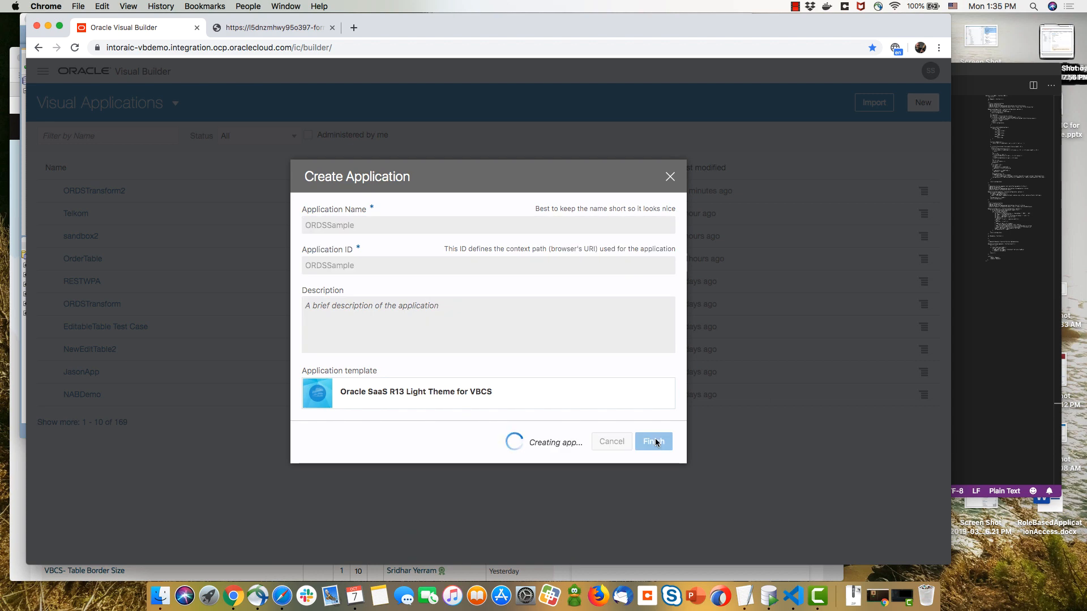
{"action": "left_click", "coordinate": [653, 442]}
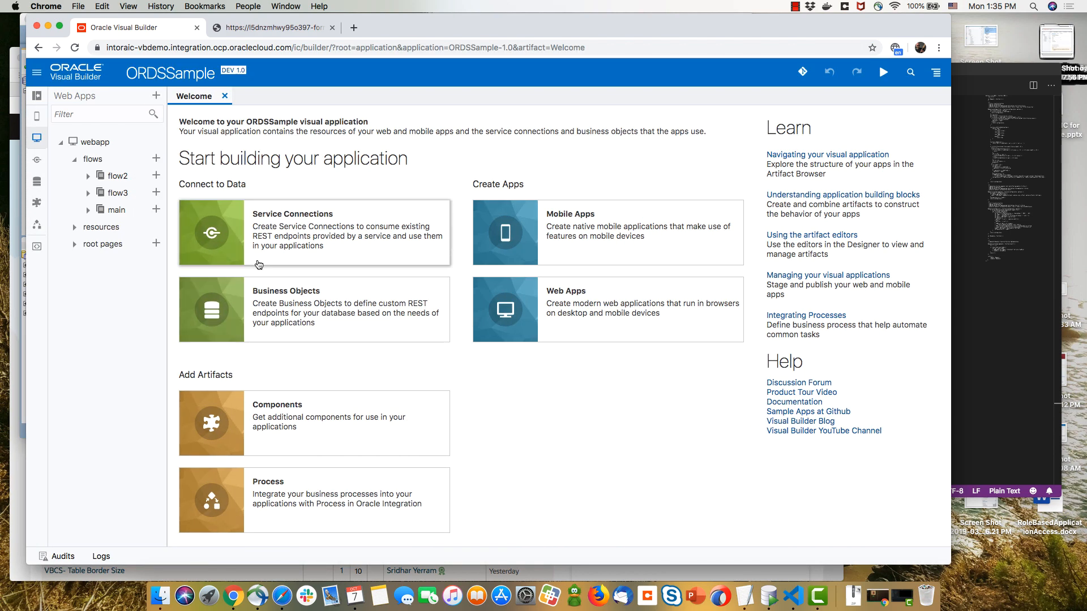
{"action": "mouse_move", "coordinate": [36, 180]}
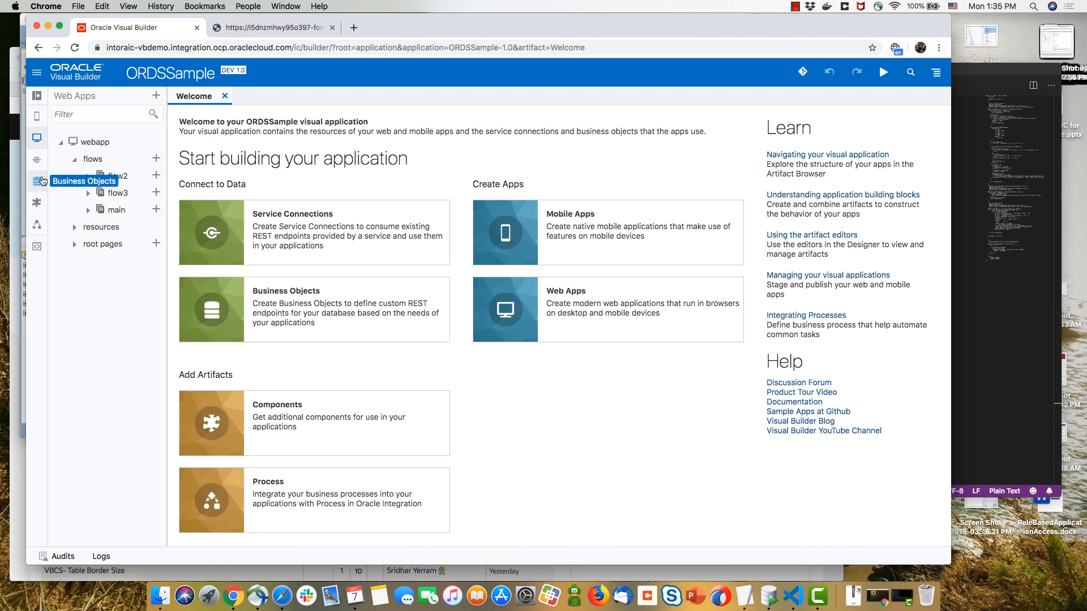
- Define a service connection from the myemp endpoint URL and name it Myemps
{"action": "left_click", "coordinate": [211, 233]}
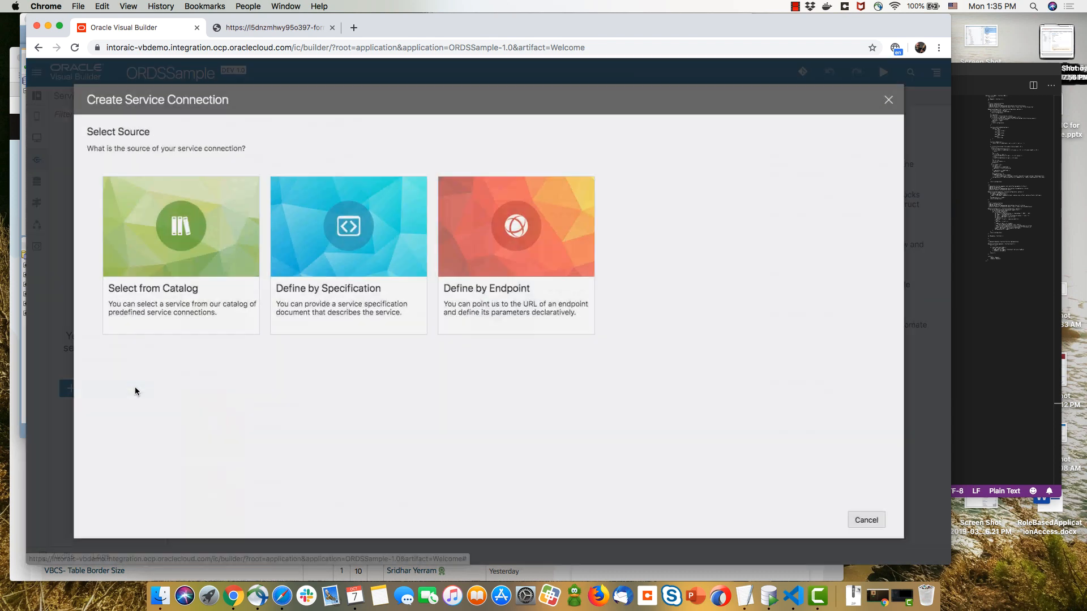
{"action": "left_click", "coordinate": [516, 227]}
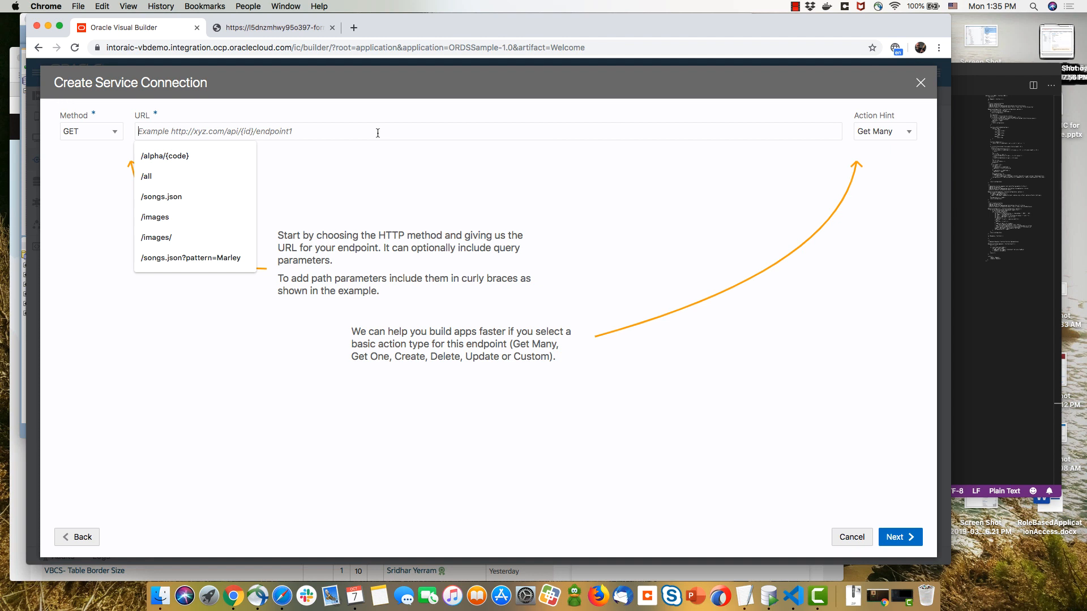
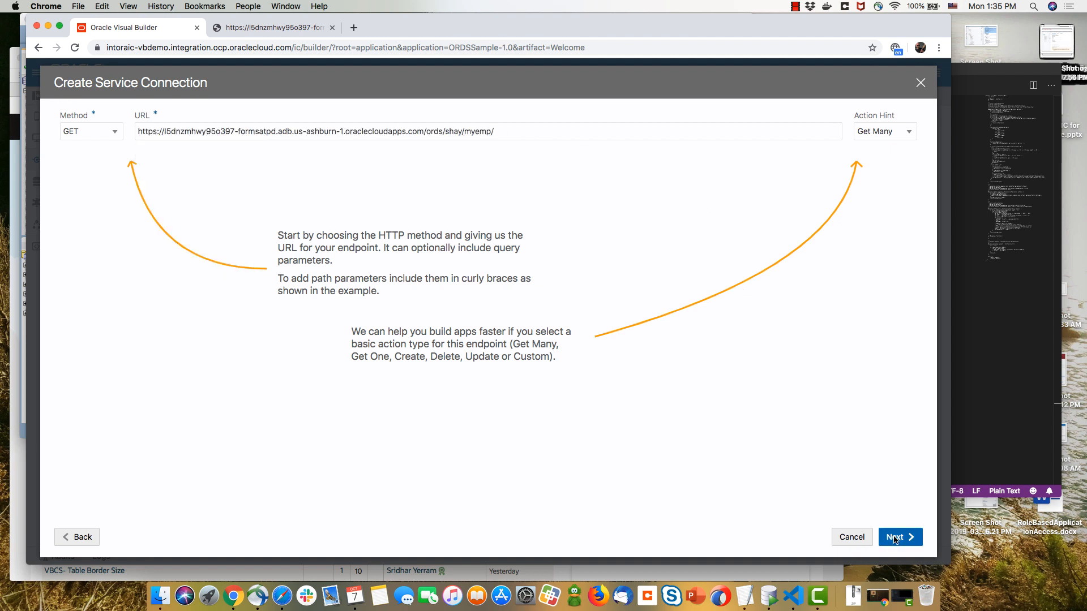
{"action": "left_click", "coordinate": [896, 538]}
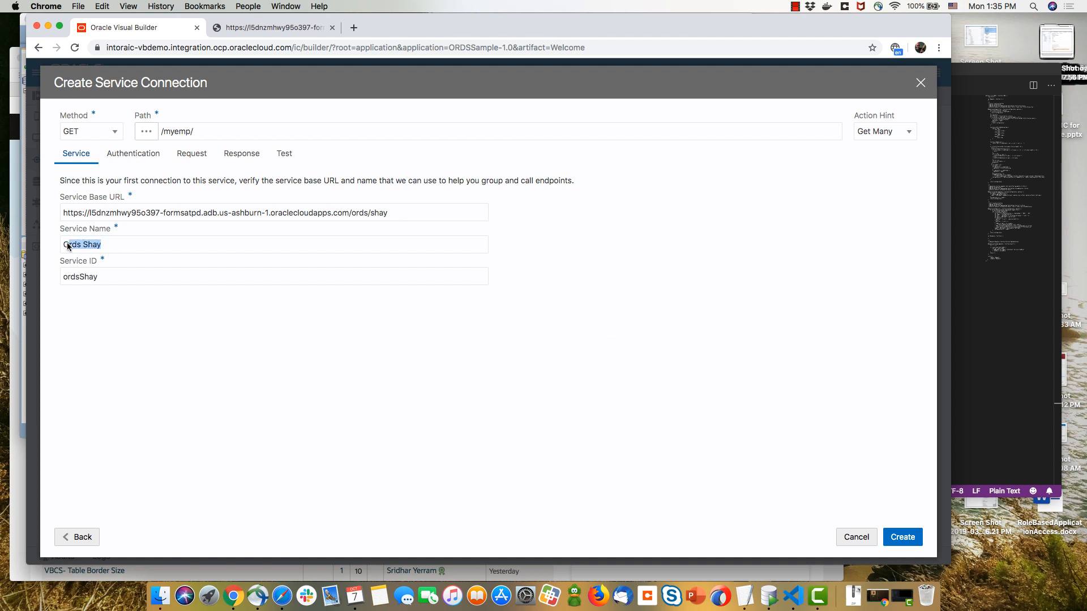
{"action": "type", "text": "MyO"}
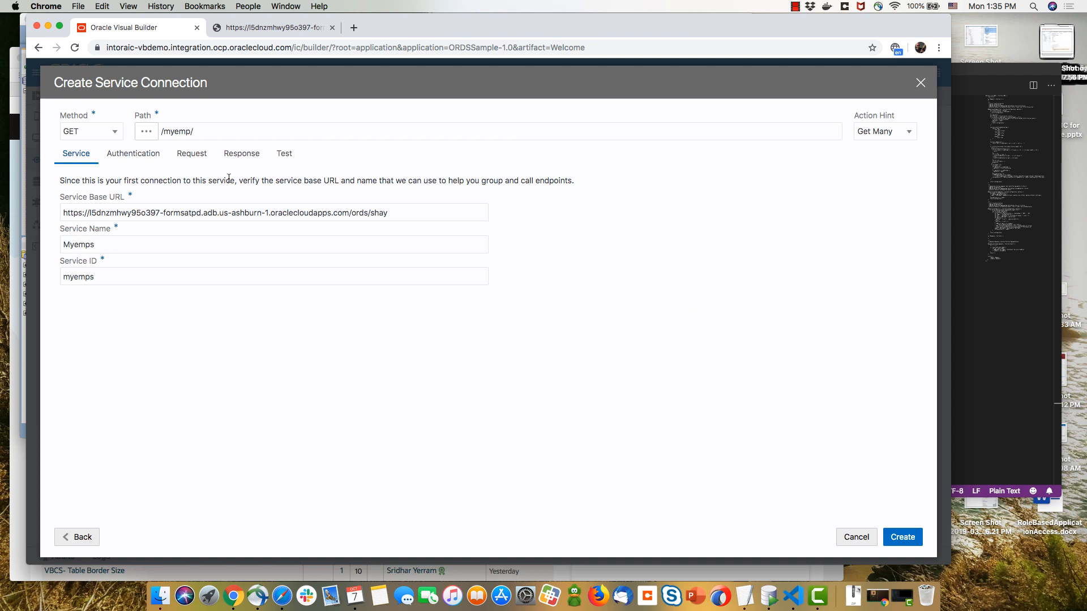
- Send a test request to the myemp endpoint, then create the Myemps connection
{"action": "left_click", "coordinate": [284, 153]}
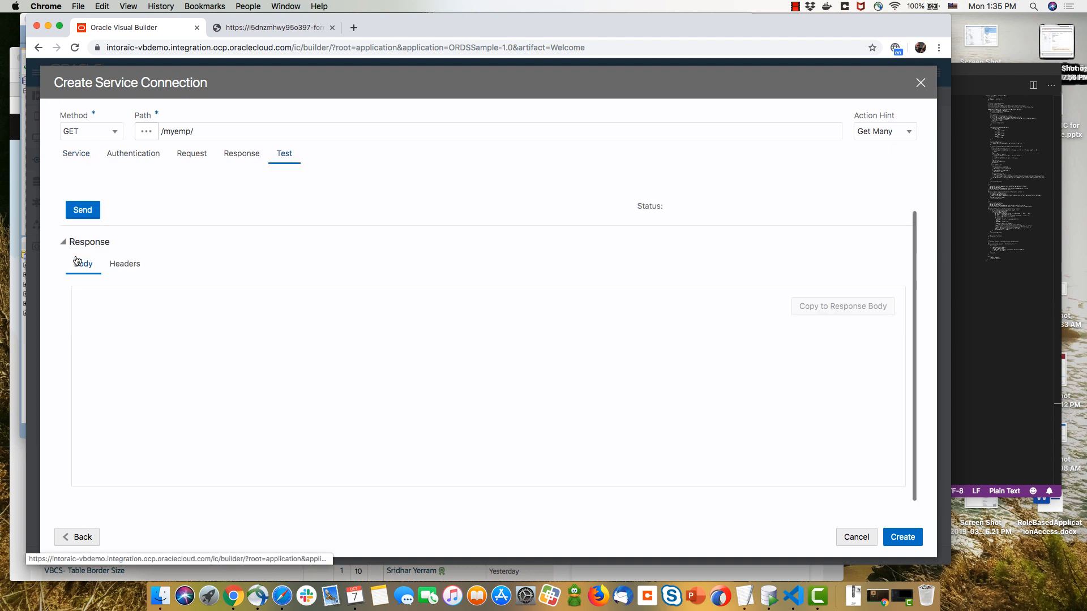
{"action": "left_click", "coordinate": [83, 210]}
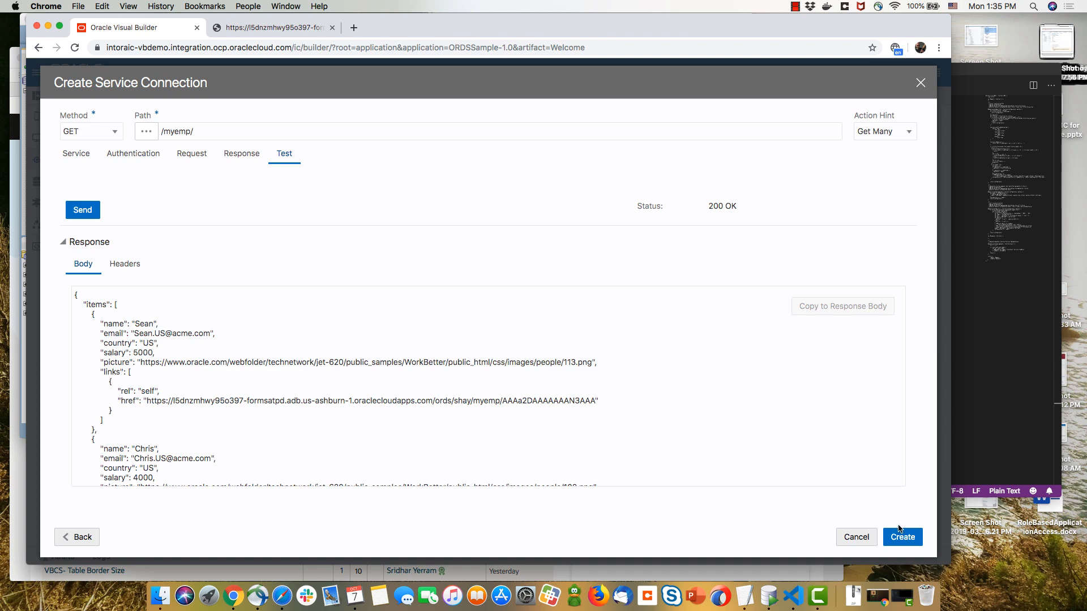
{"action": "mouse_move", "coordinate": [906, 537]}
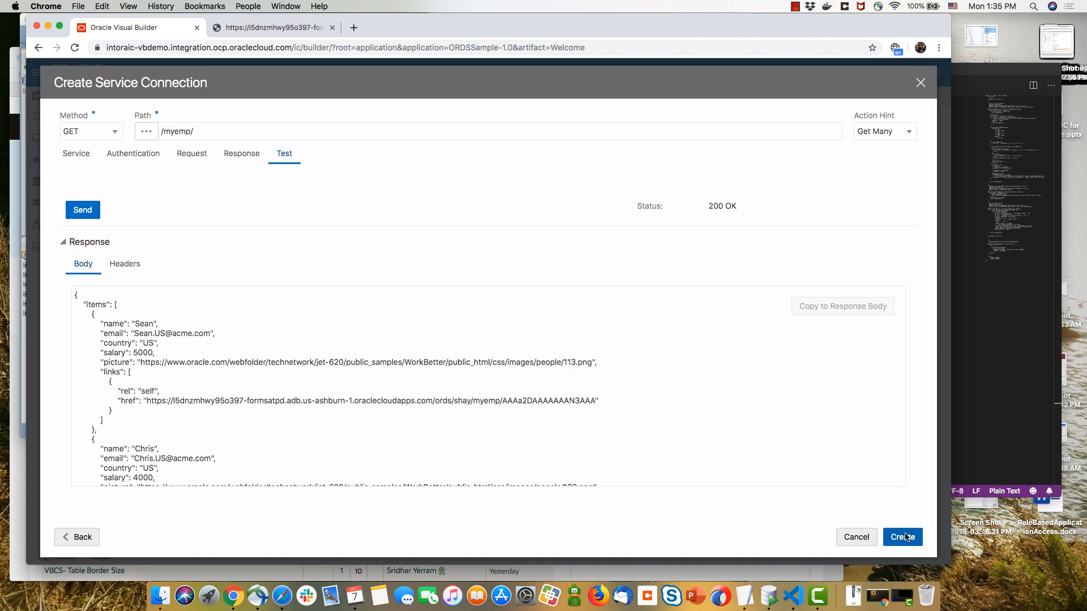
{"action": "left_click", "coordinate": [903, 537]}
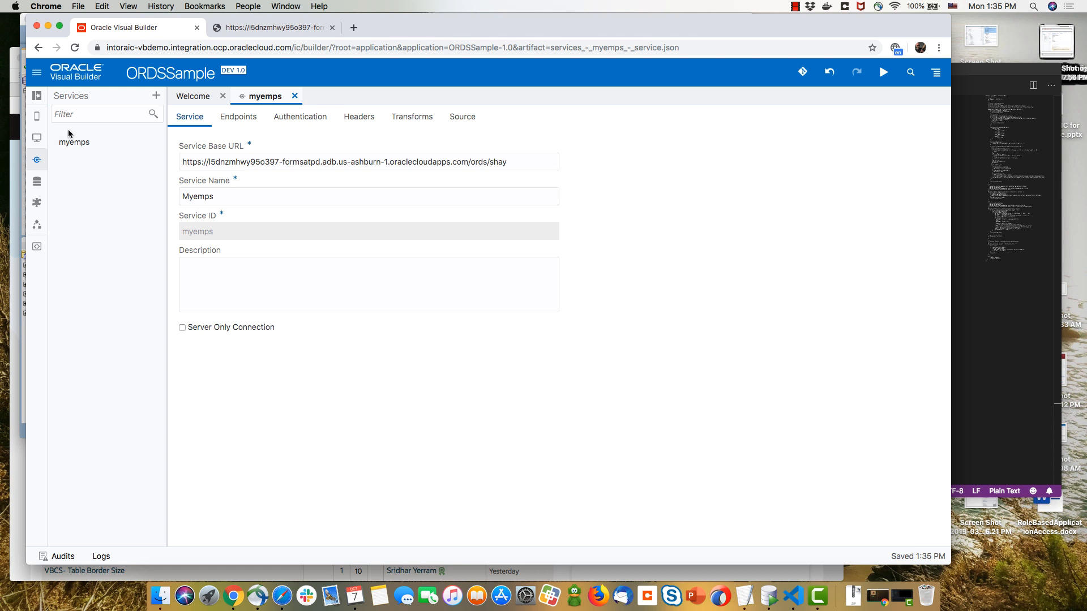
- Expand flows > main in the Web Apps navigator and open main-start
{"action": "left_click", "coordinate": [37, 136]}
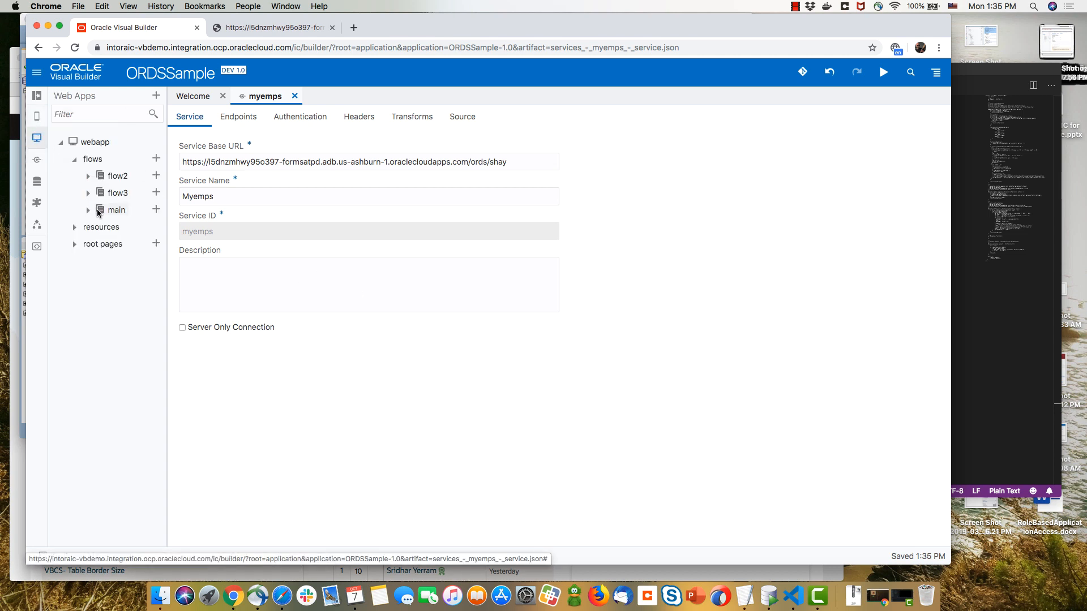
{"action": "left_click", "coordinate": [88, 210]}
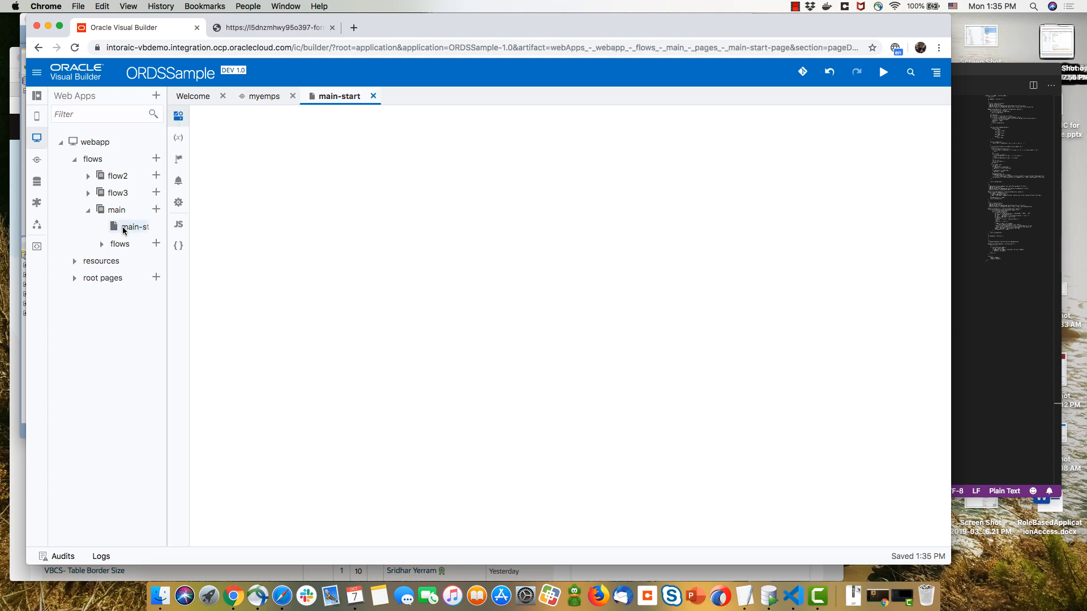
{"action": "left_click", "coordinate": [134, 227]}
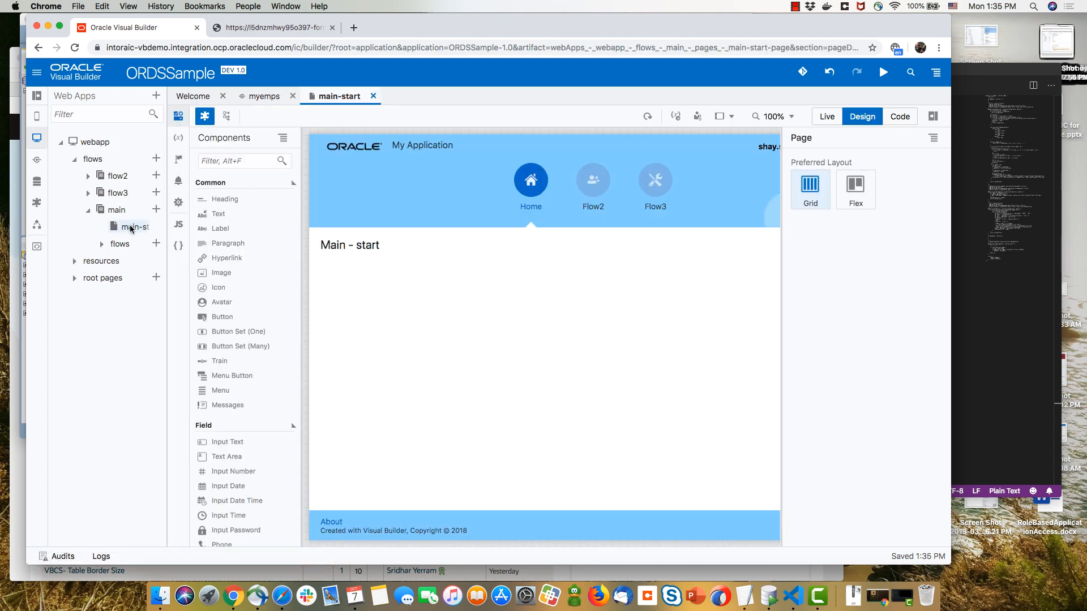
{"action": "scroll", "scroll_direction": "down", "scroll_amount": 3}
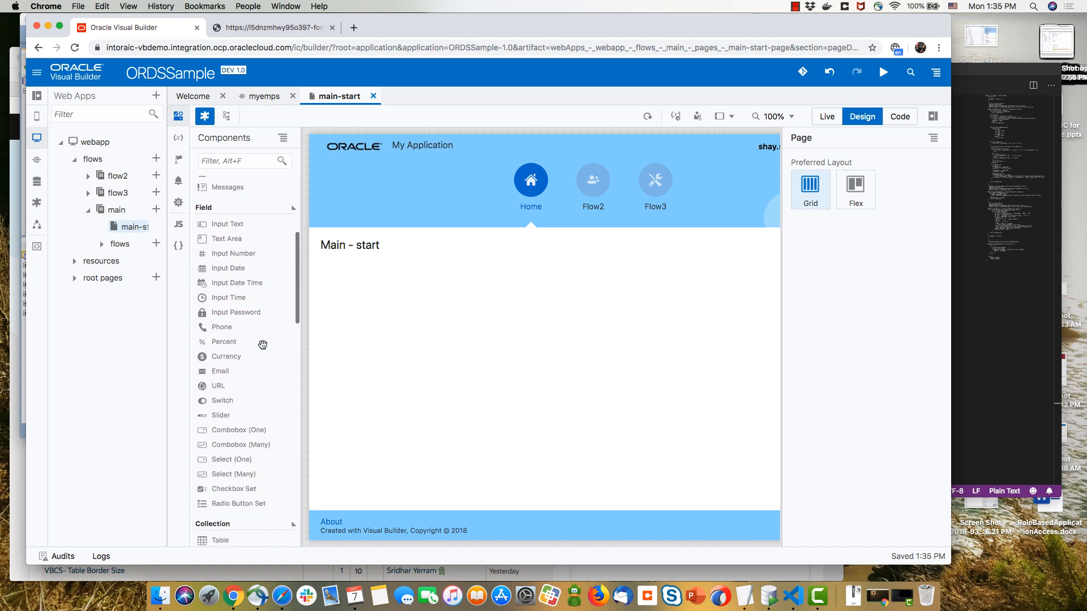
- Drop a Table under the Main - start heading and launch Add Data
{"action": "left_click_drag", "start_coordinate": [219, 540], "coordinate": [366, 366]}
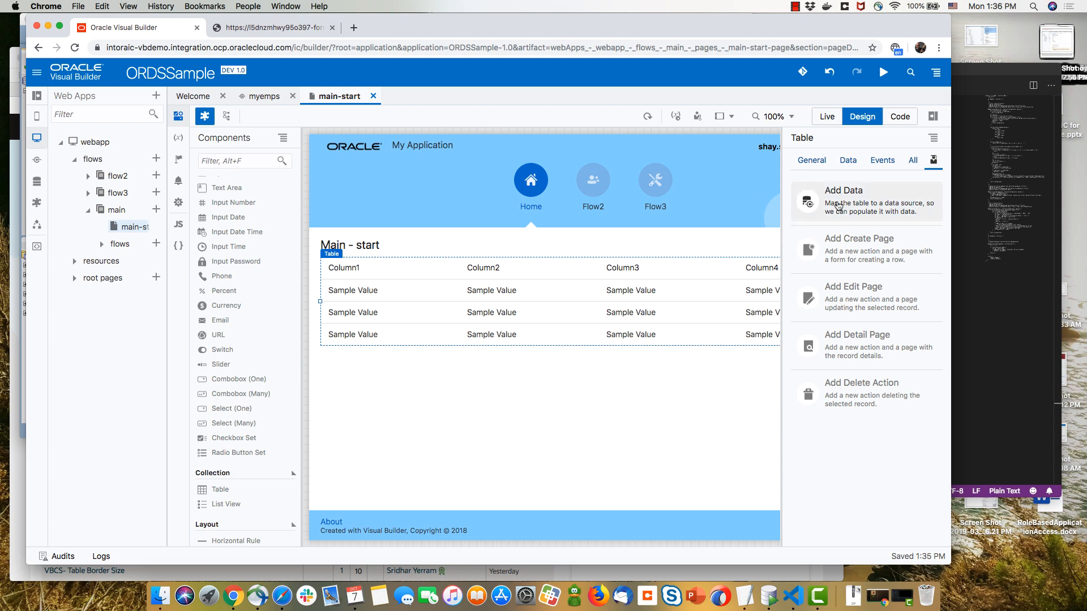
{"action": "left_click", "coordinate": [843, 202]}
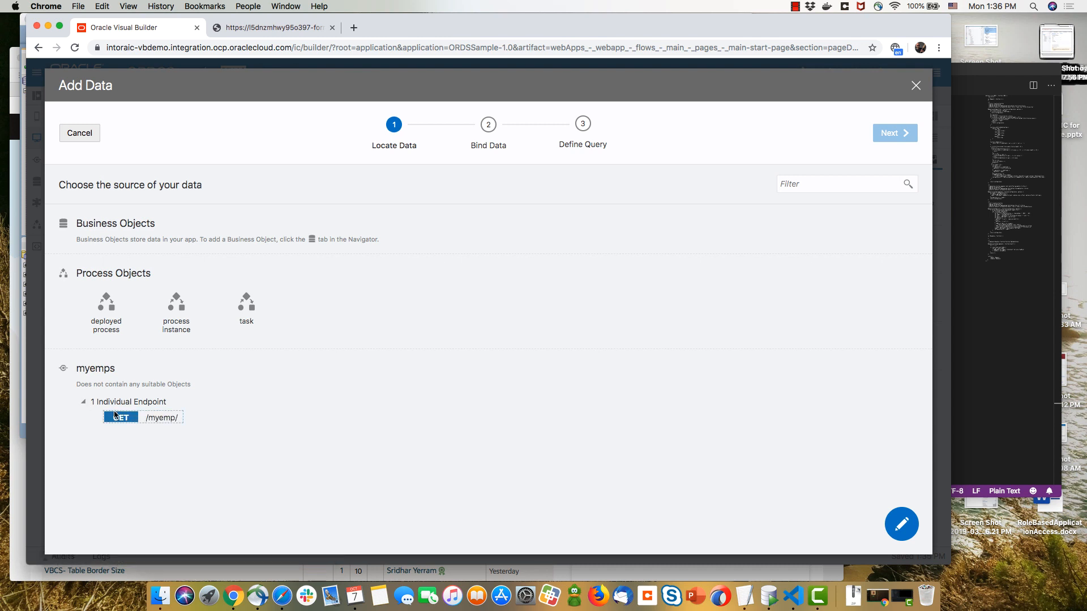
- Select name, email, country, picture and salary columns, displaying picture as an image
{"action": "left_click", "coordinate": [895, 133]}
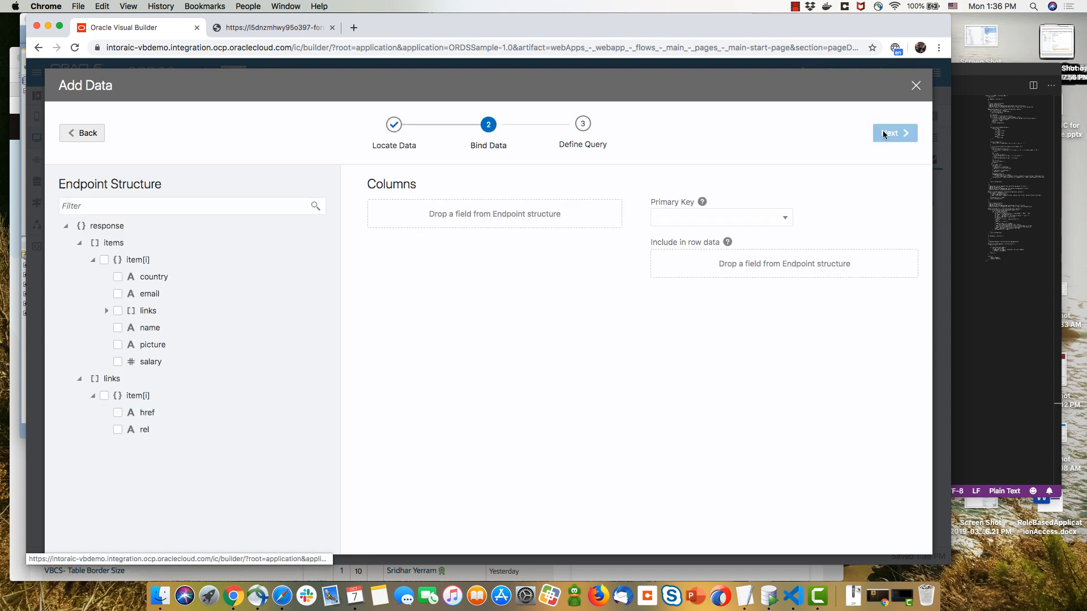
{"action": "mouse_move", "coordinate": [119, 355]}
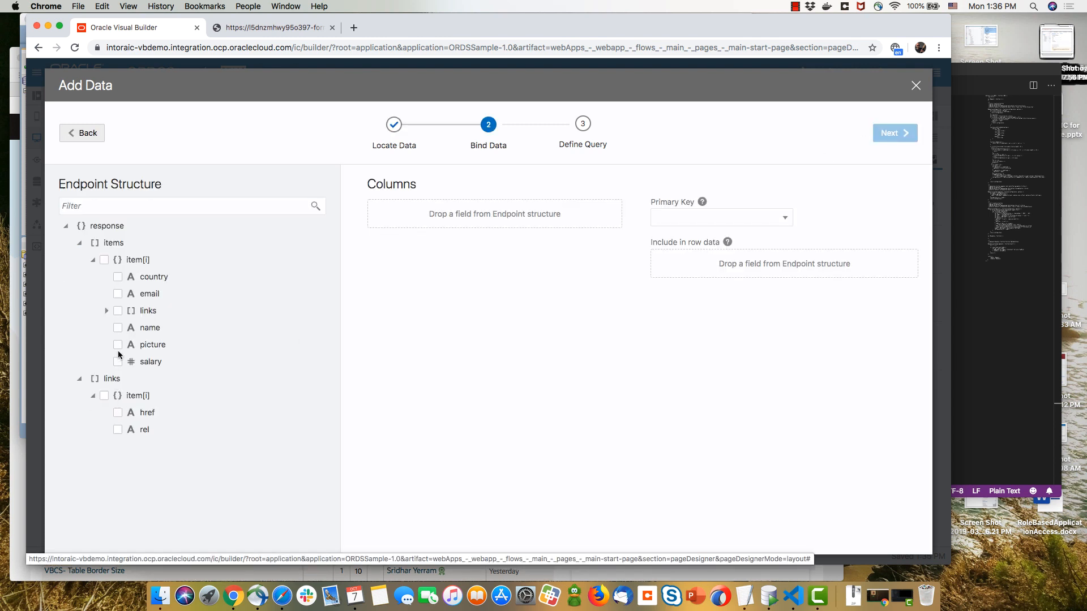
{"action": "left_click", "coordinate": [117, 328]}
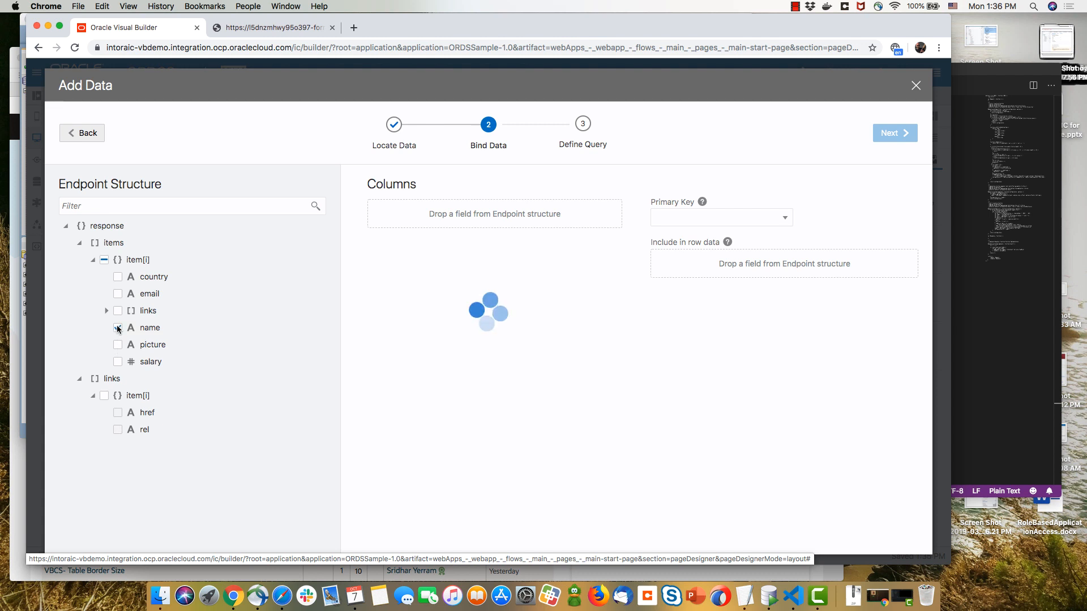
{"action": "left_click", "coordinate": [118, 328]}
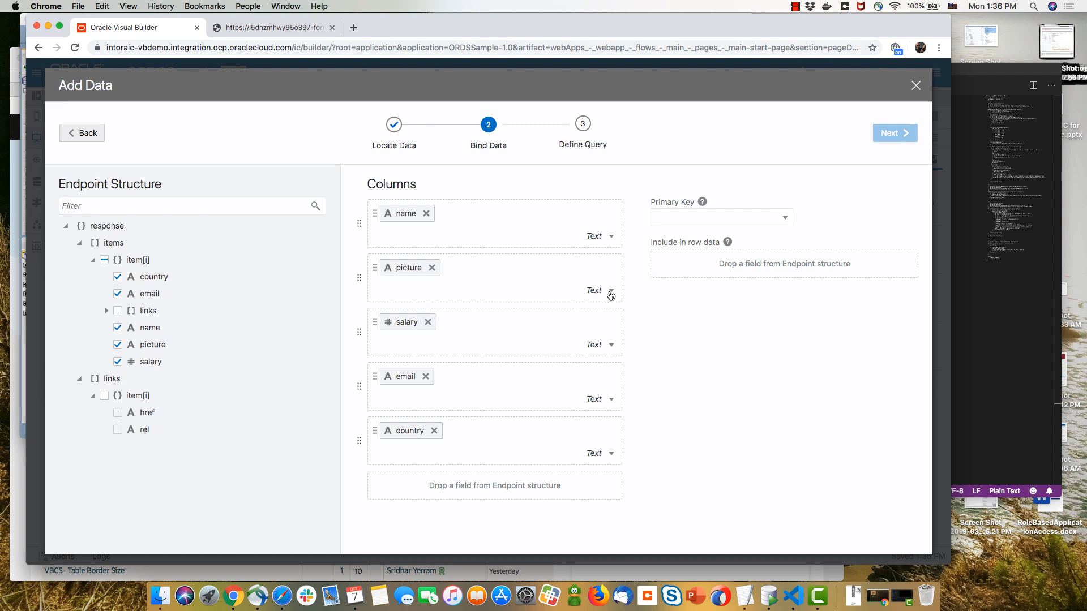
{"action": "left_click", "coordinate": [610, 291]}
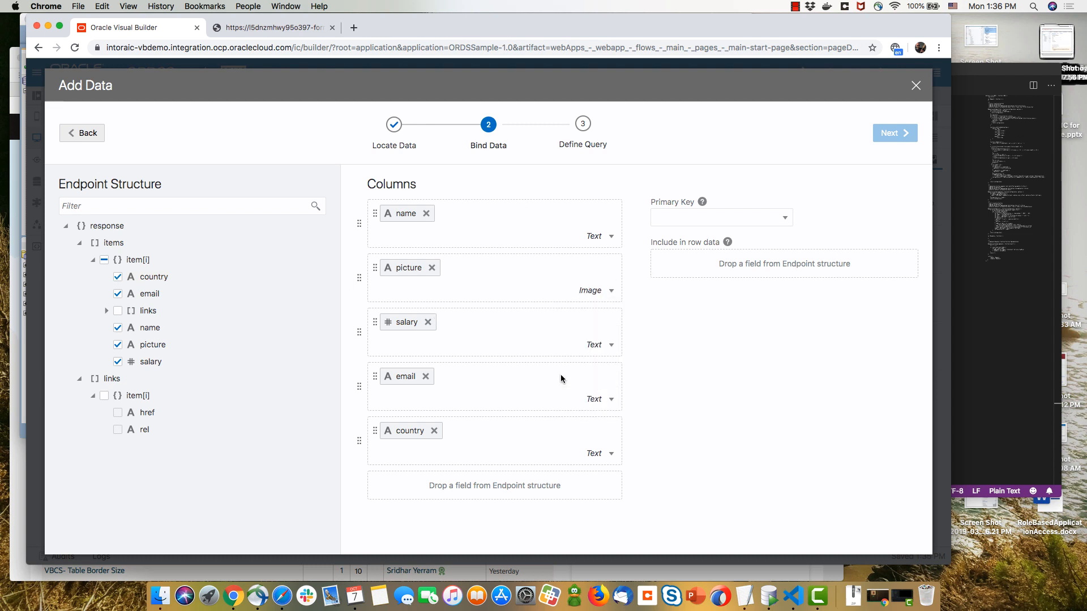
{"action": "left_click", "coordinate": [427, 214]}
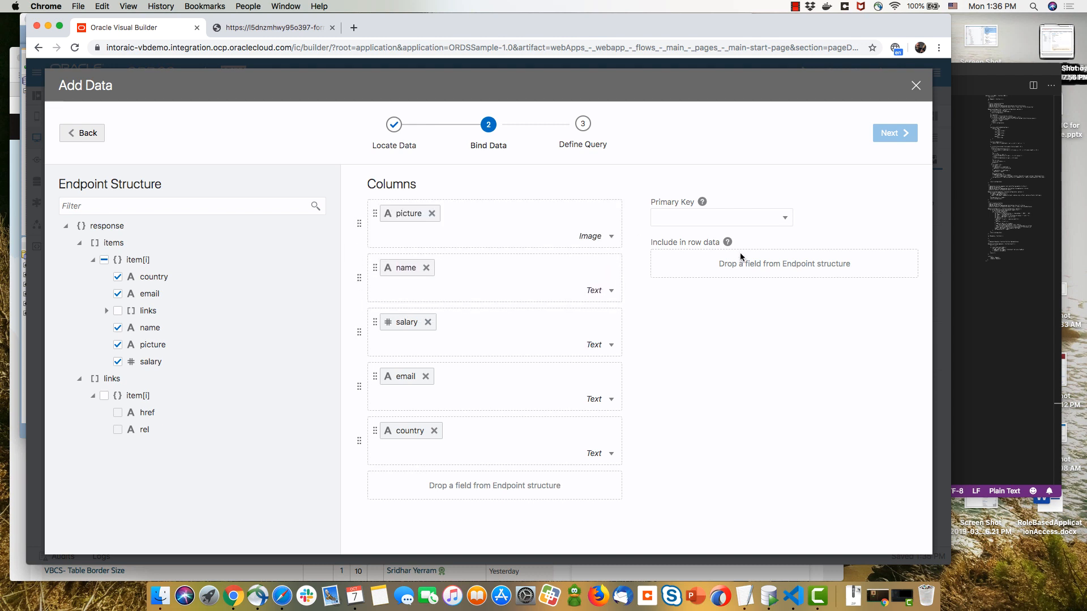
- Set email as the primary key and finish the table binding
{"action": "left_click", "coordinate": [721, 218]}
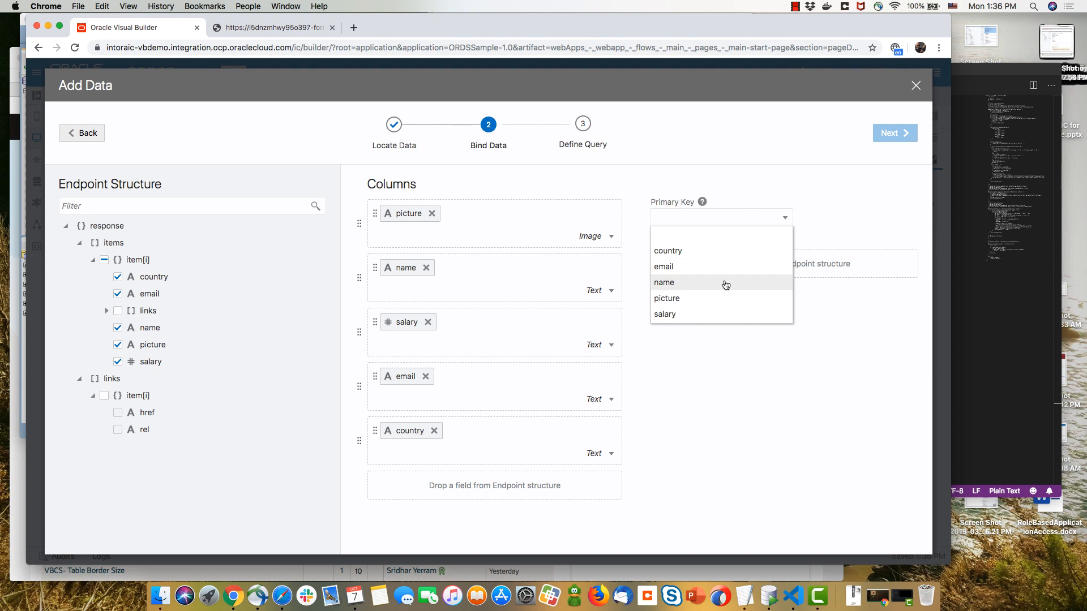
{"action": "left_click", "coordinate": [663, 266]}
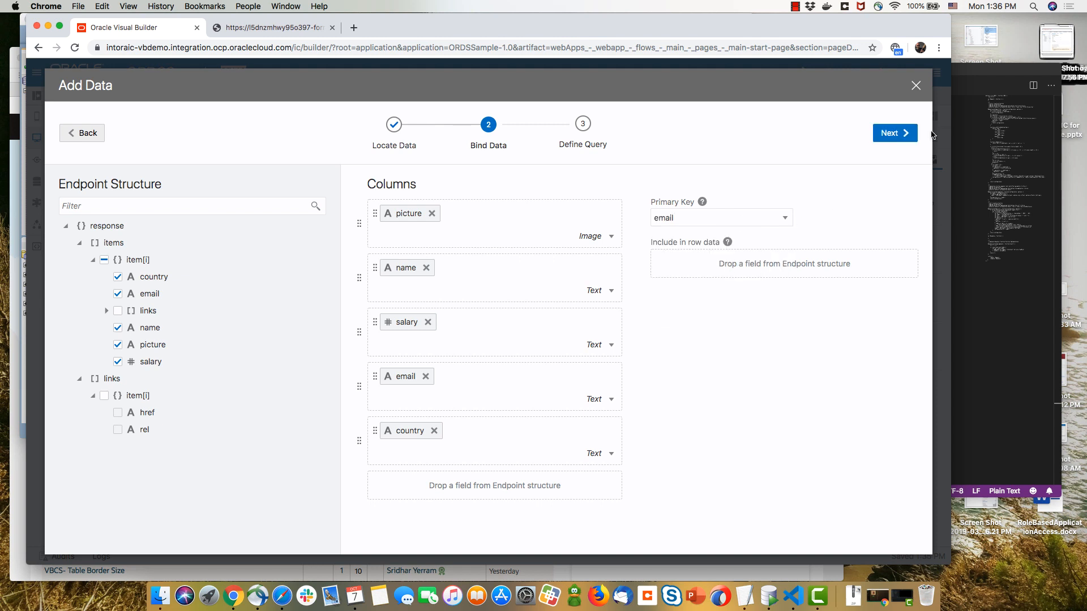
{"action": "left_click", "coordinate": [895, 132]}
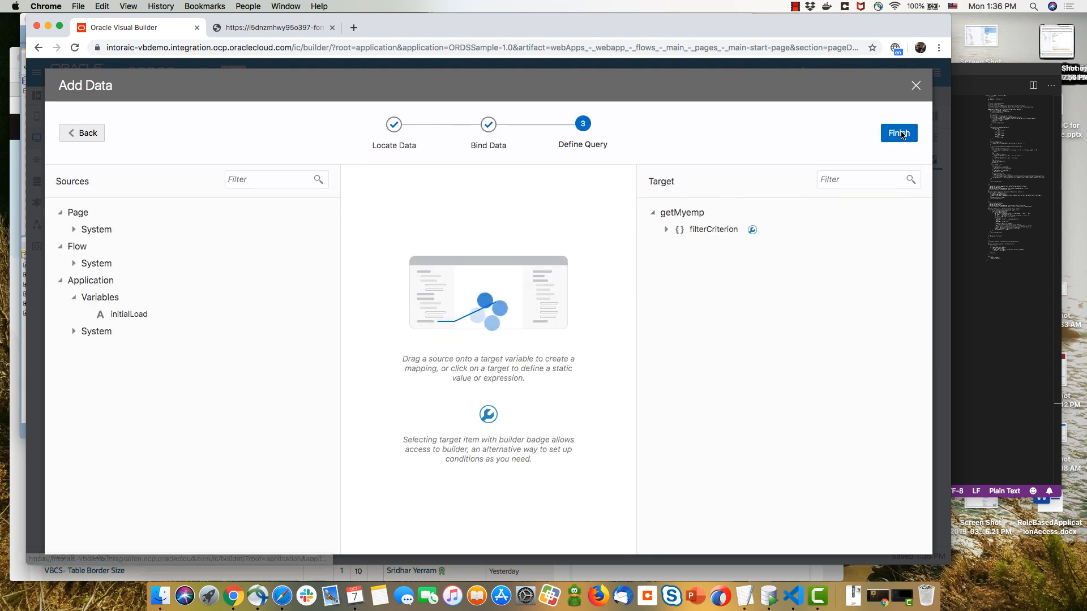
{"action": "left_click", "coordinate": [899, 133]}
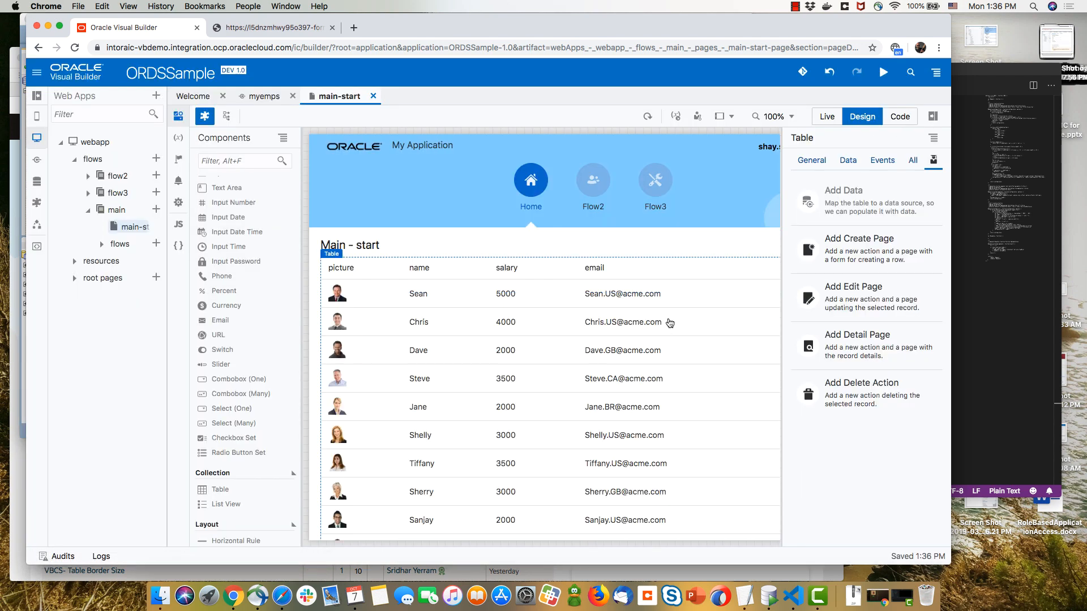
{"action": "scroll", "scroll_direction": "down", "scroll_amount": 3}
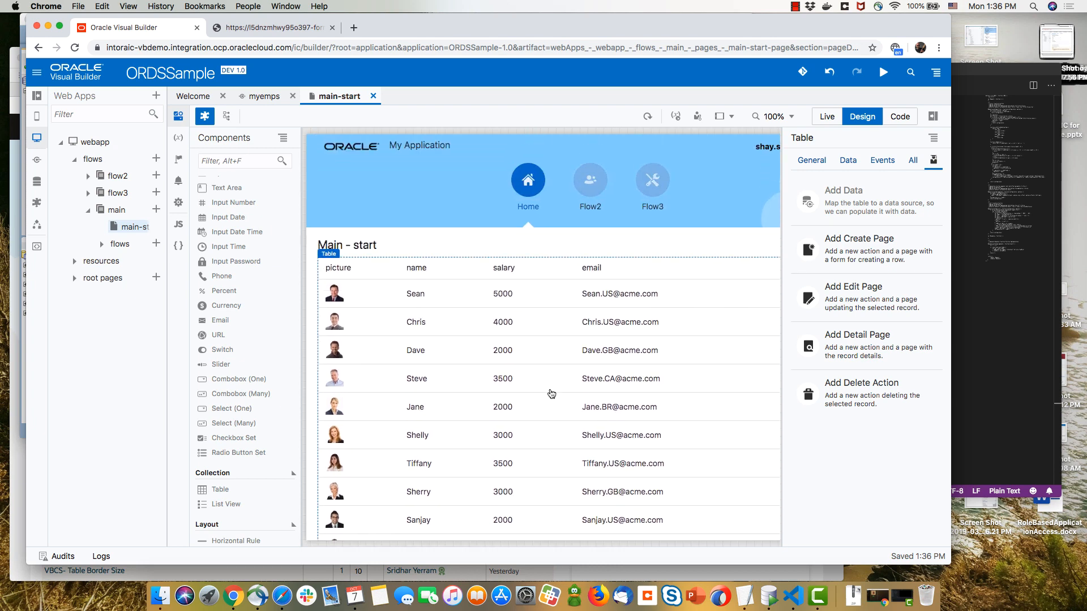
{"action": "mouse_move", "coordinate": [463, 346]}
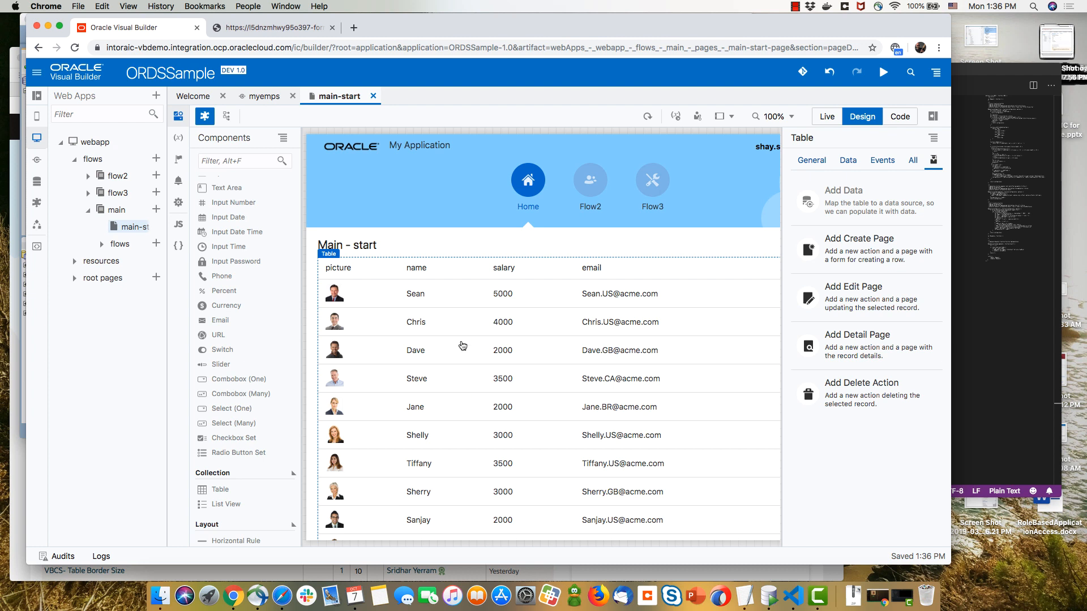
{"action": "mouse_move", "coordinate": [304, 342]}
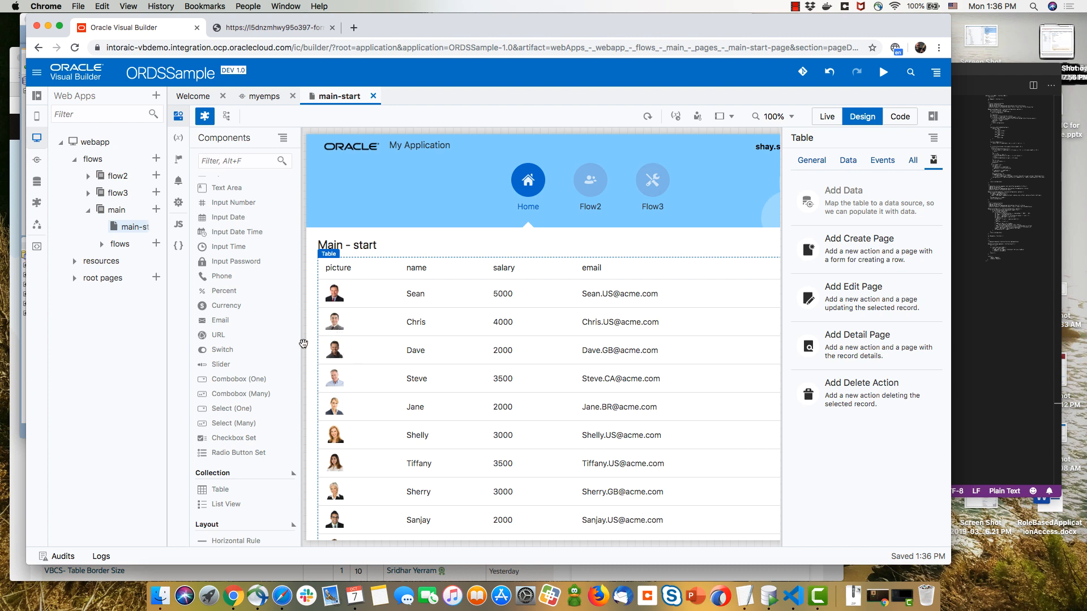
{"action": "mouse_move", "coordinate": [241, 312]}
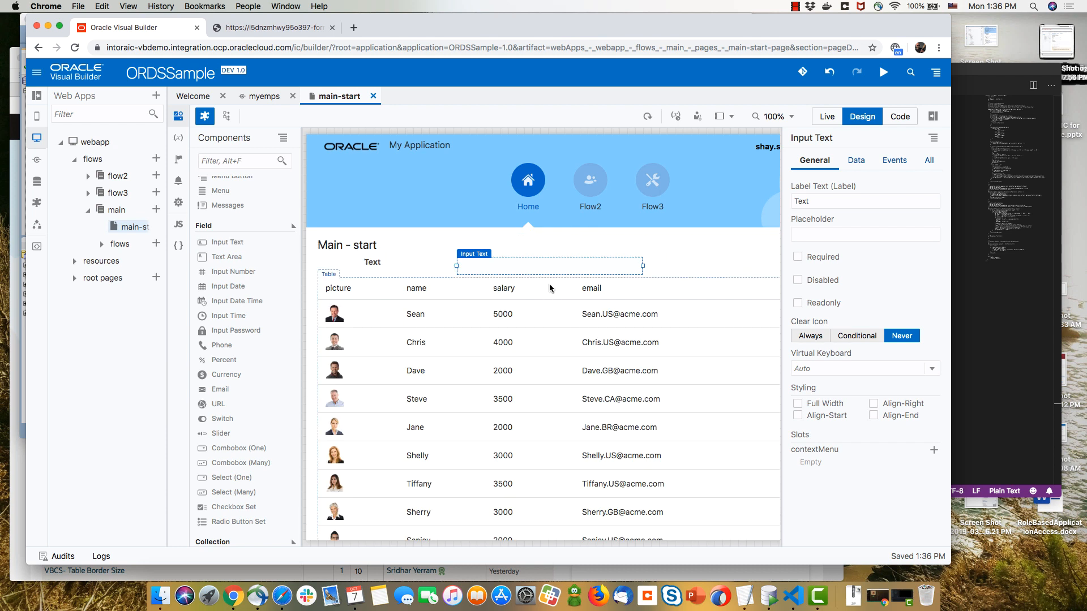
- Label the text field 'Name' and create a nameSearch page variable for it
{"action": "left_click", "coordinate": [843, 201]}
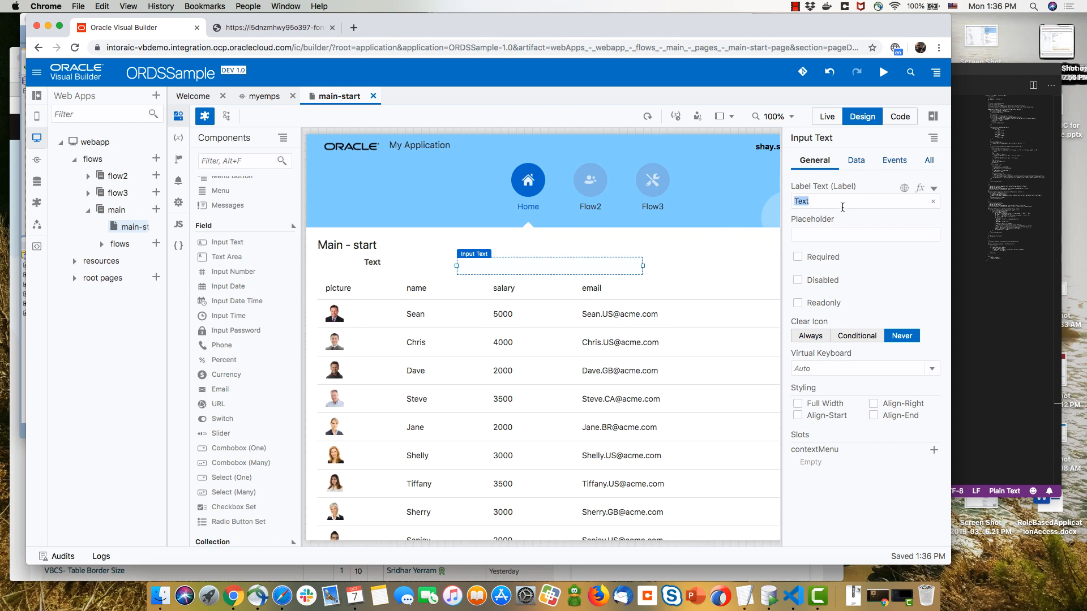
{"action": "type", "text": "Name"}
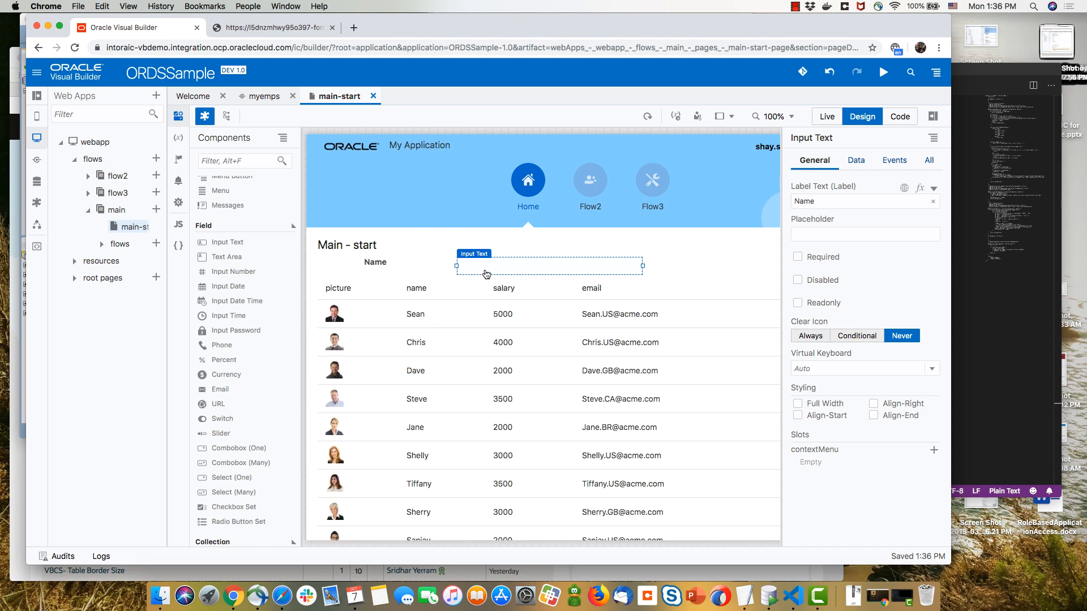
{"action": "mouse_move", "coordinate": [233, 272]}
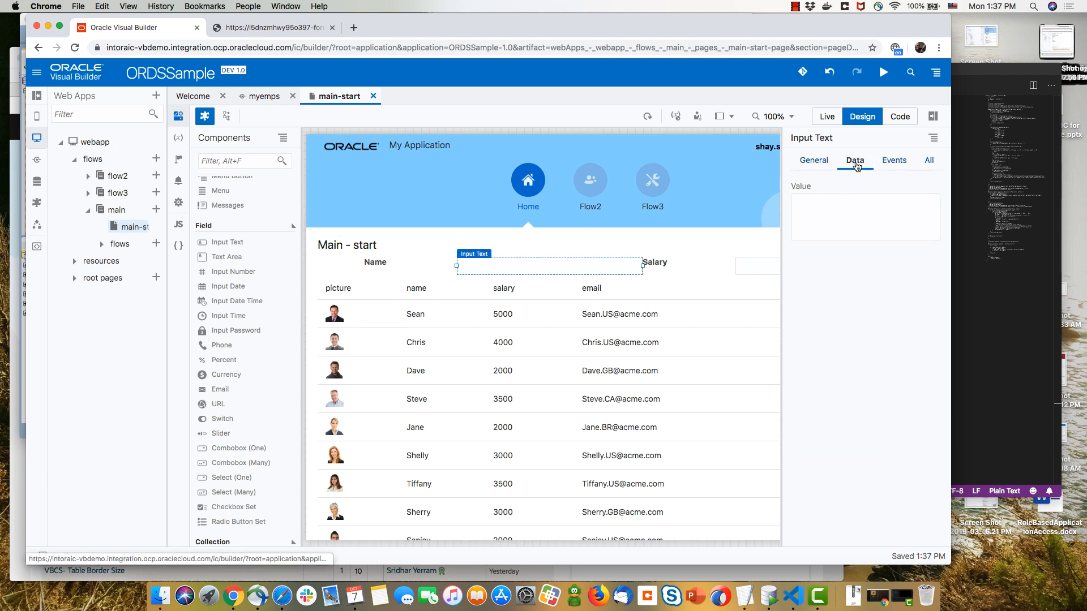
{"action": "left_click", "coordinate": [934, 186]}
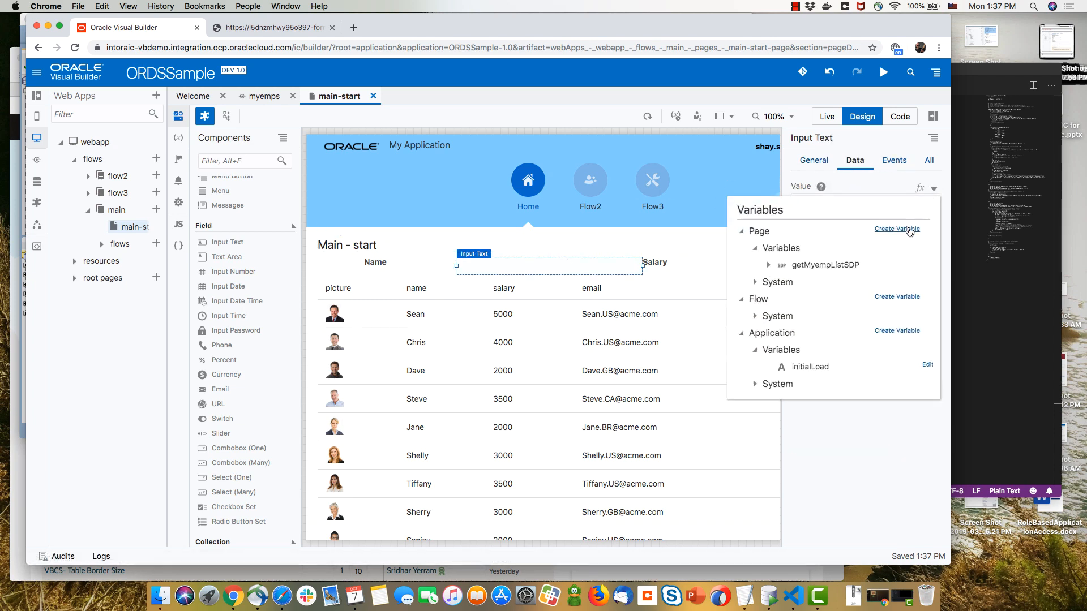
{"action": "left_click", "coordinate": [896, 229]}
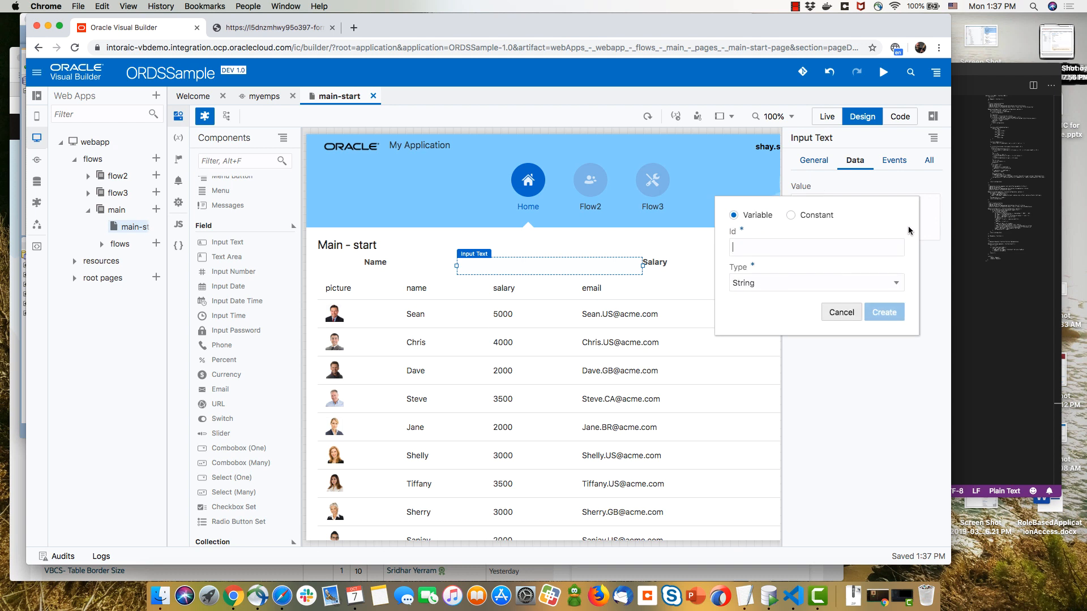
{"action": "type", "text": "nameSear"}
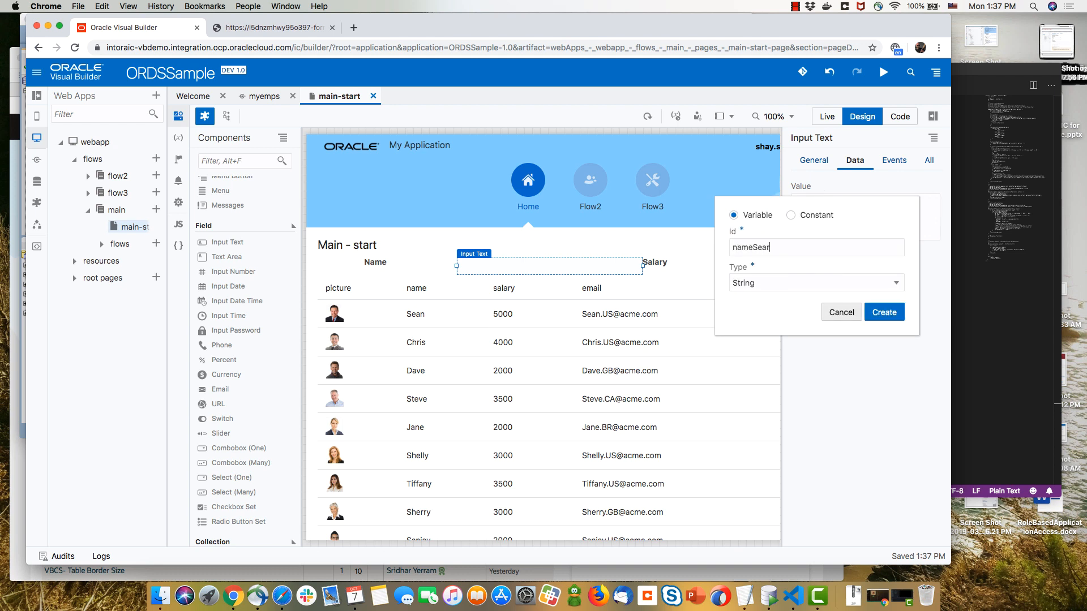
{"action": "left_click", "coordinate": [884, 312]}
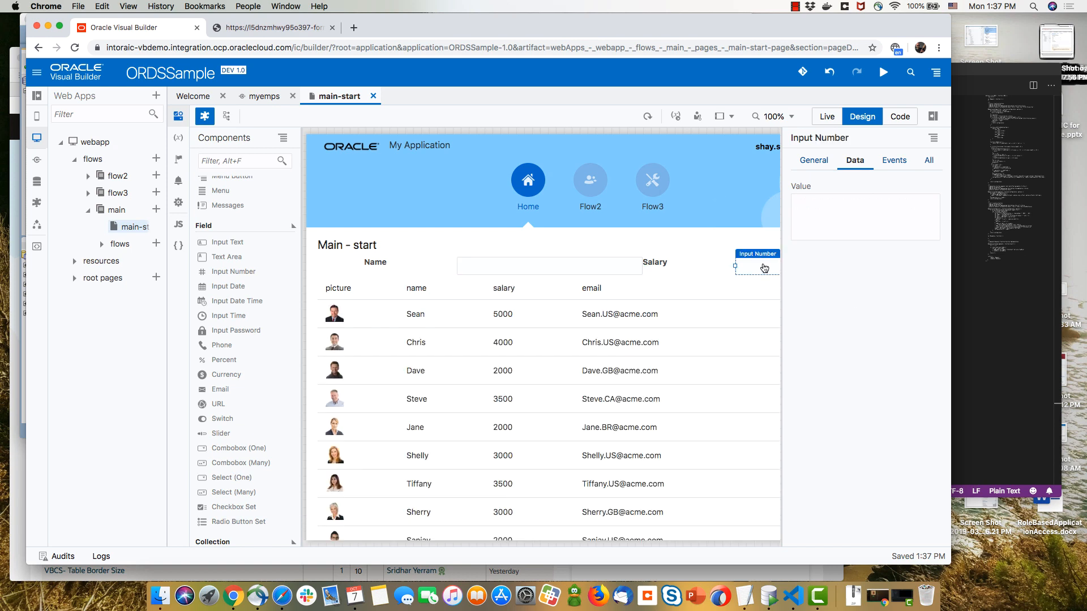
- Create a Number page variable named salarySearch for the Salary field's value
{"action": "left_click", "coordinate": [935, 190]}
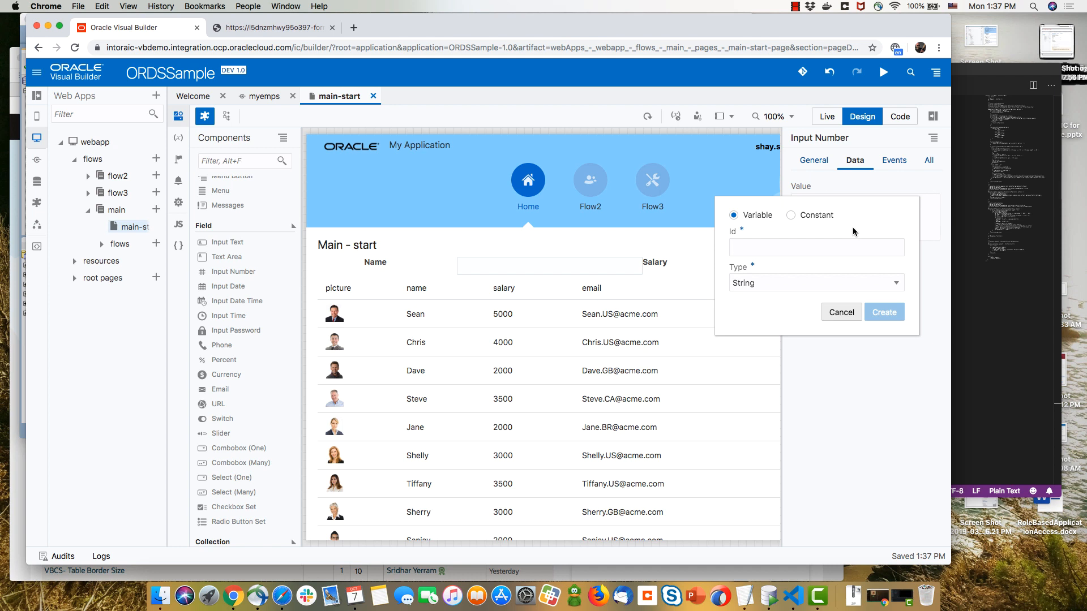
{"action": "type", "text": "salaryS"}
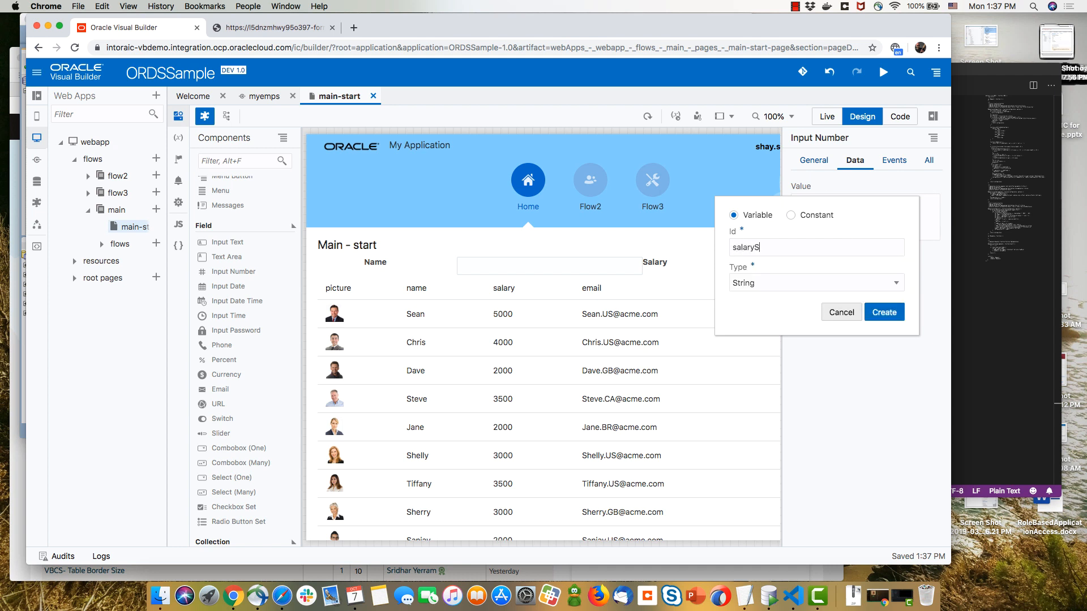
{"action": "left_click", "coordinate": [815, 283]}
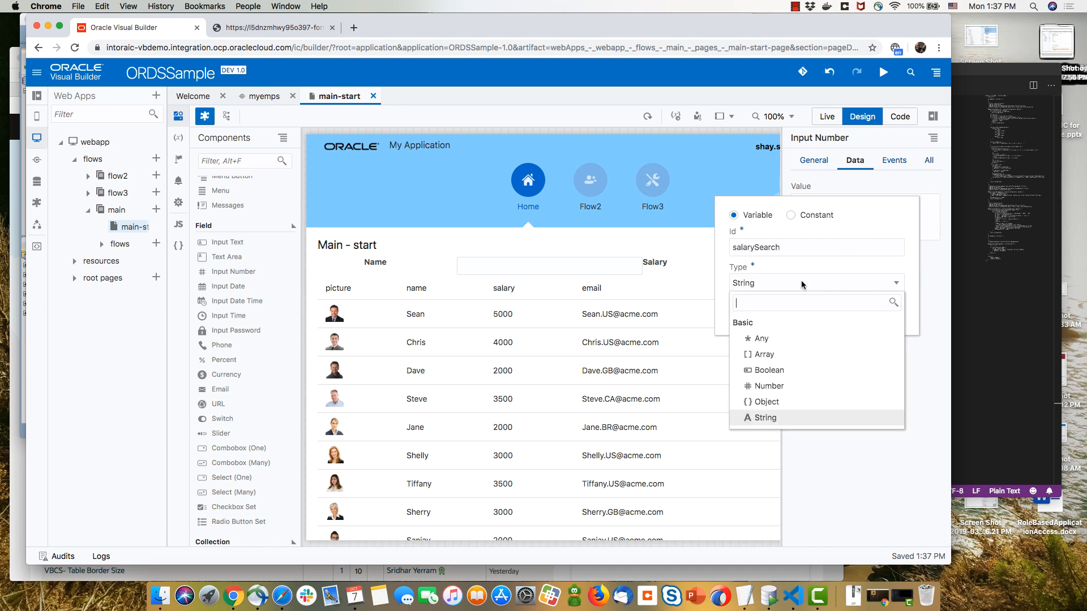
{"action": "left_click", "coordinate": [767, 386]}
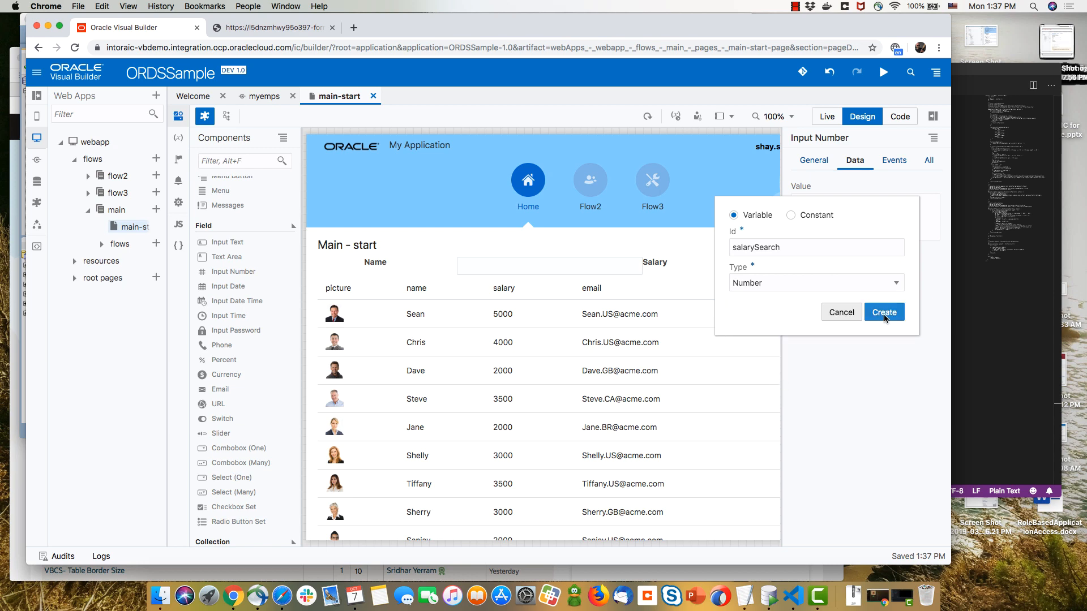
{"action": "left_click", "coordinate": [884, 312]}
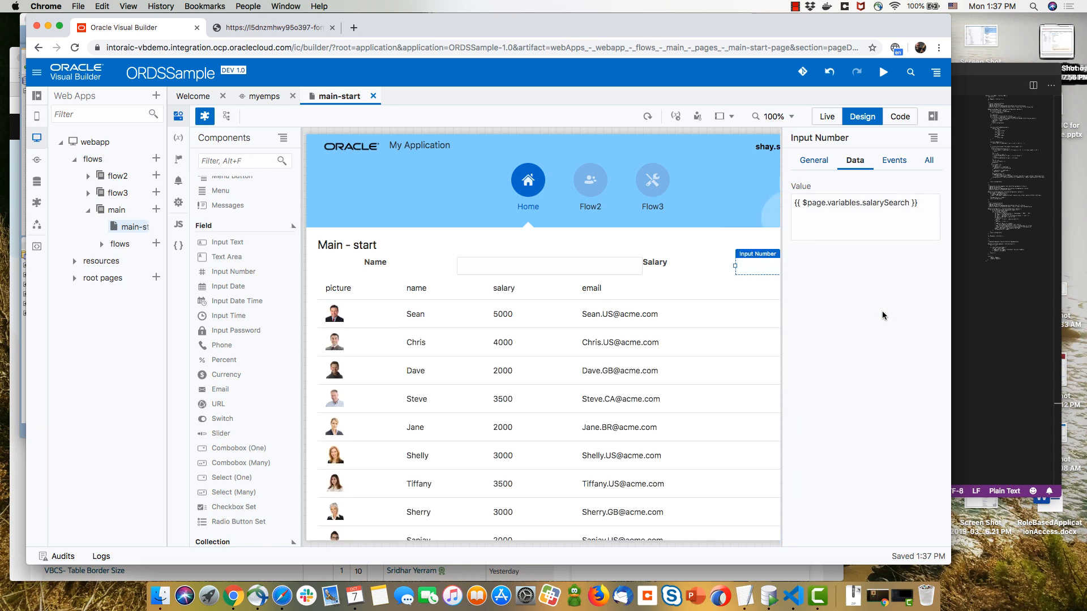
{"action": "mouse_move", "coordinate": [219, 216]}
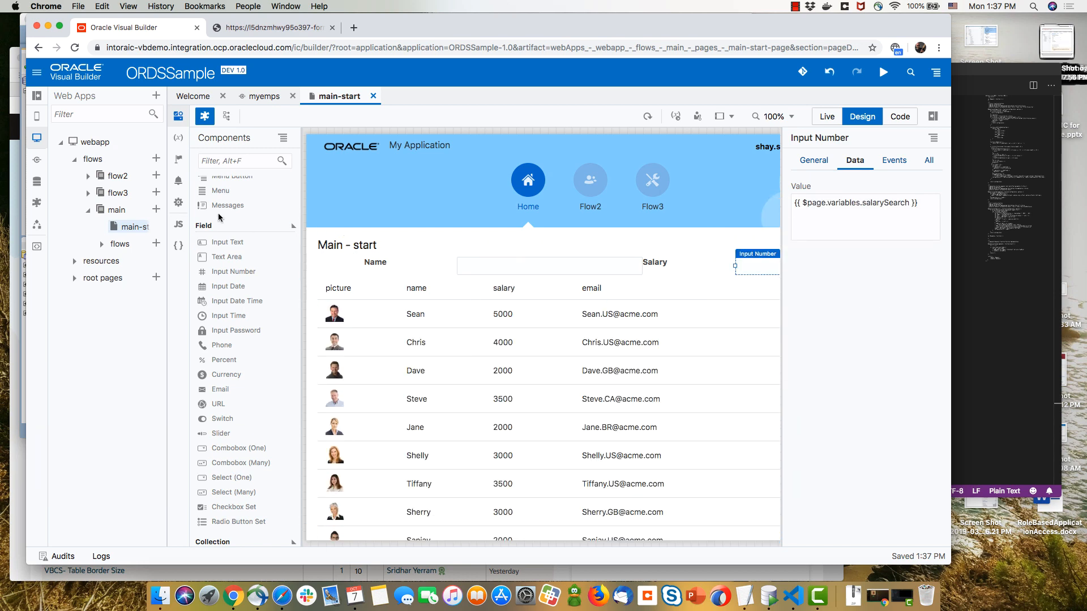
- In Variables & Types, select getMyempListSDP and open its filterCriterion mapping
{"action": "left_click", "coordinate": [177, 139]}
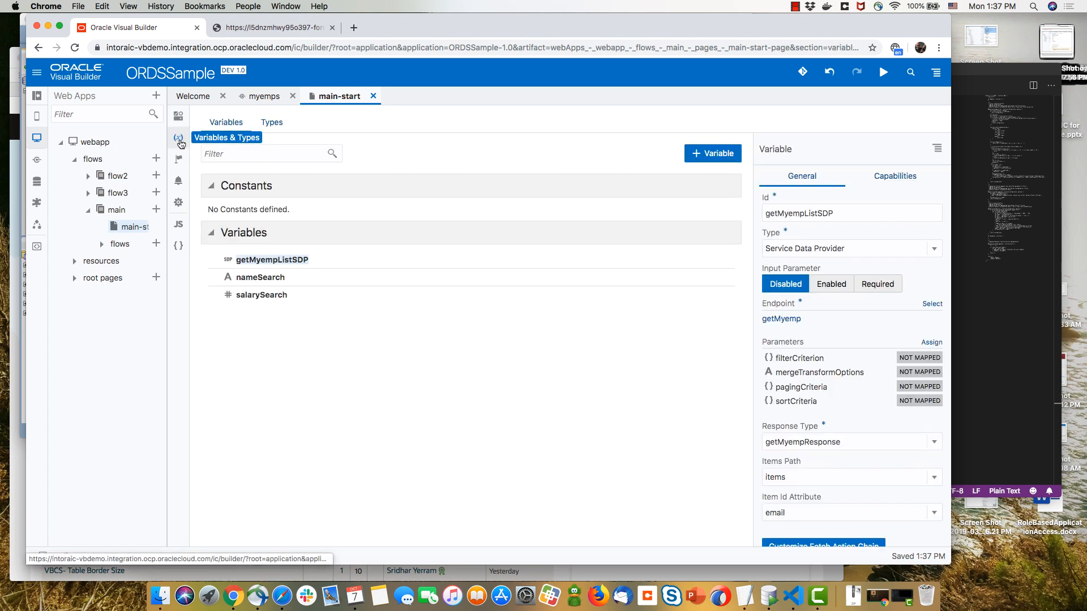
{"action": "left_click", "coordinate": [178, 116]}
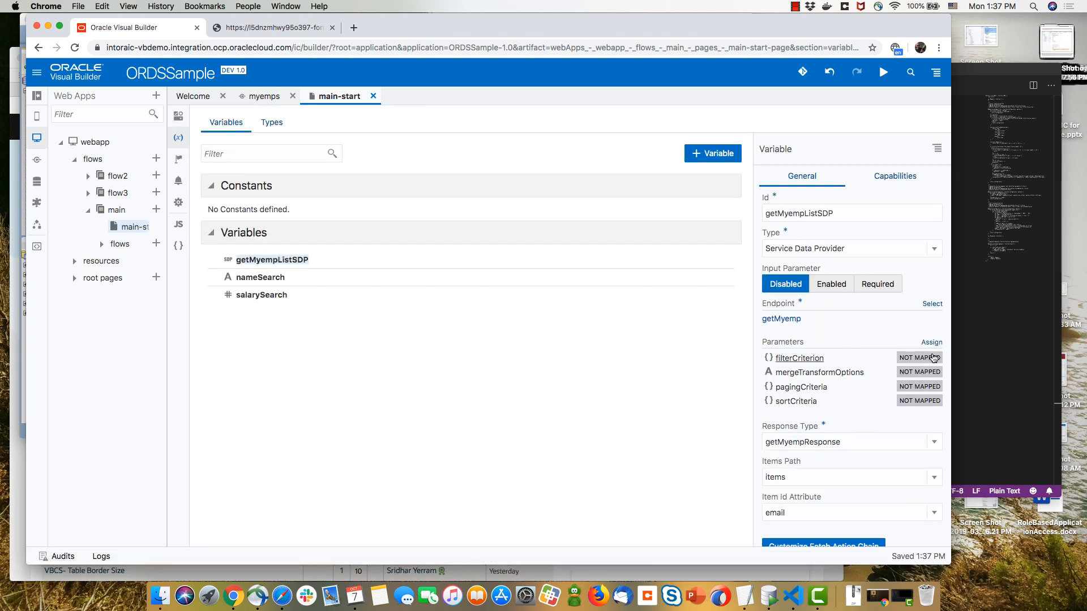
{"action": "left_click", "coordinate": [931, 342]}
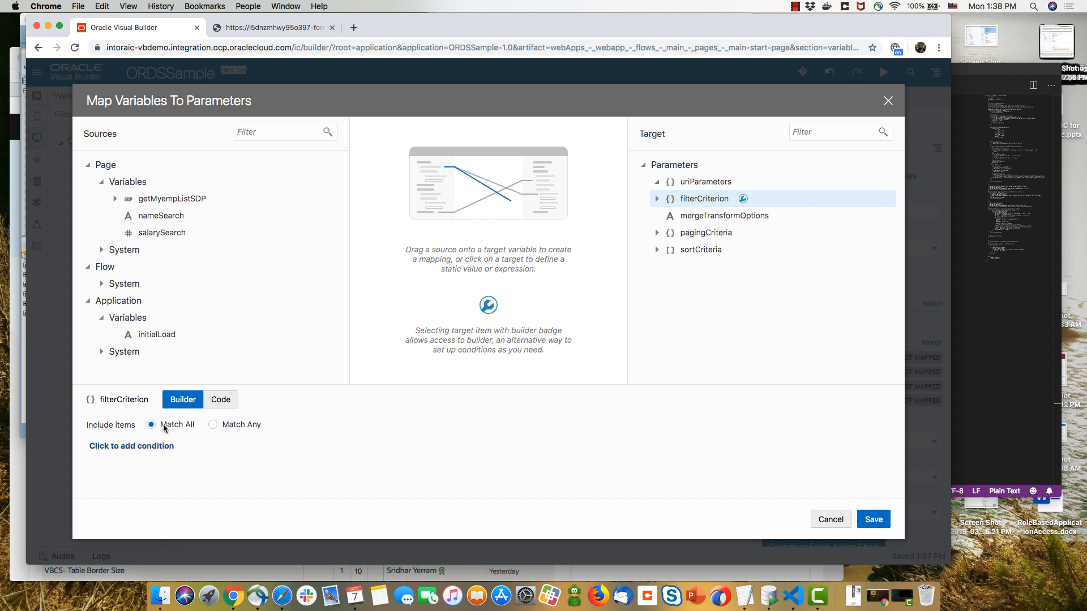
- Add a filter condition where name equals nameSearch
{"action": "left_click", "coordinate": [131, 446]}
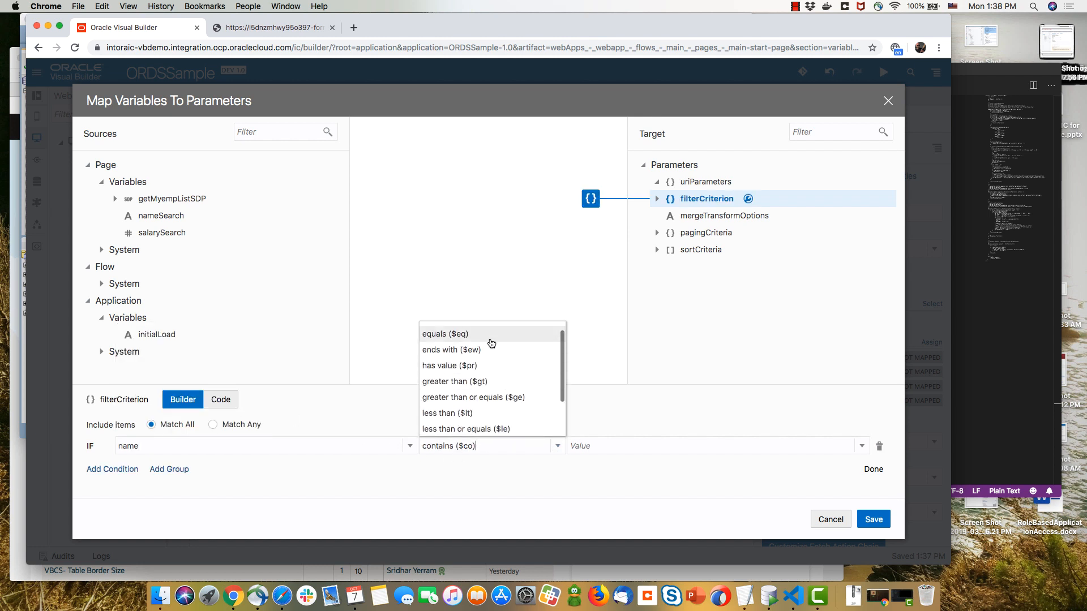
{"action": "left_click", "coordinate": [446, 334]}
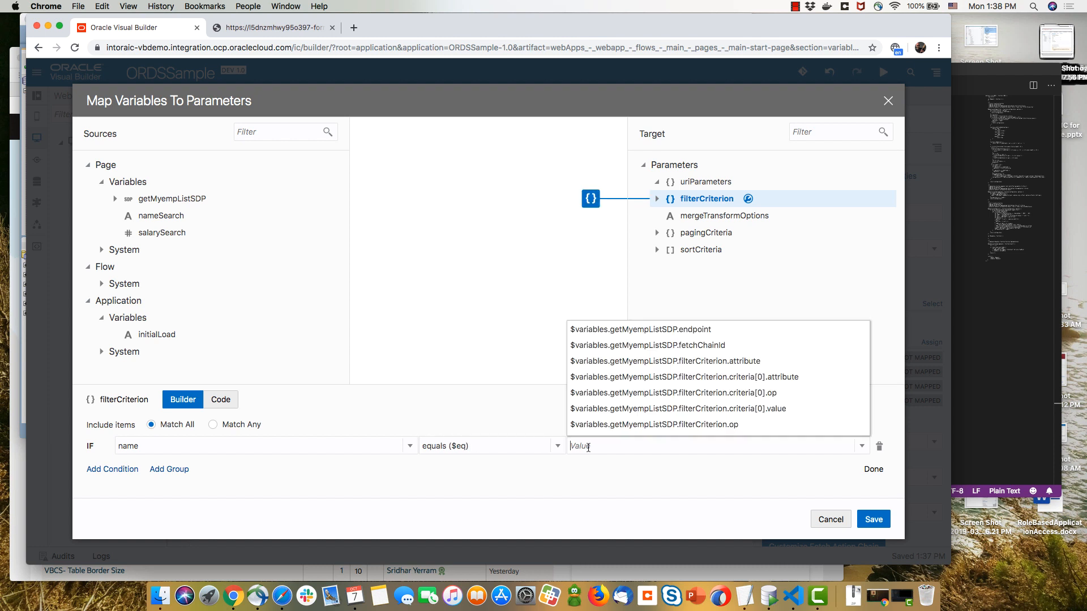
{"action": "type", "text": "nam"}
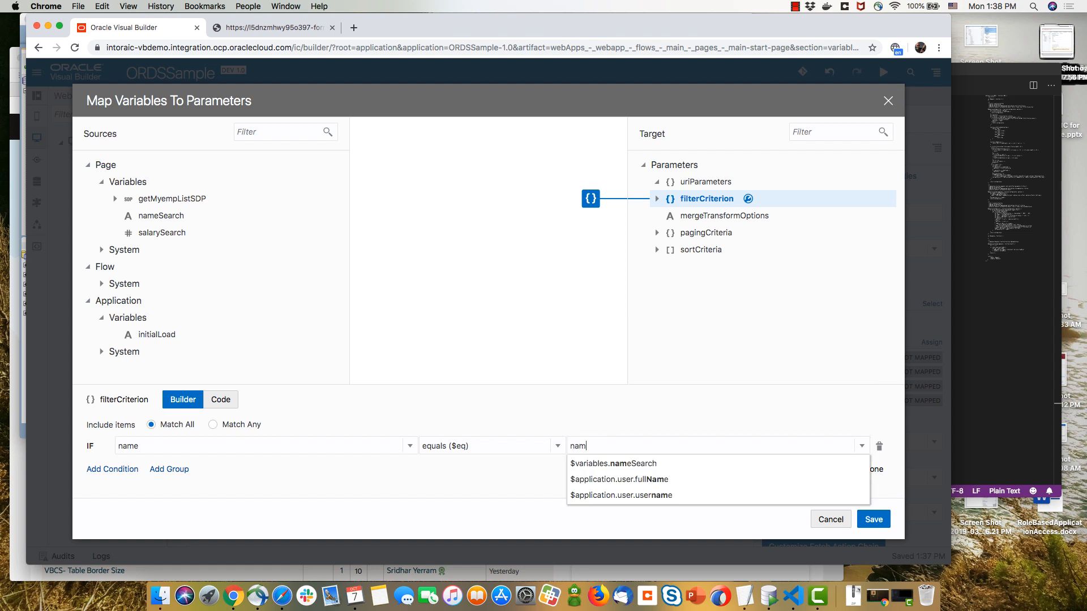
{"action": "left_click", "coordinate": [614, 464]}
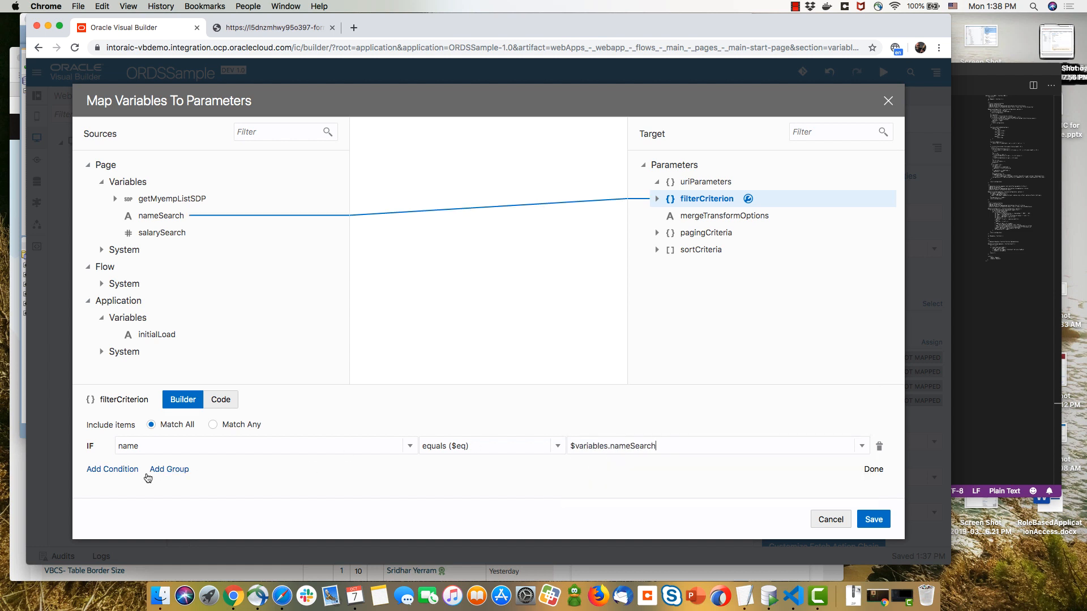
- Add a second condition, salary greater than salarySearch, and save the mapping
{"action": "left_click", "coordinate": [112, 470]}
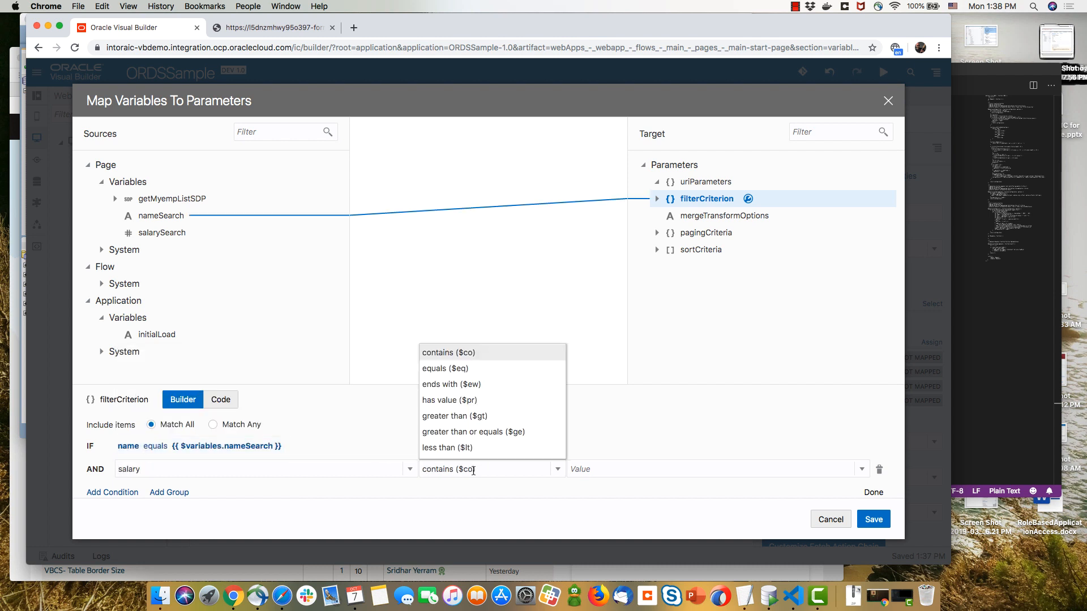
{"action": "left_click", "coordinate": [454, 416]}
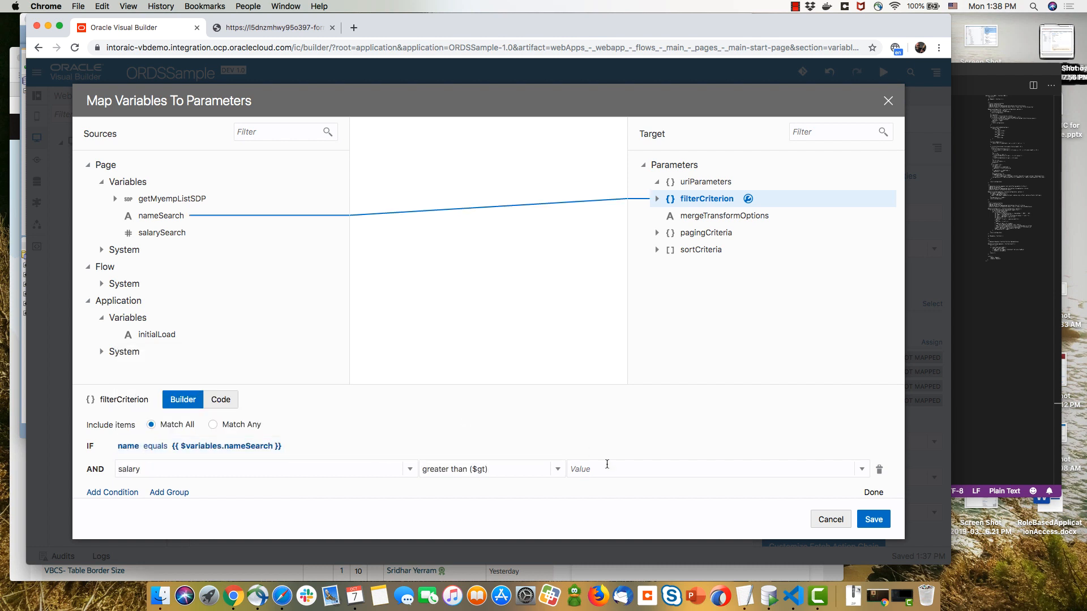
{"action": "type", "text": "sala"}
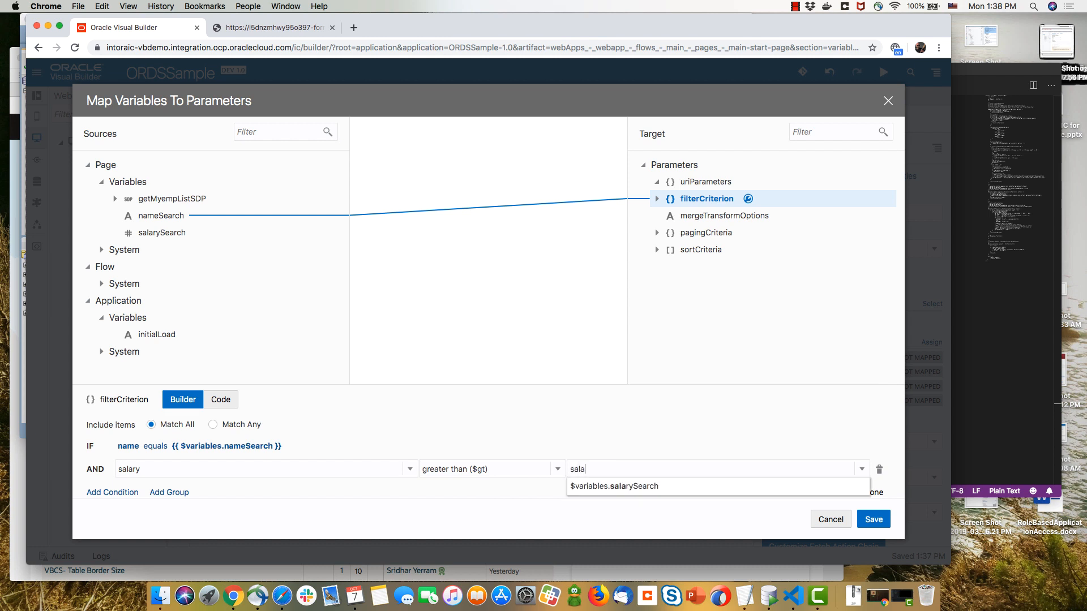
{"action": "left_click", "coordinate": [617, 487]}
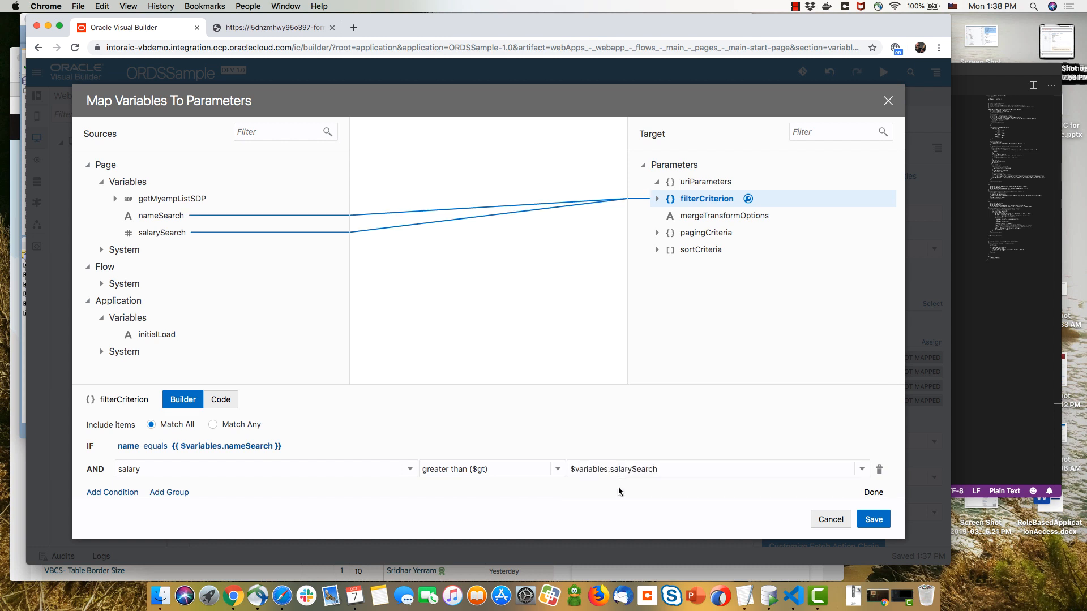
{"action": "left_click", "coordinate": [874, 492]}
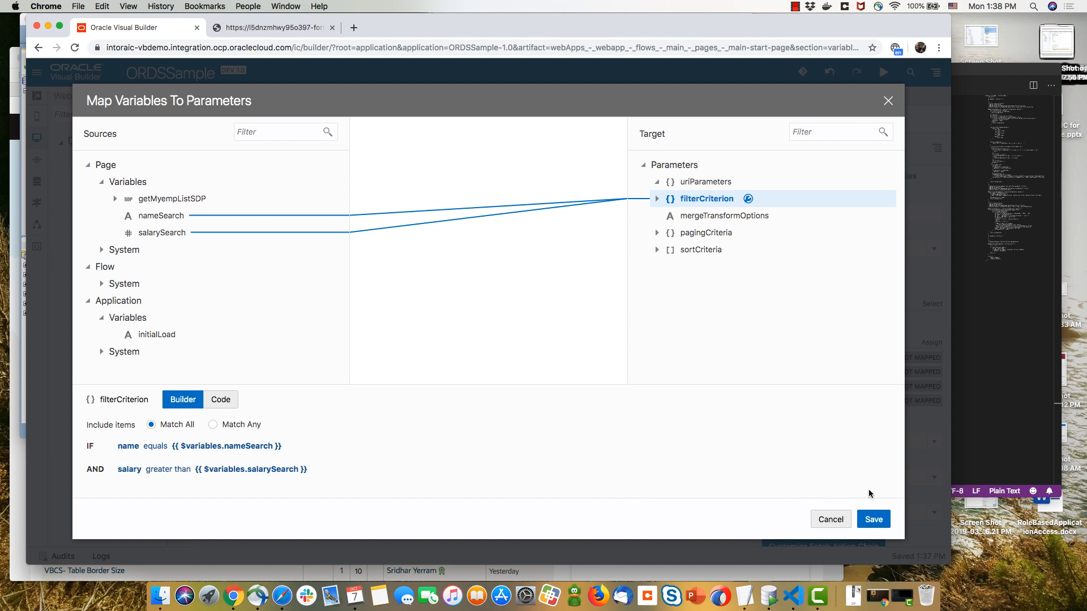
{"action": "left_click", "coordinate": [213, 425]}
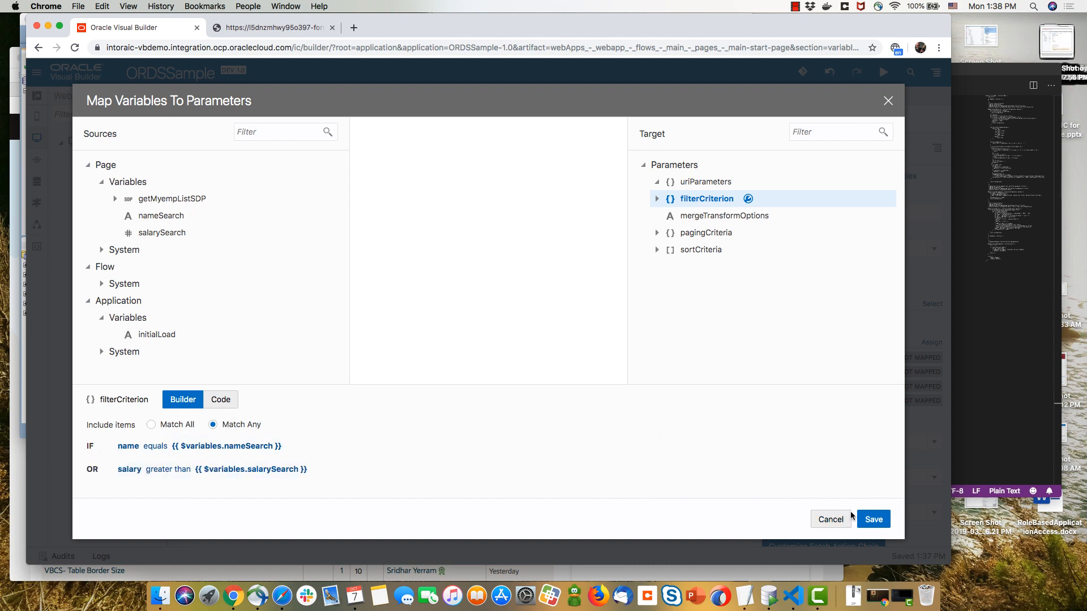
{"action": "left_click", "coordinate": [874, 519]}
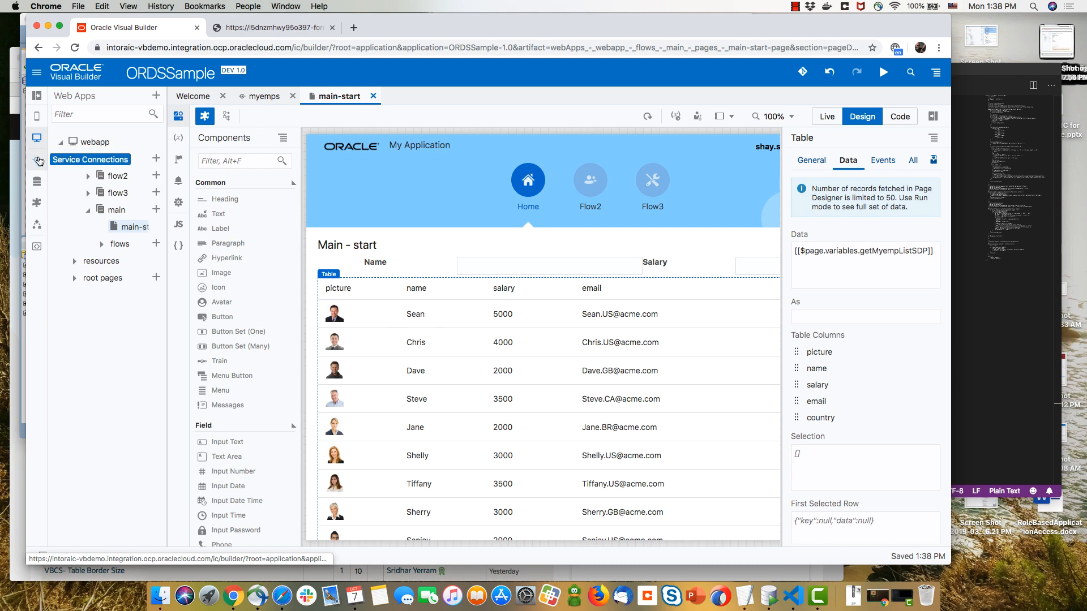
- Enable filtering, sorting and pagination transforms on the myemps service connection's Transforms tab
{"action": "left_click", "coordinate": [36, 160]}
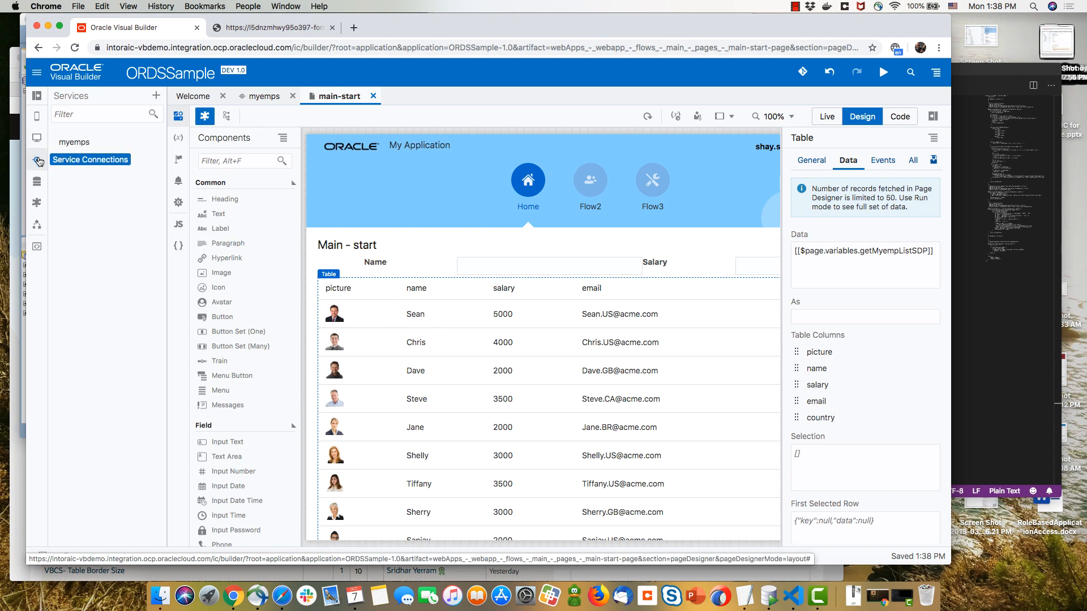
{"action": "left_click", "coordinate": [73, 142]}
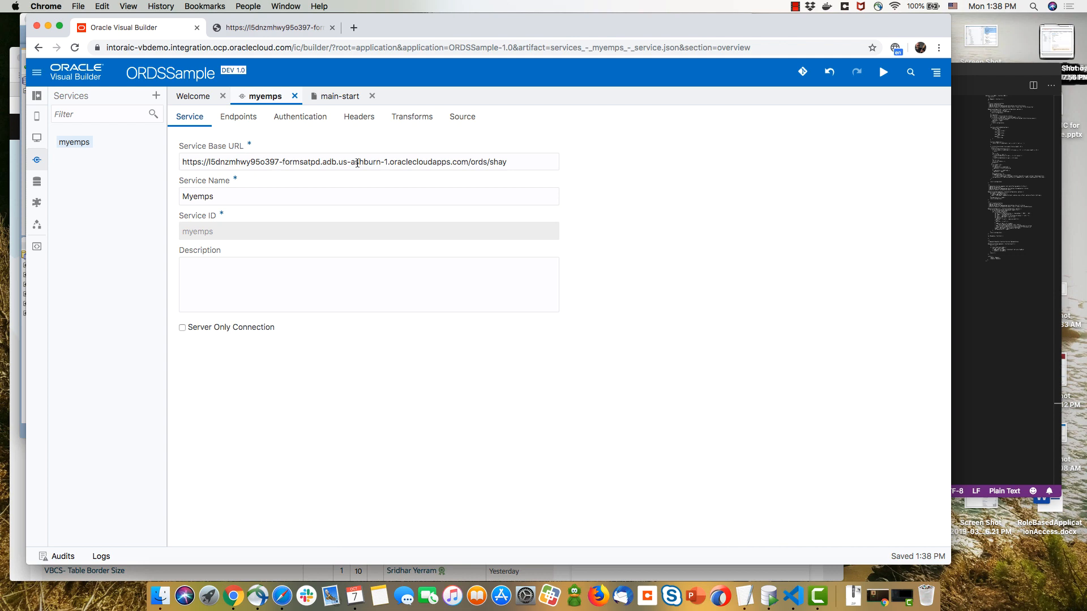
{"action": "left_click", "coordinate": [412, 116]}
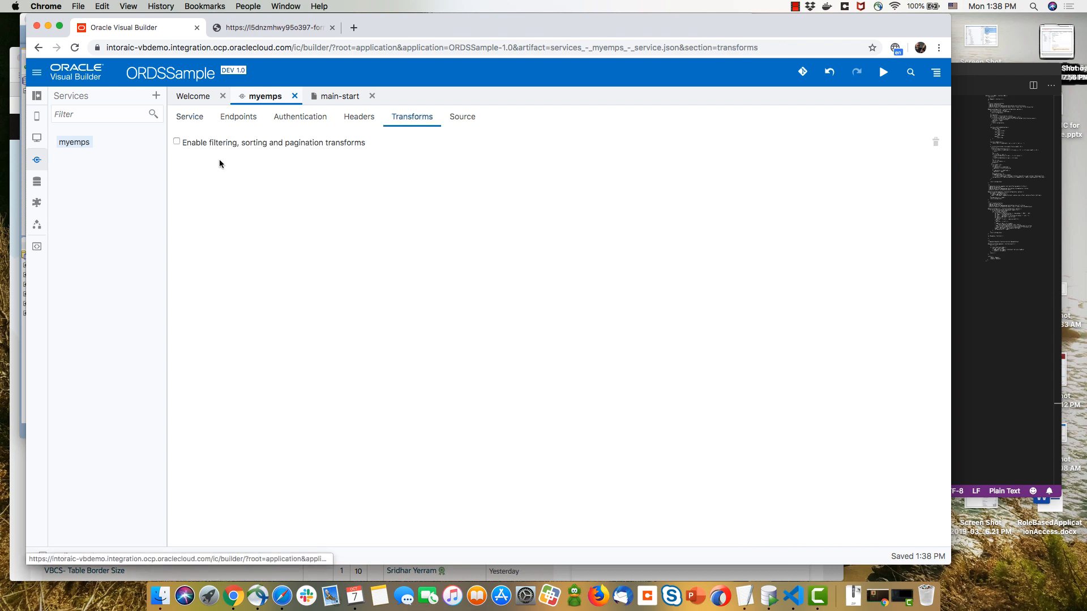
{"action": "left_click", "coordinate": [177, 142]}
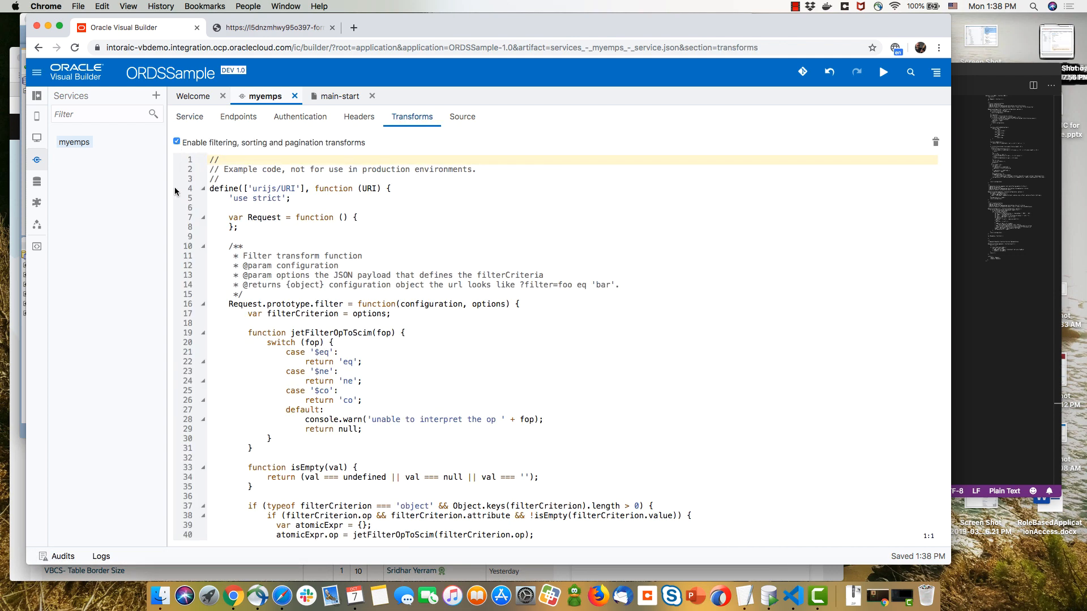
{"action": "scroll", "scroll_direction": "down", "scroll_amount": 3}
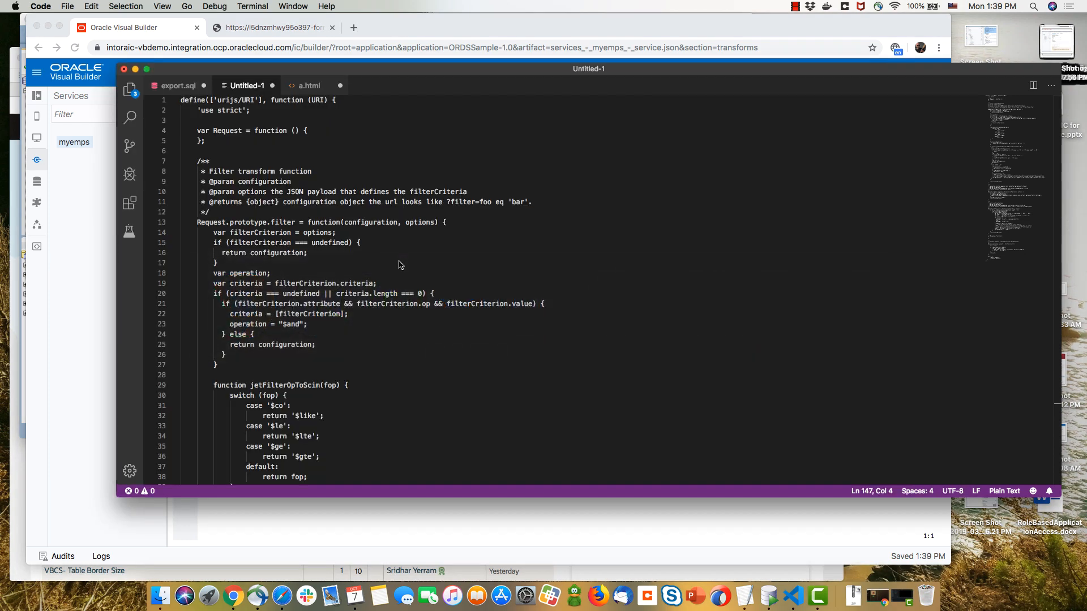
{"action": "key", "text": "Cmd+A"}
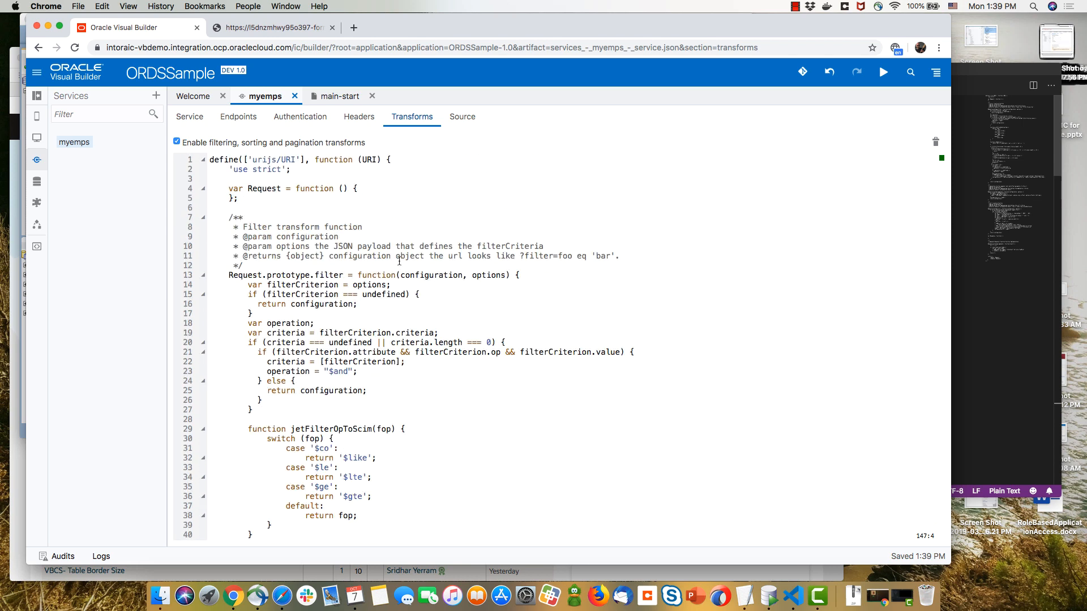
{"action": "mouse_move", "coordinate": [330, 275]}
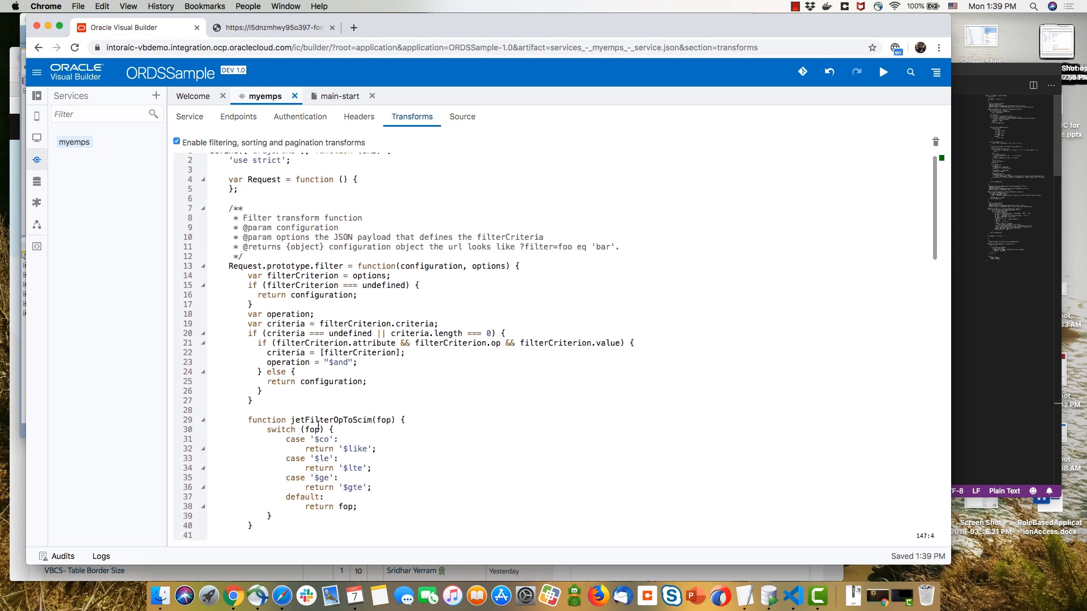
- Scroll through the pasted filter, paginate and sort transform script
{"action": "scroll", "scroll_direction": "down", "scroll_amount": 3}
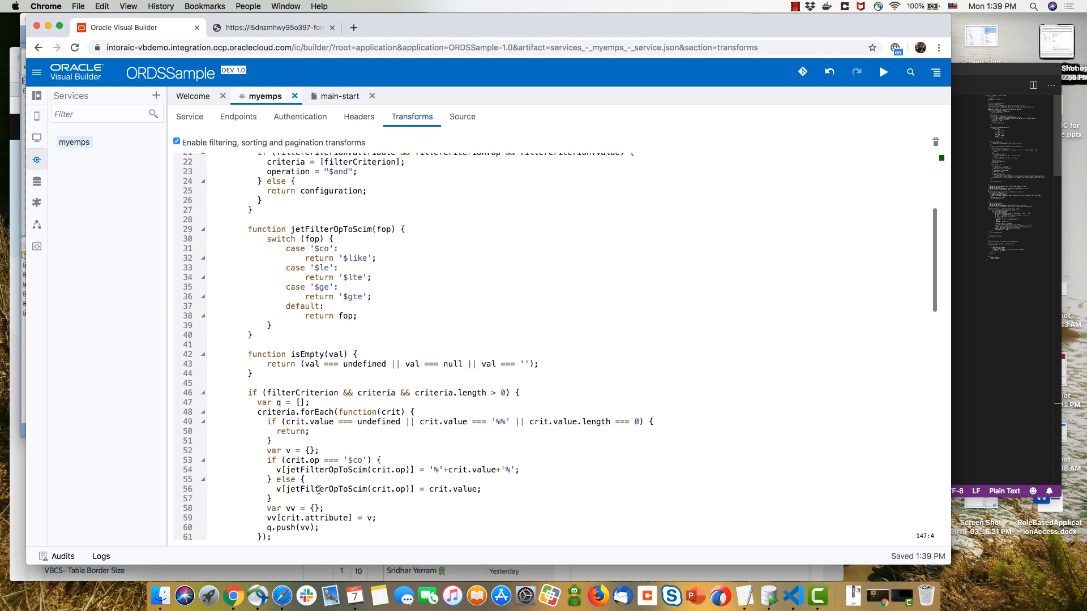
{"action": "scroll", "scroll_direction": "down", "scroll_amount": 3}
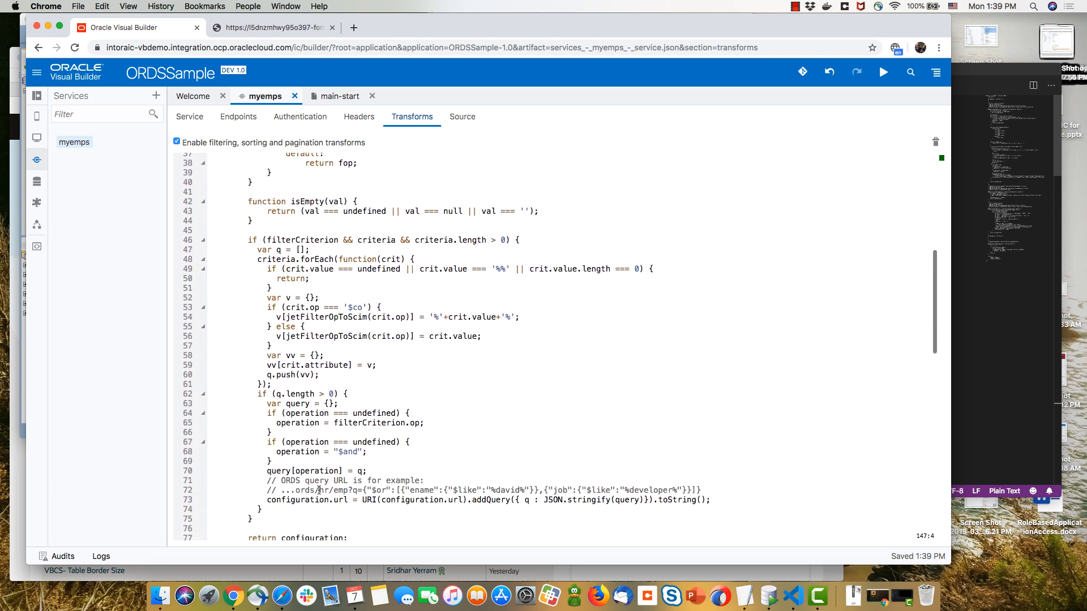
{"action": "scroll", "scroll_direction": "down", "scroll_amount": 3}
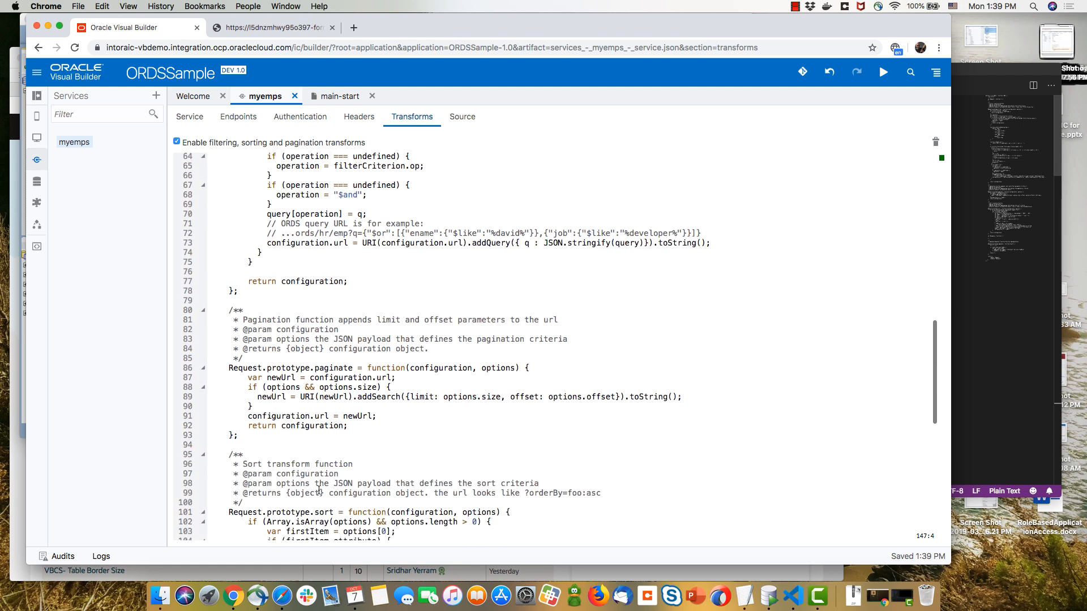
{"action": "scroll", "scroll_direction": "down", "scroll_amount": 3}
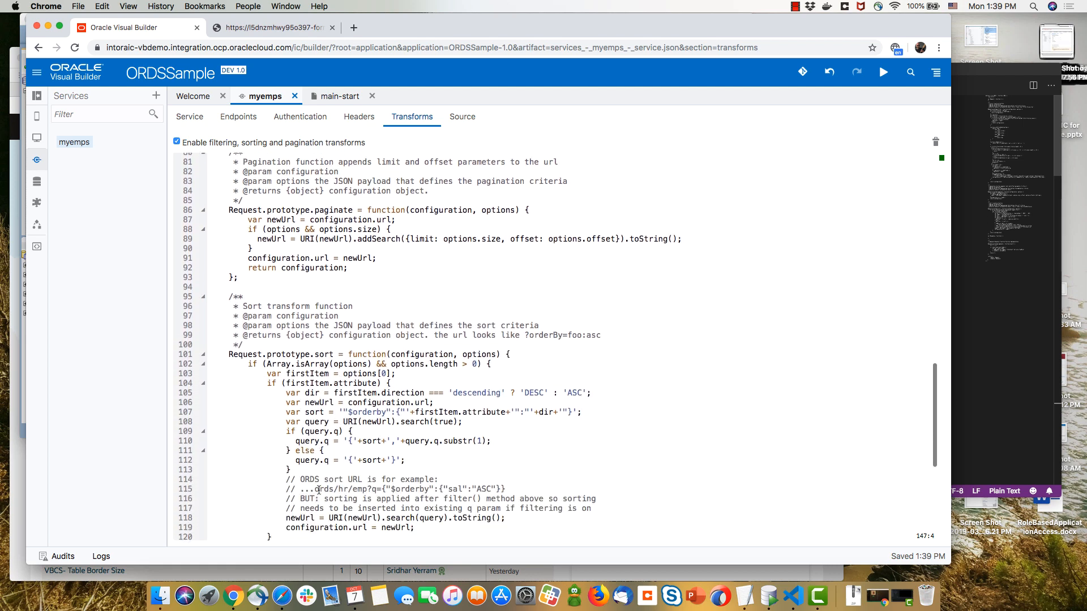
{"action": "scroll", "scroll_direction": "down", "scroll_amount": 3}
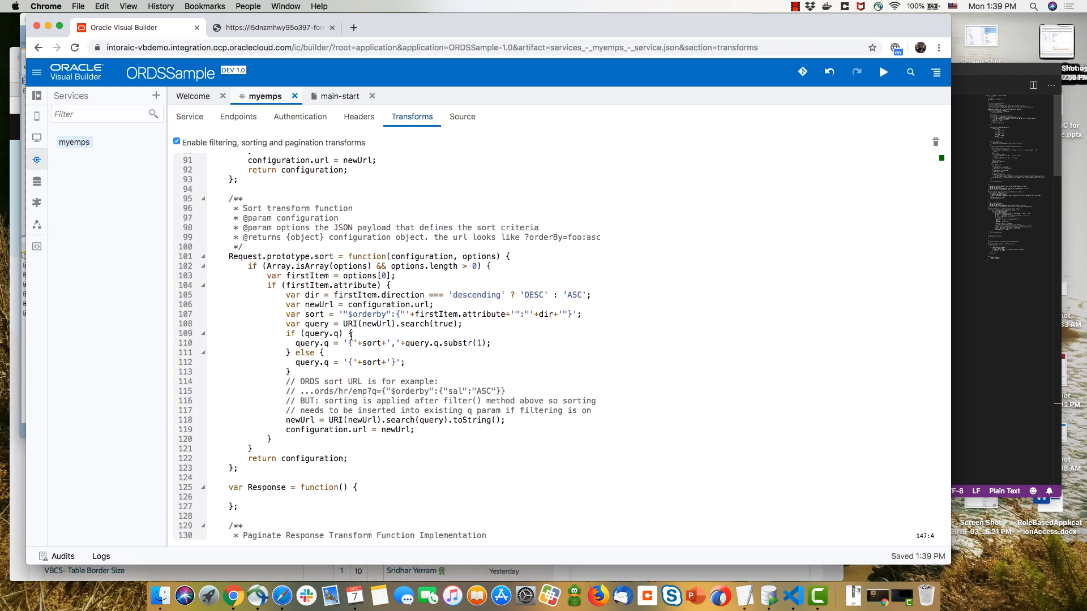
{"action": "scroll", "scroll_direction": "down", "scroll_amount": 3}
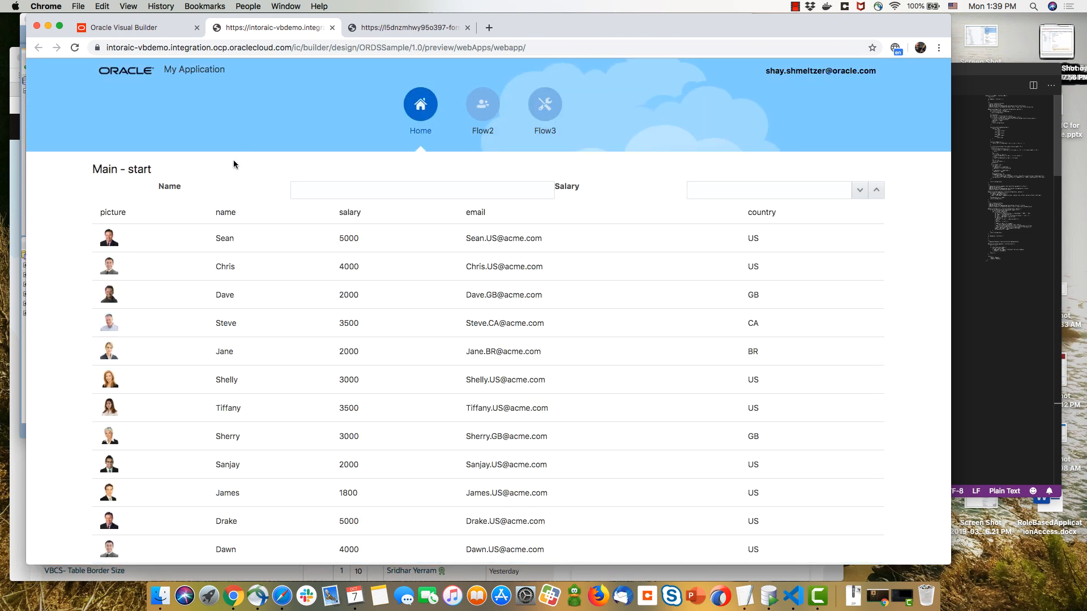
- Open Chrome developer tools on the preview and switch to the Network tab
{"action": "right_click", "coordinate": [235, 164]}
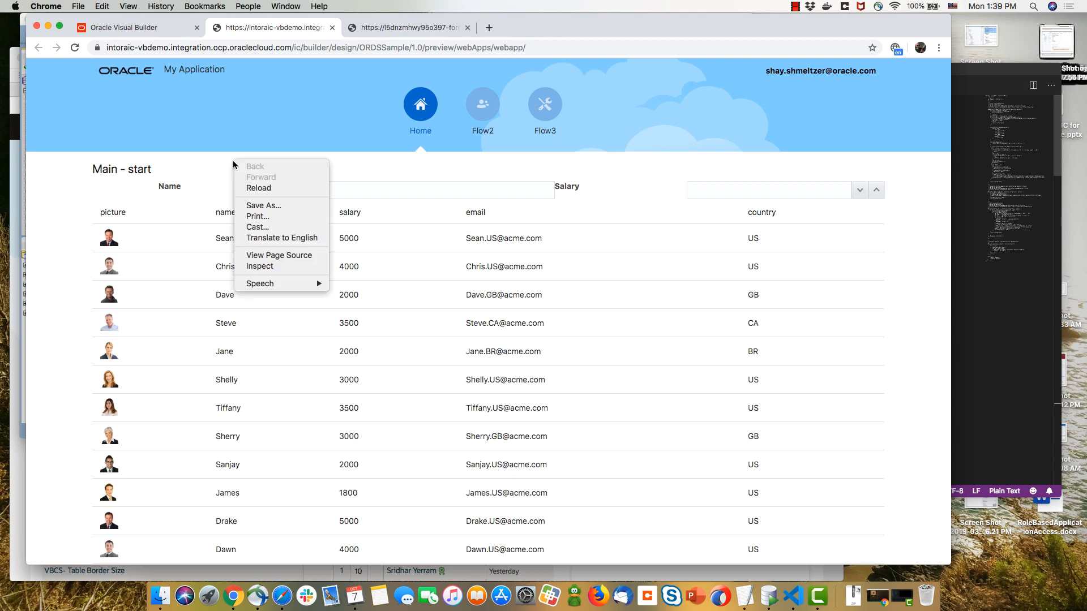
{"action": "left_click", "coordinate": [259, 266]}
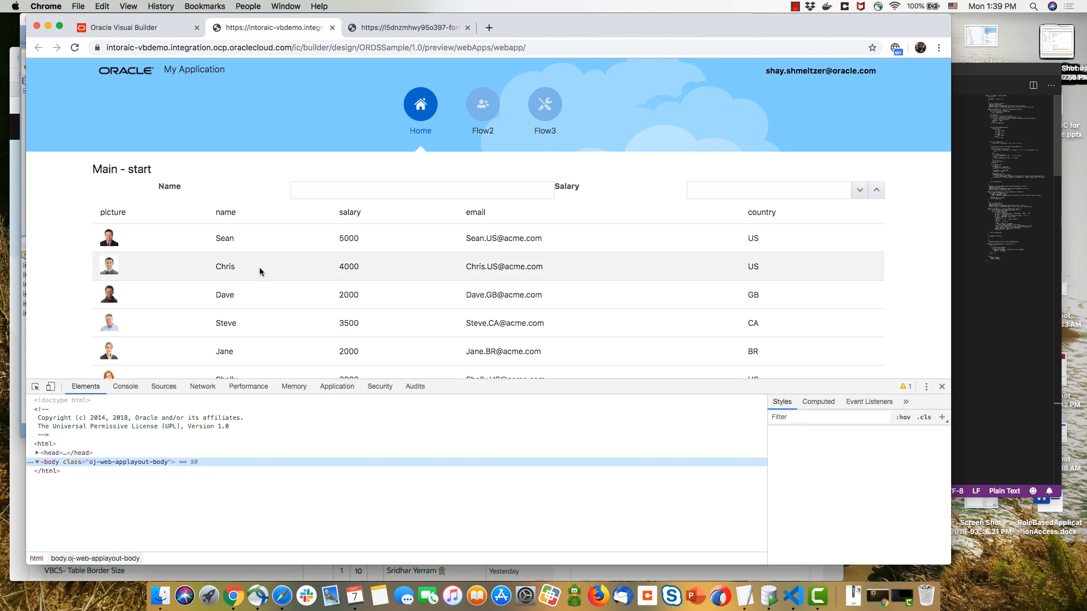
{"action": "left_click", "coordinate": [125, 386]}
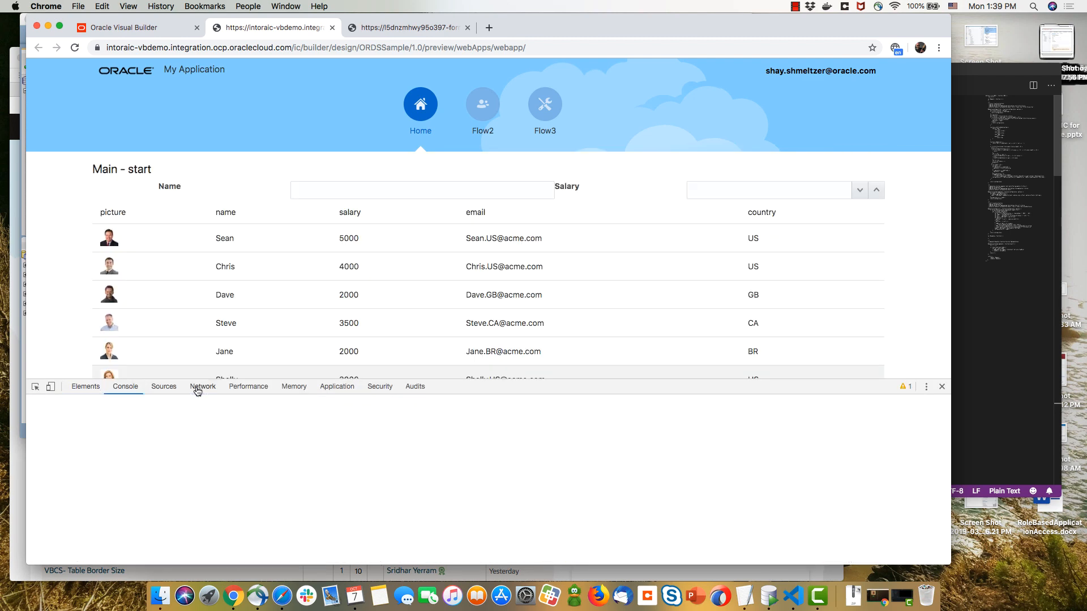
{"action": "left_click", "coordinate": [202, 387]}
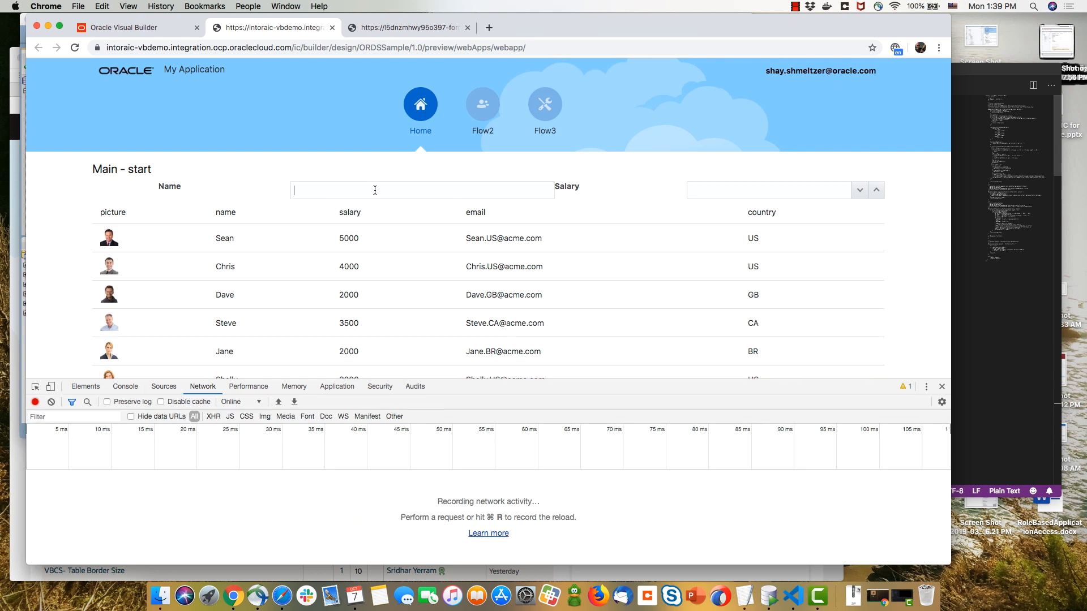
- Search the preview for employees named 'Chris'
{"action": "type", "text": "C"}
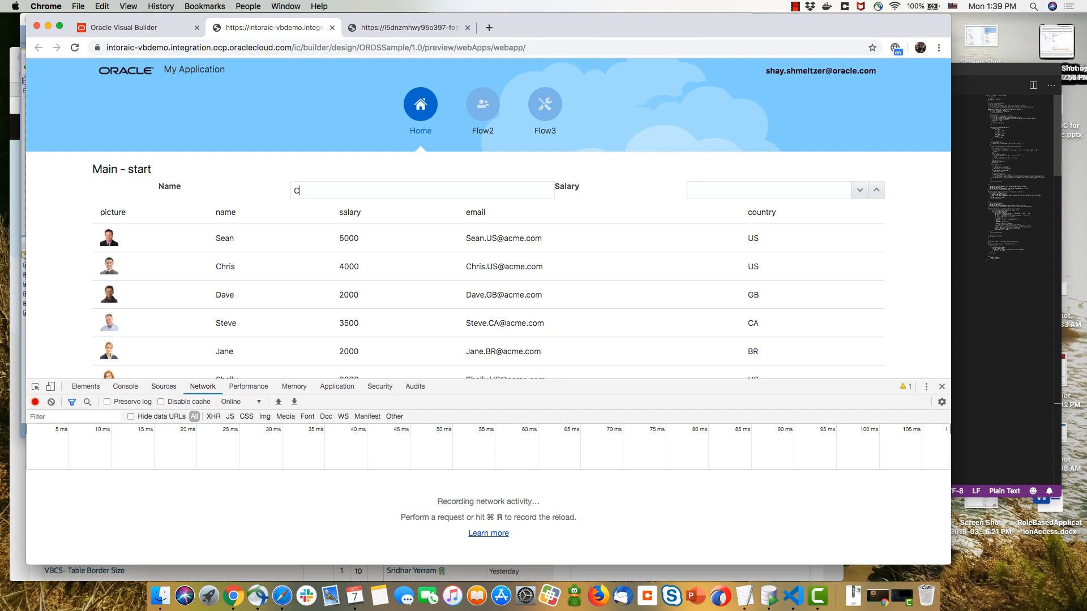
{"action": "type", "text": "hris"}
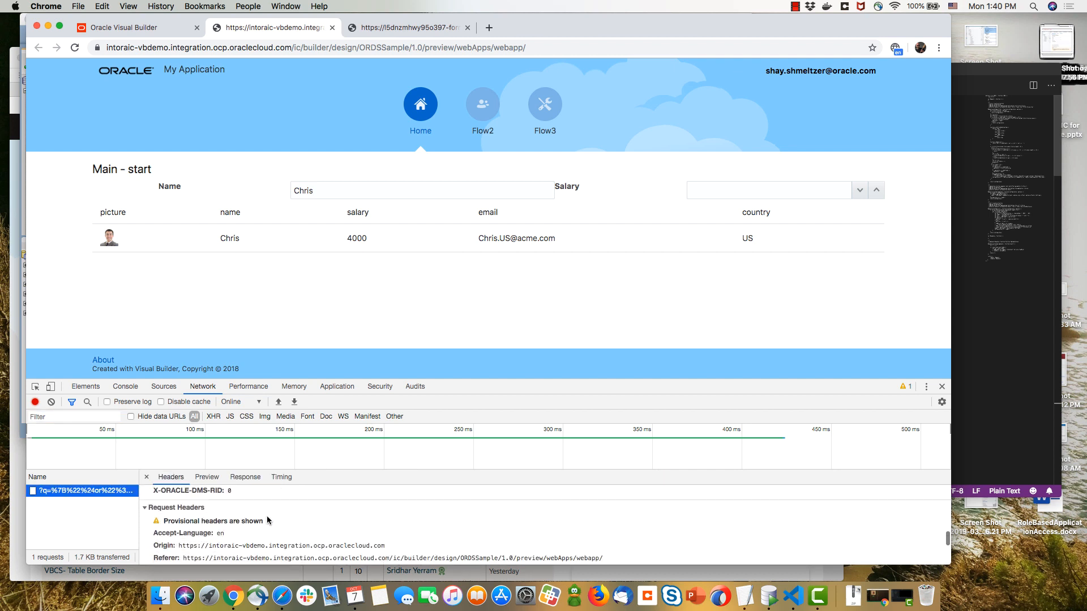
{"action": "scroll", "scroll_direction": "down", "scroll_amount": 3}
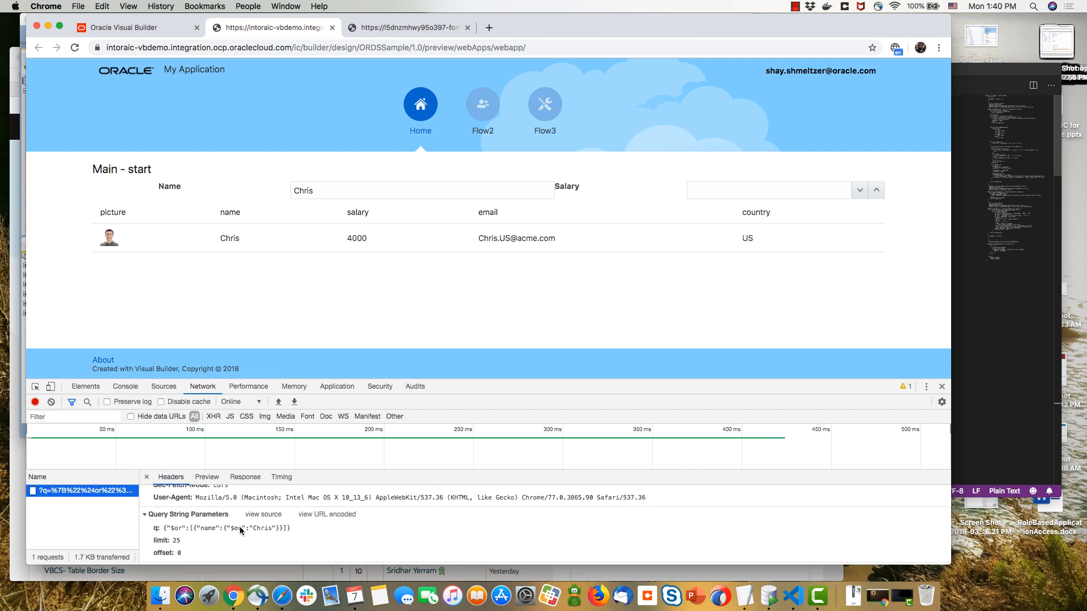
{"action": "mouse_move", "coordinate": [269, 539]}
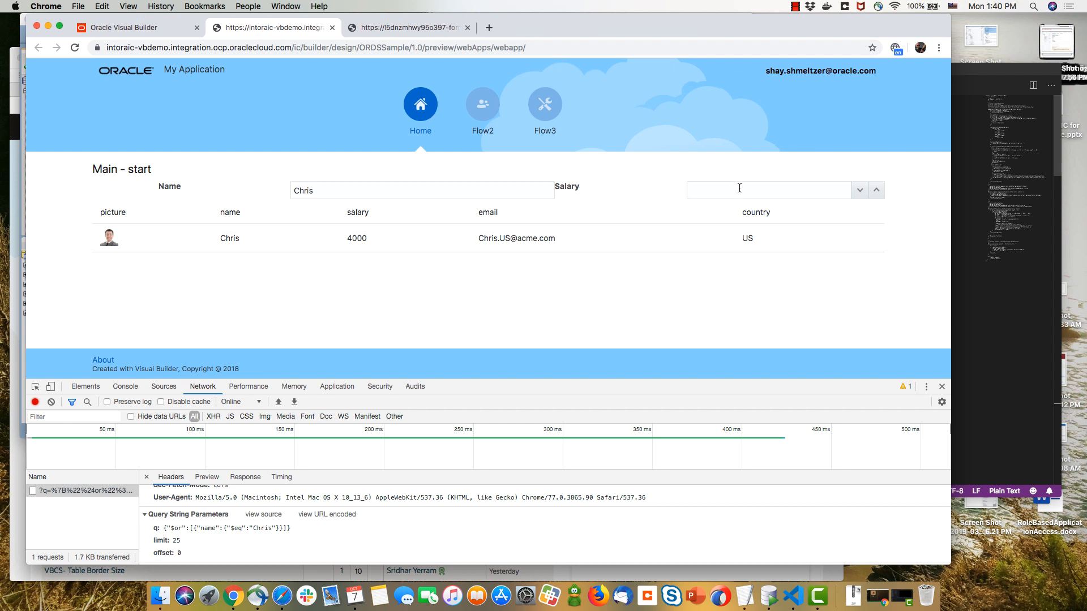
- Enter salary 5000, inspect the filtered request's query parameters, and close DevTools
{"action": "type", "text": "5000"}
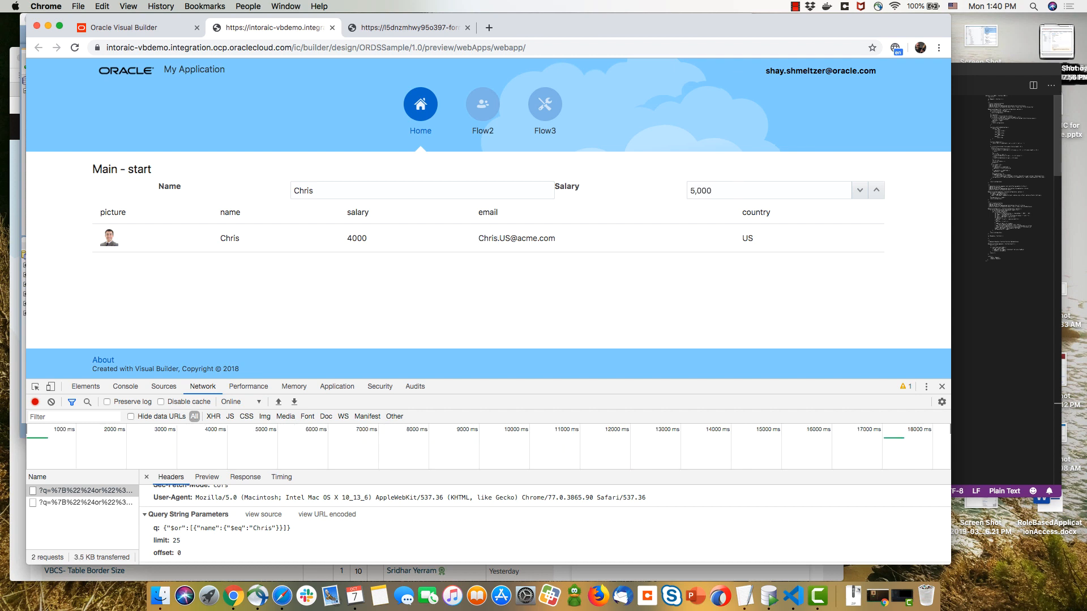
{"action": "mouse_move", "coordinate": [74, 504]}
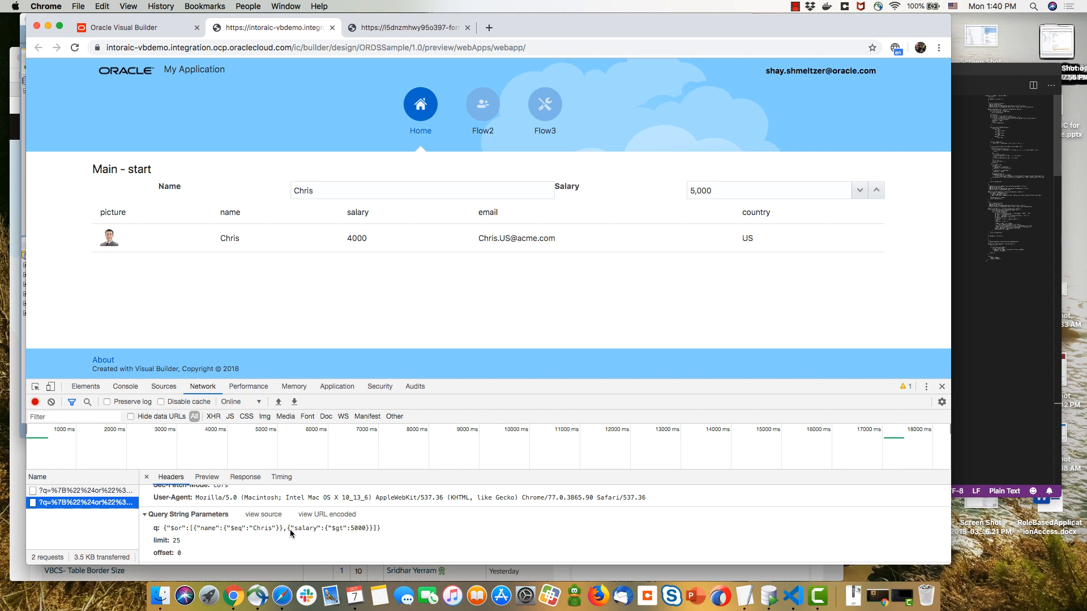
{"action": "mouse_move", "coordinate": [303, 534]}
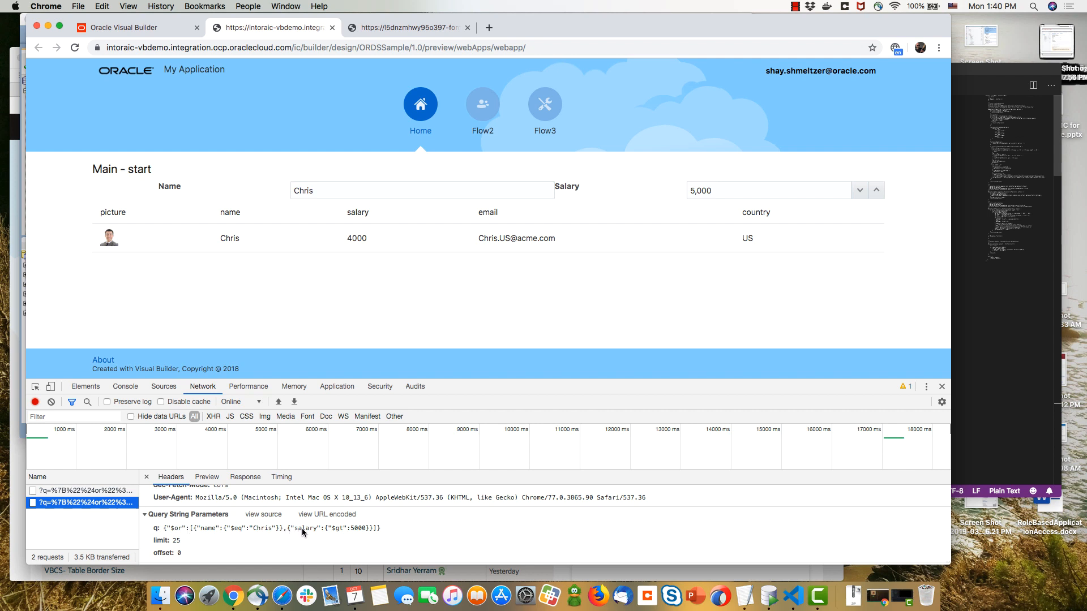
{"action": "mouse_move", "coordinate": [354, 534]}
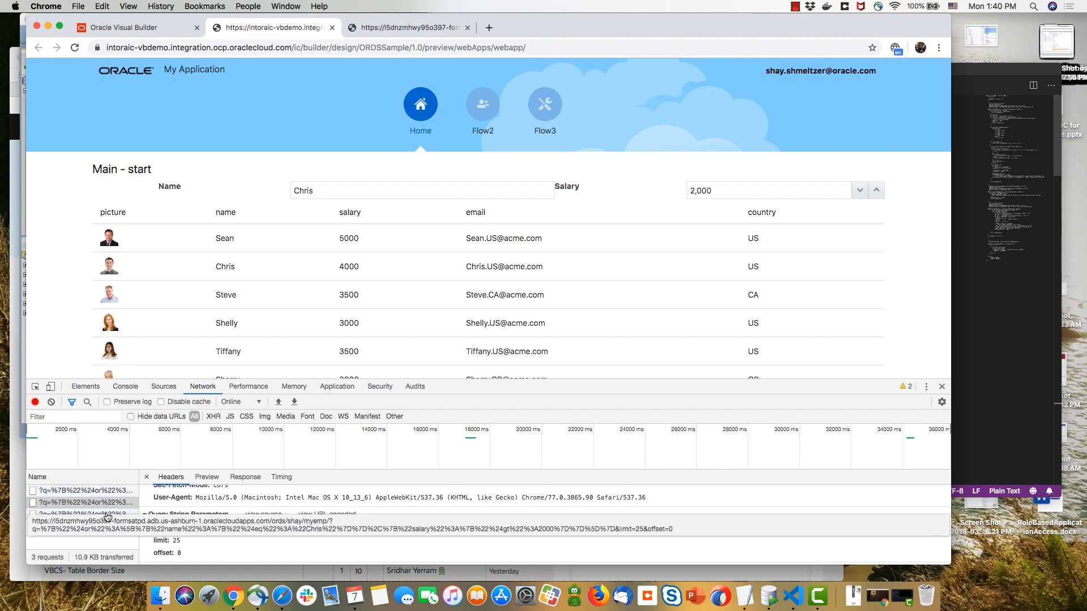
{"action": "left_click", "coordinate": [79, 514]}
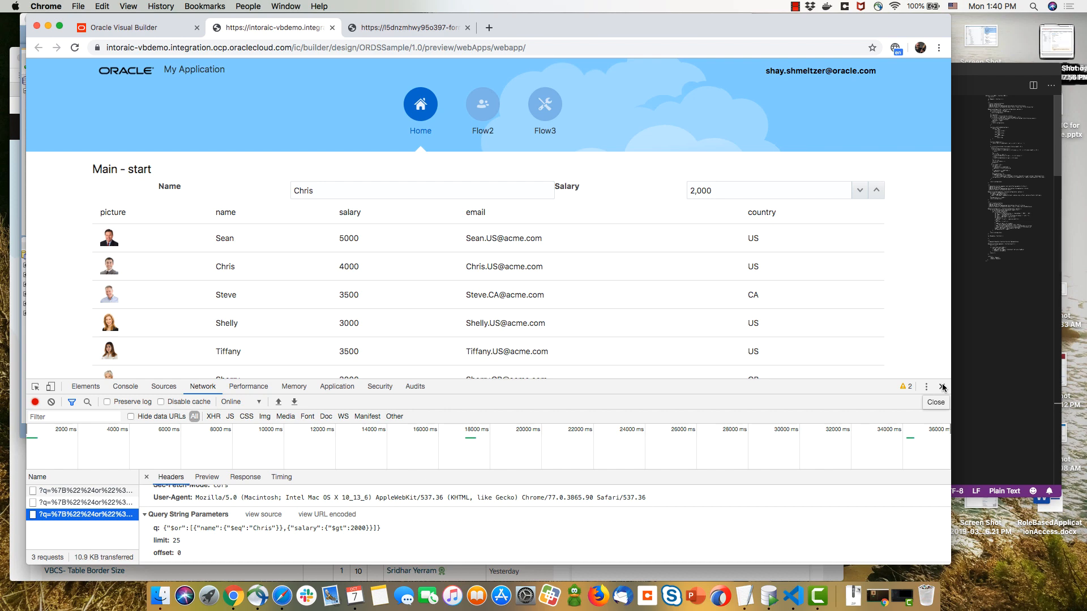
{"action": "left_click", "coordinate": [129, 27]}
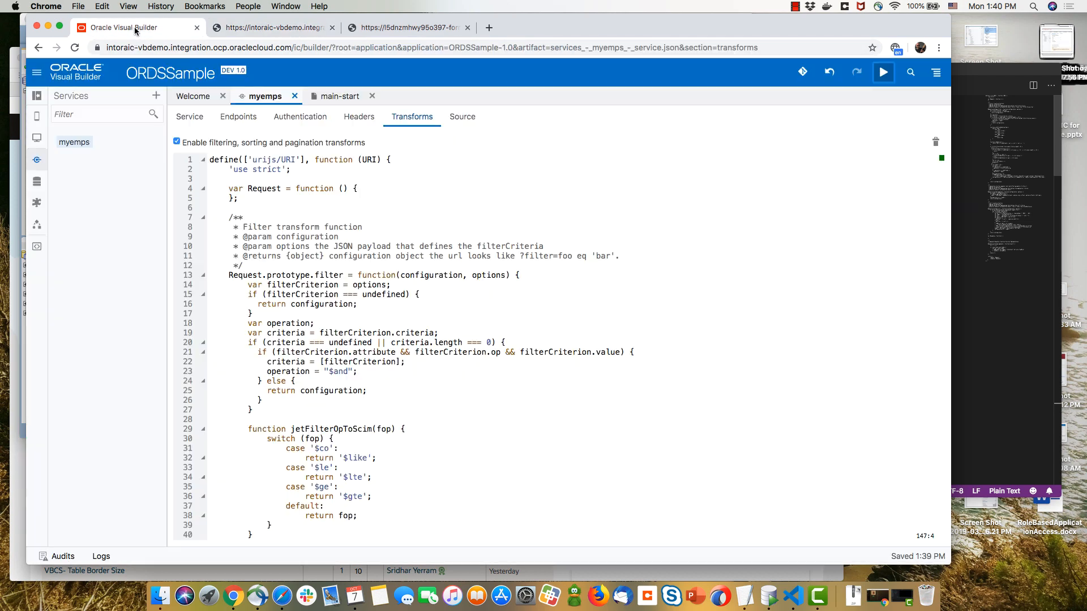
- Give the main-start table a 'height:400px;' style and look up its scroll-policy
{"action": "left_click", "coordinate": [340, 96]}
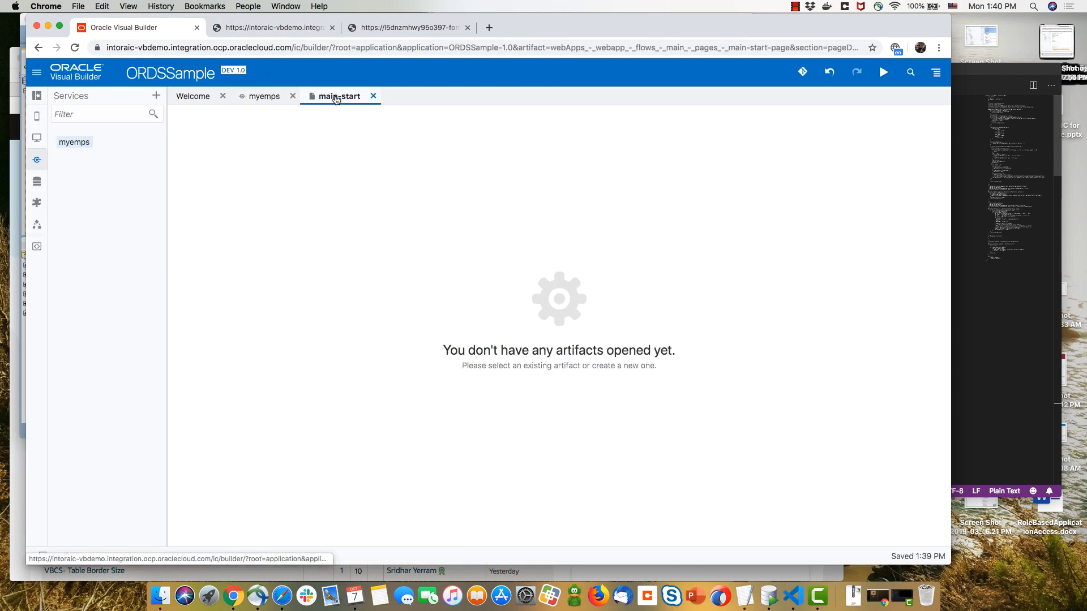
{"action": "left_click", "coordinate": [338, 96]}
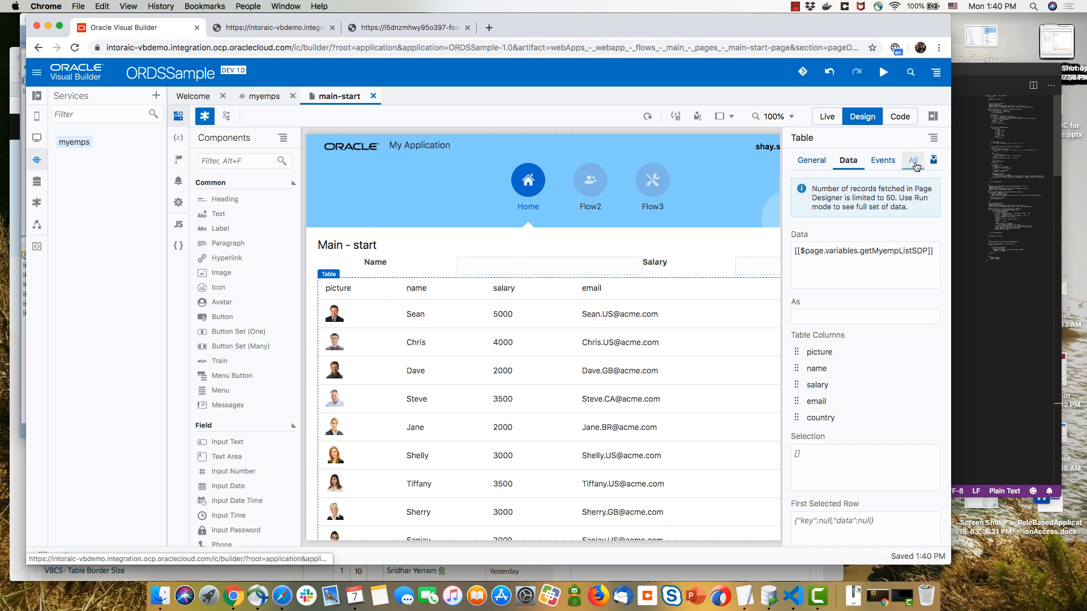
{"action": "left_click", "coordinate": [912, 160]}
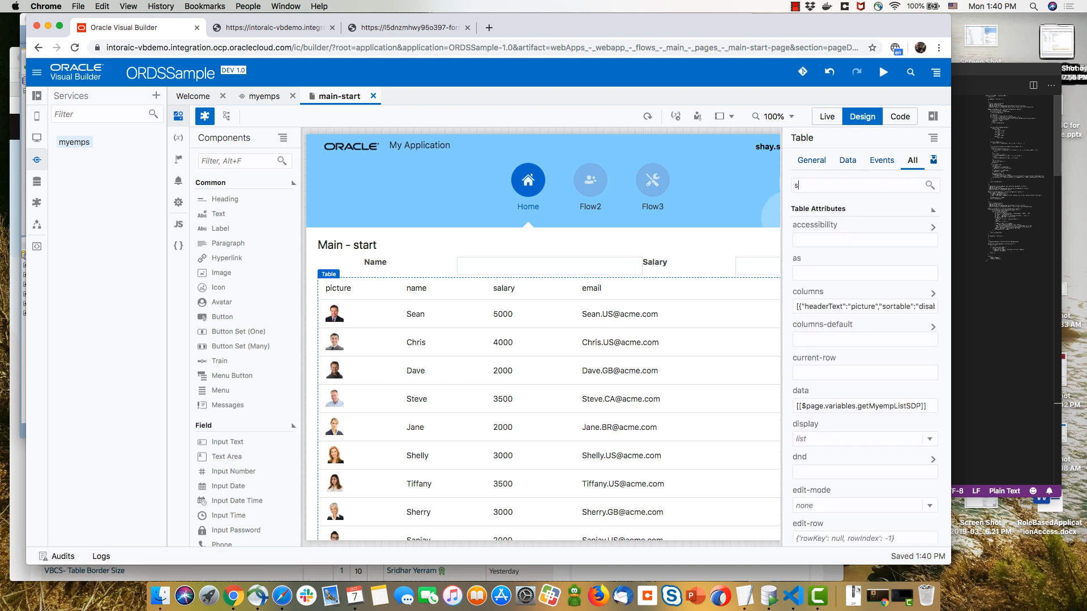
{"action": "type", "text": "tyle"}
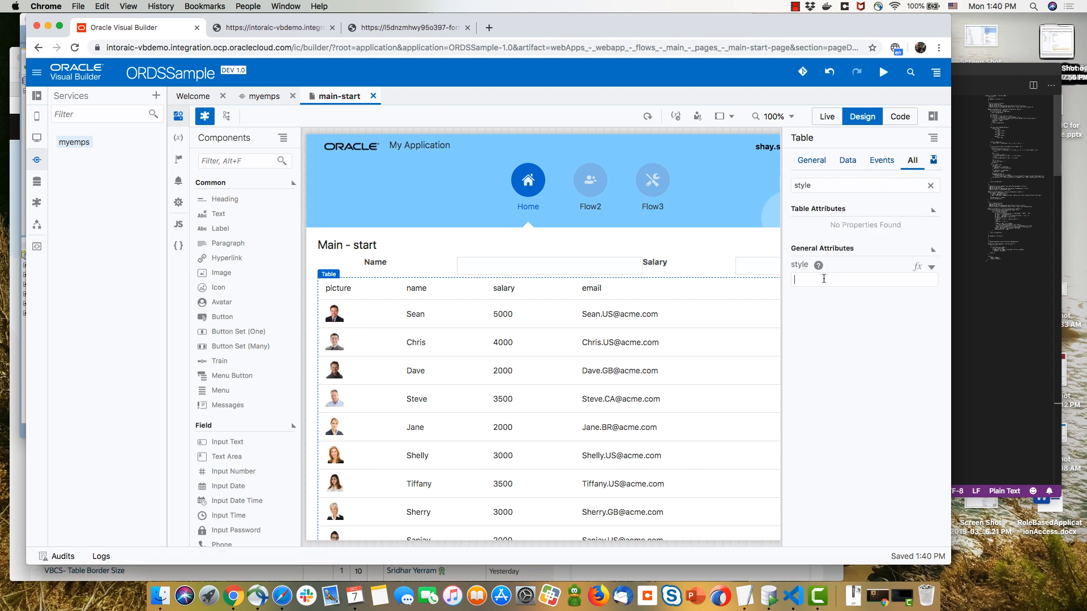
{"action": "type", "text": "height:"}
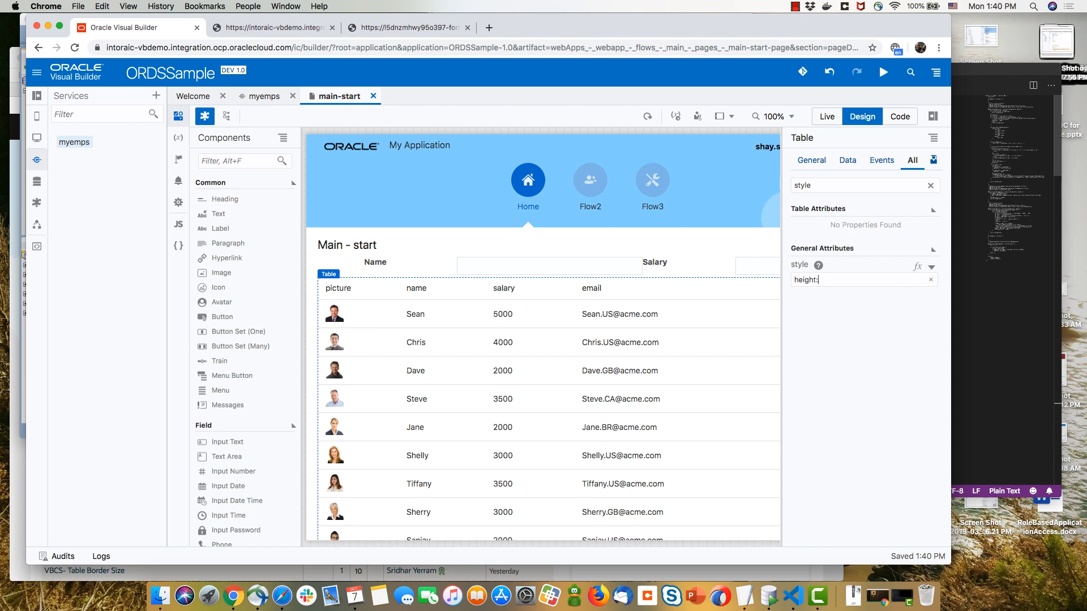
{"action": "type", "text": "400px"}
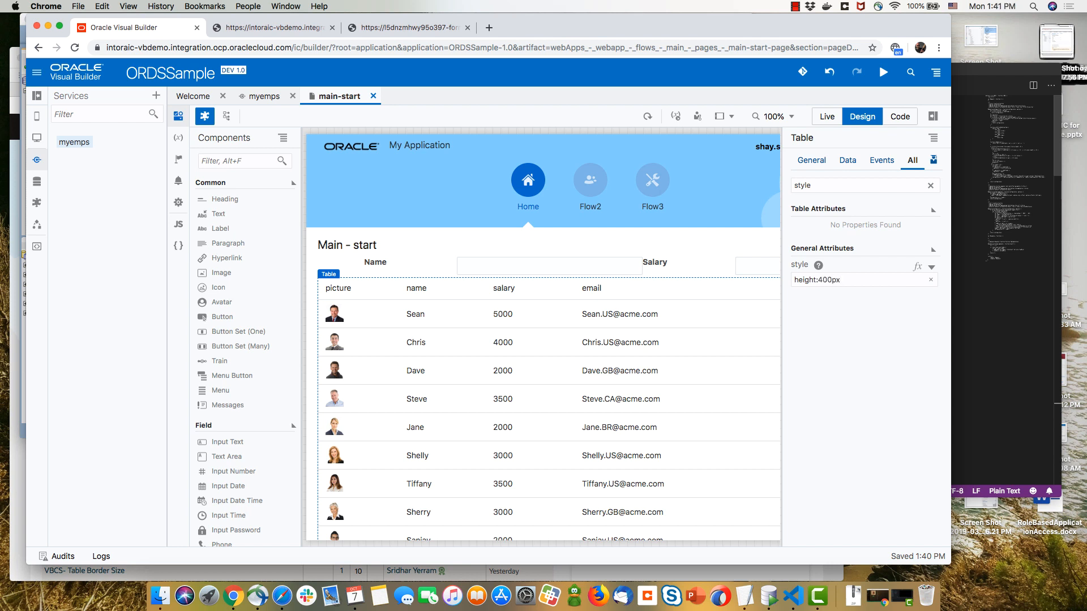
{"action": "type", "text": ";"}
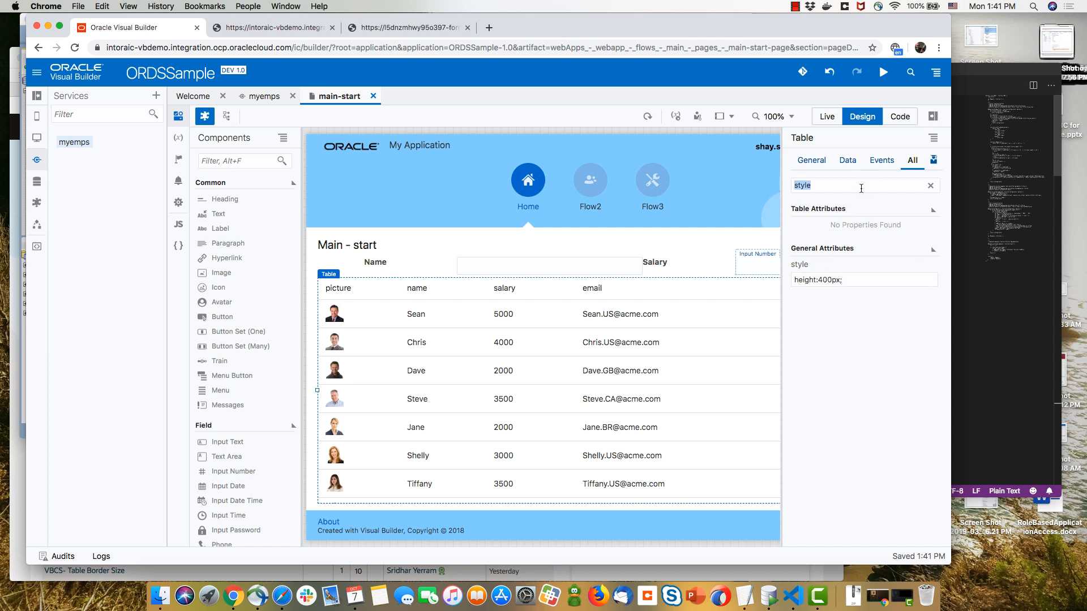
{"action": "type", "text": "scroll"}
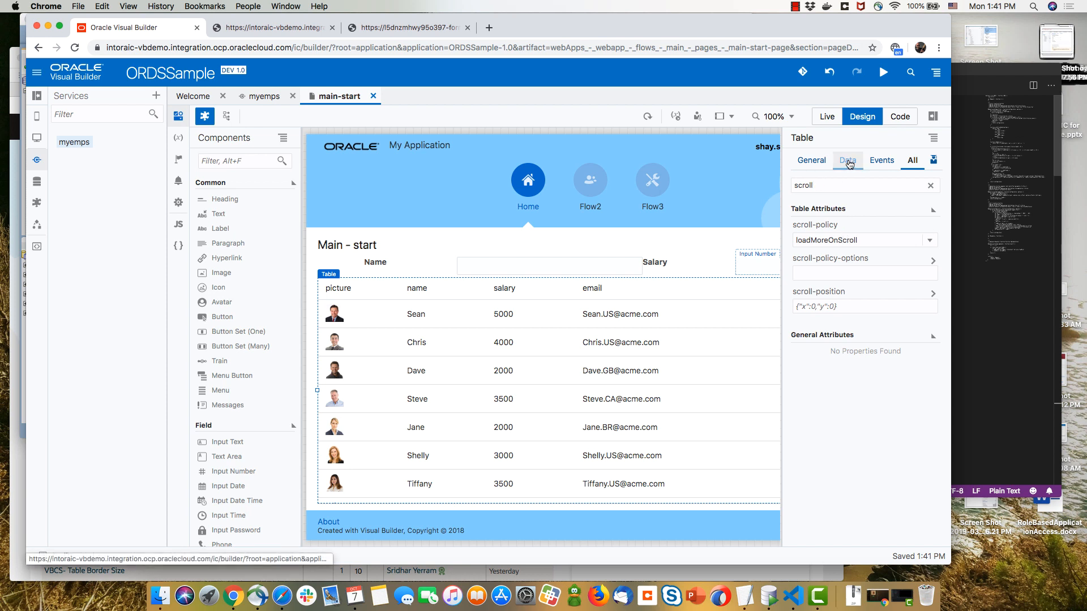
- Open the name column's Sortable dropdown under Table Columns and choose a sorting option
{"action": "left_click", "coordinate": [848, 161]}
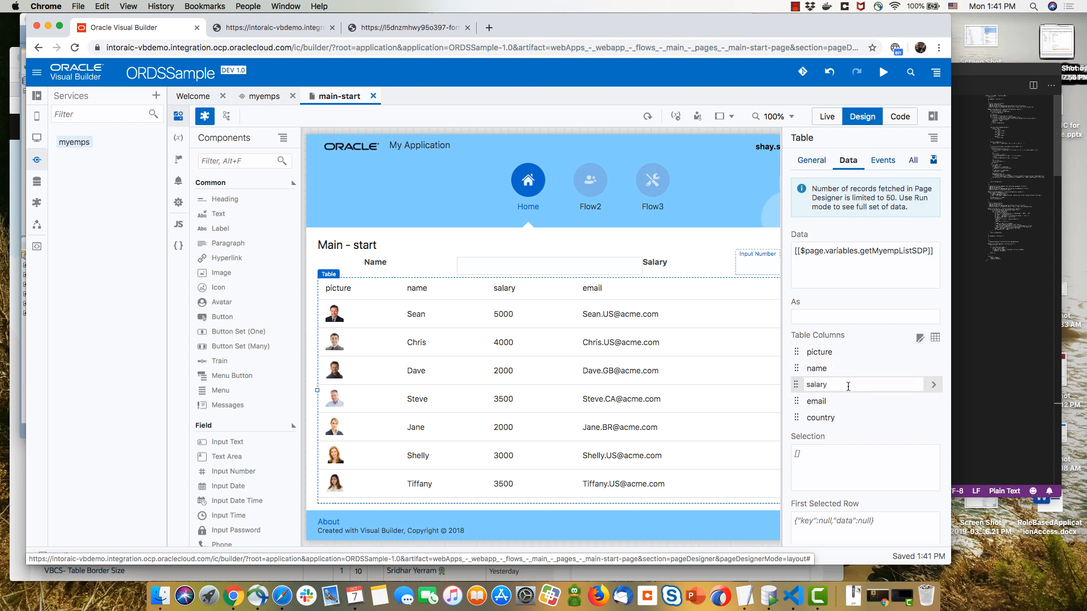
{"action": "left_click", "coordinate": [933, 384]}
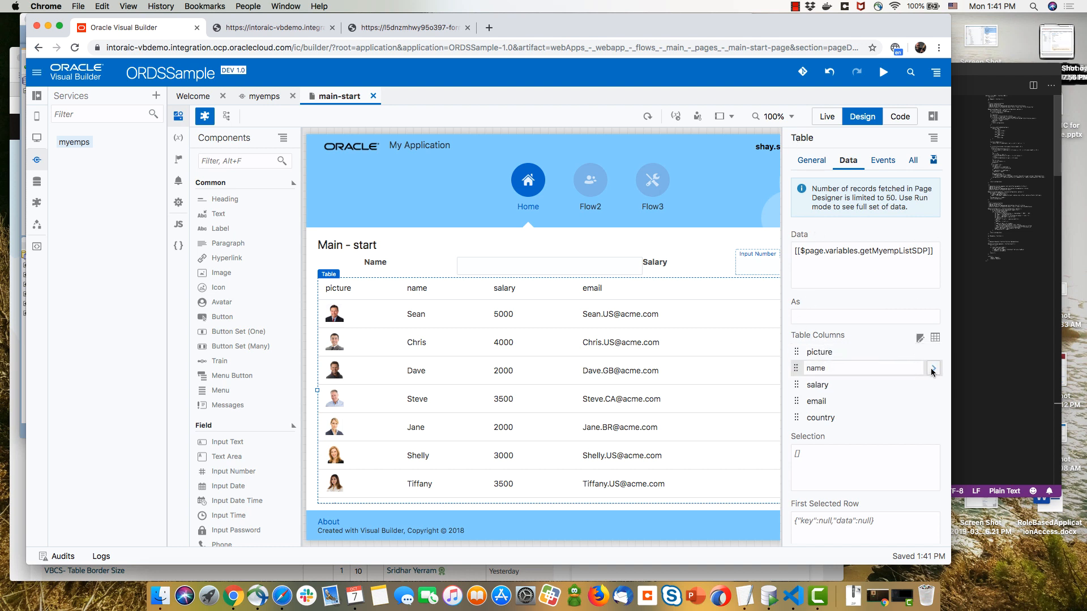
{"action": "left_click", "coordinate": [934, 368]}
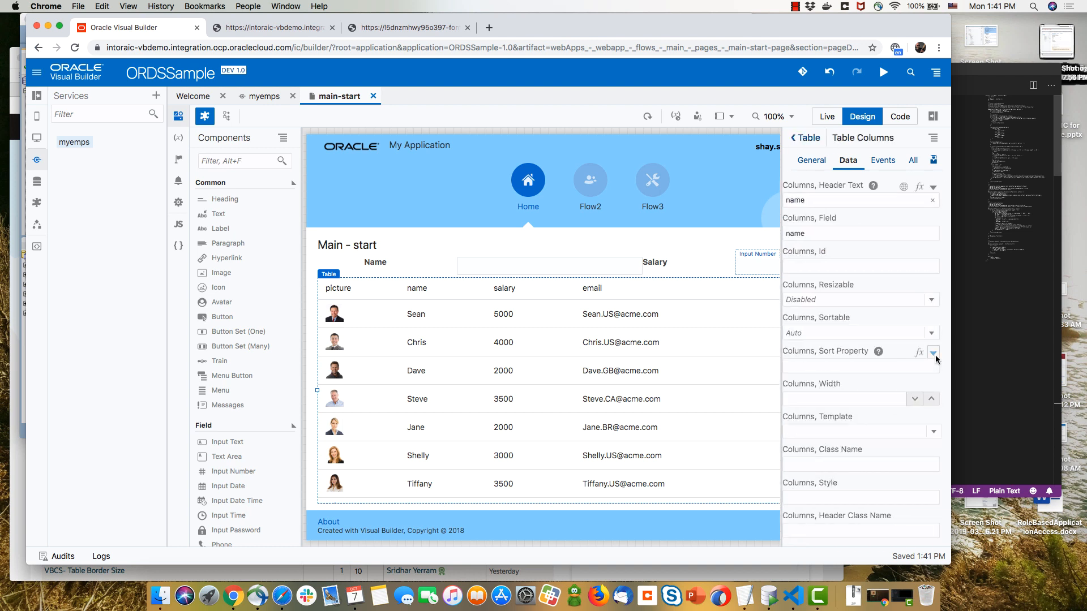
{"action": "left_click", "coordinate": [930, 332]}
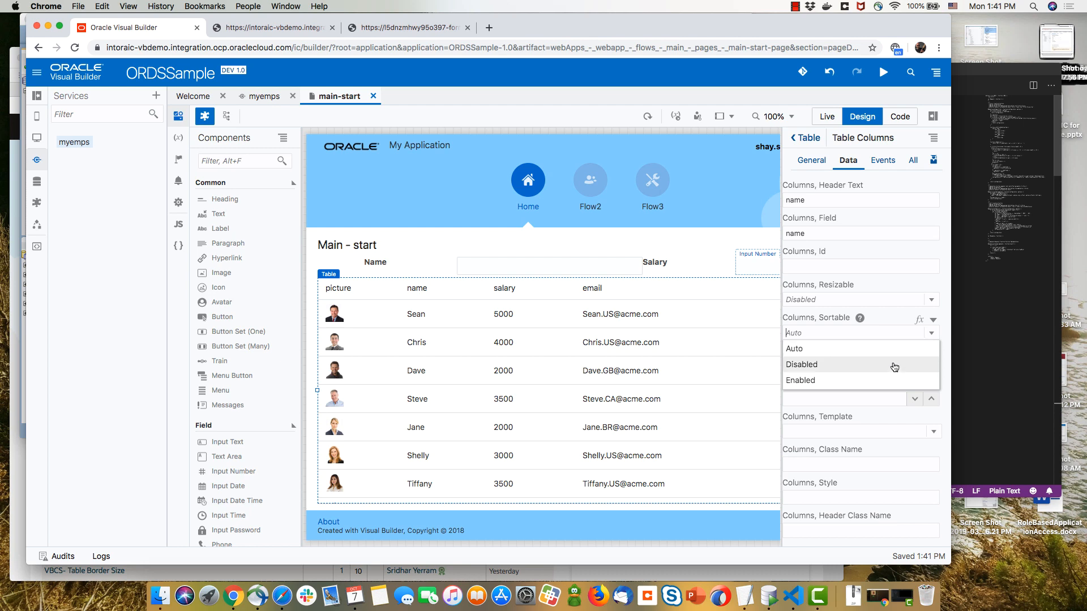
{"action": "left_click", "coordinate": [800, 380]}
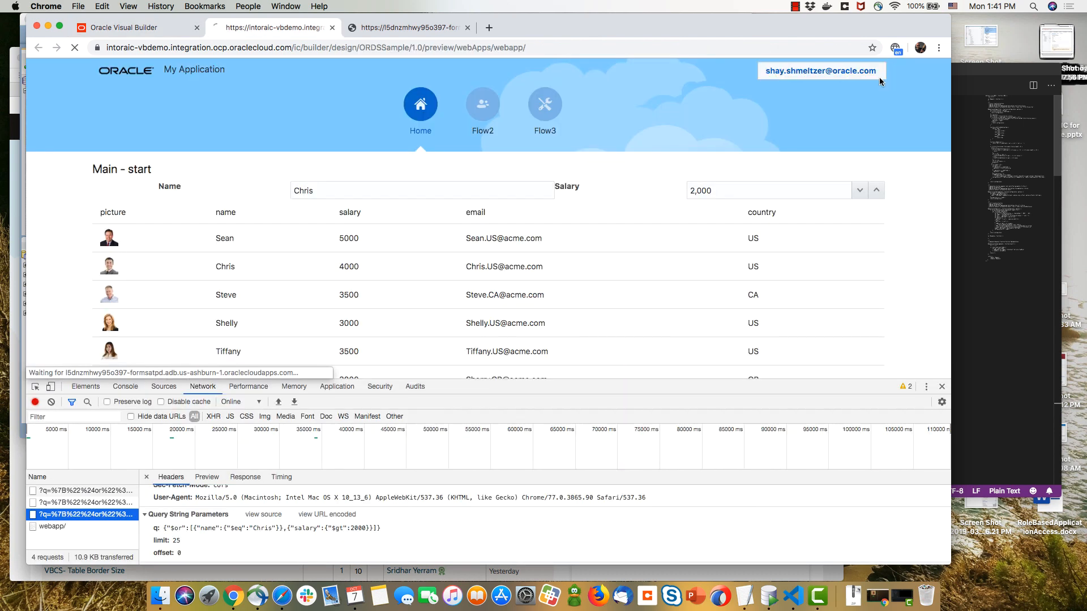
- Inspect the employee fetch requests, load the next page (offset 25), and sort by salary ascending
{"action": "left_click", "coordinate": [74, 47]}
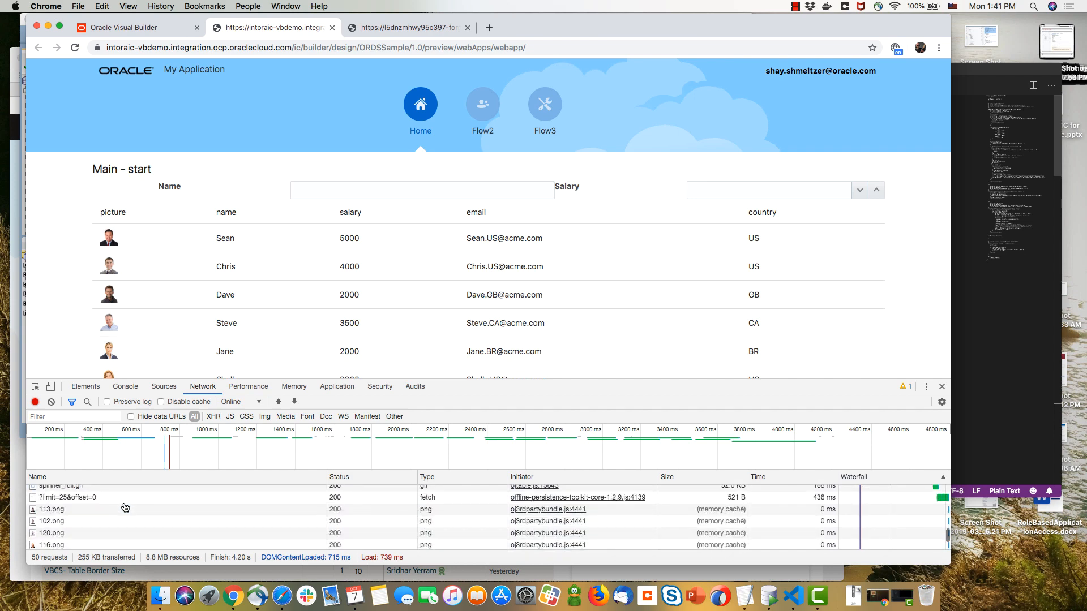
{"action": "left_click", "coordinate": [67, 498]}
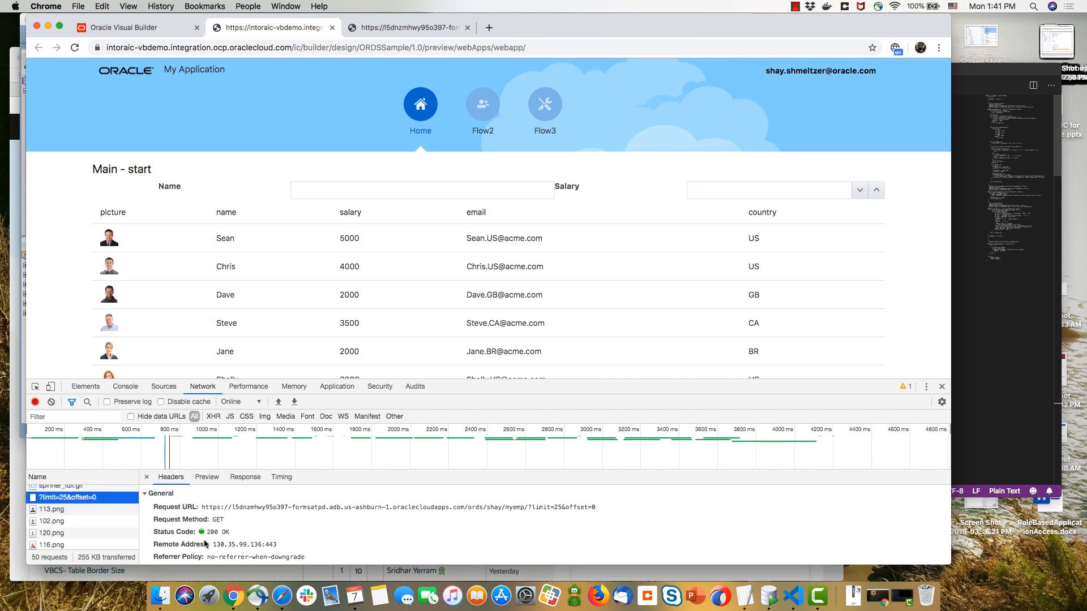
{"action": "scroll", "scroll_direction": "down", "scroll_amount": 3}
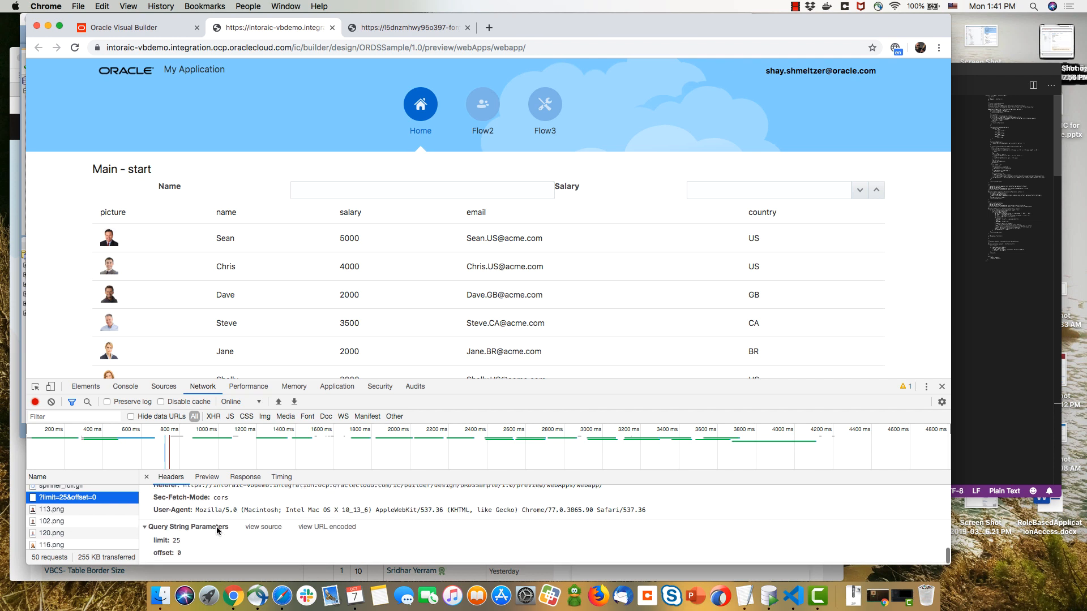
{"action": "mouse_move", "coordinate": [224, 302]}
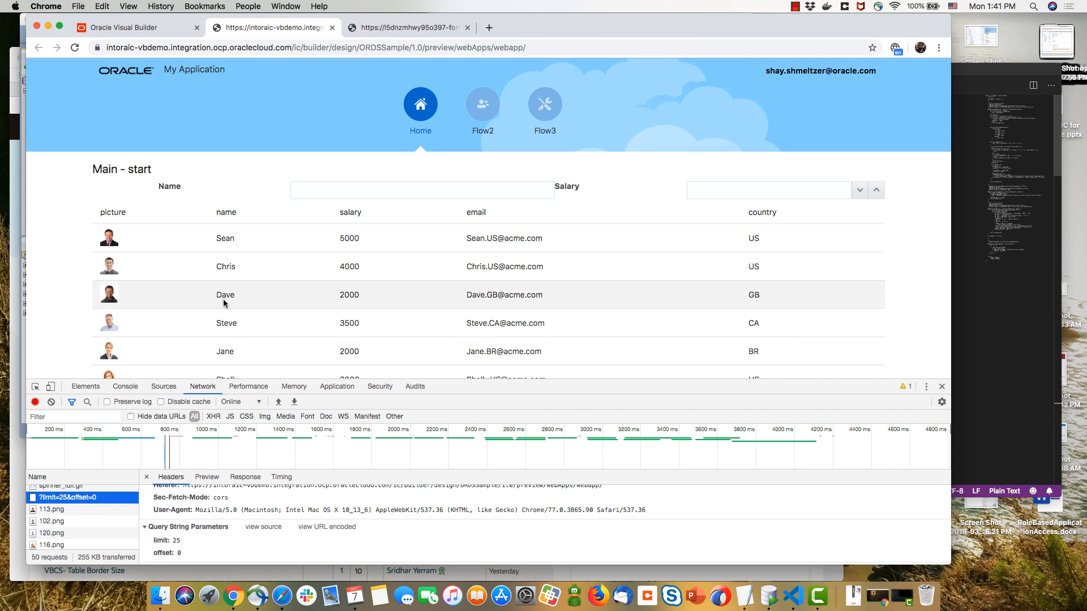
{"action": "mouse_move", "coordinate": [102, 477]}
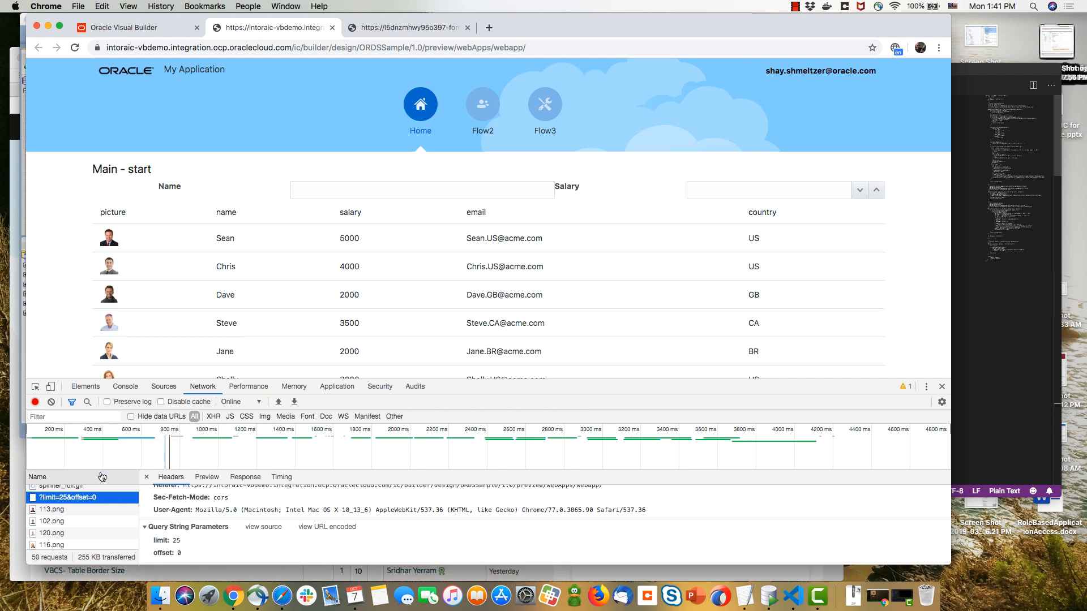
{"action": "scroll", "scroll_direction": "down", "scroll_amount": 3}
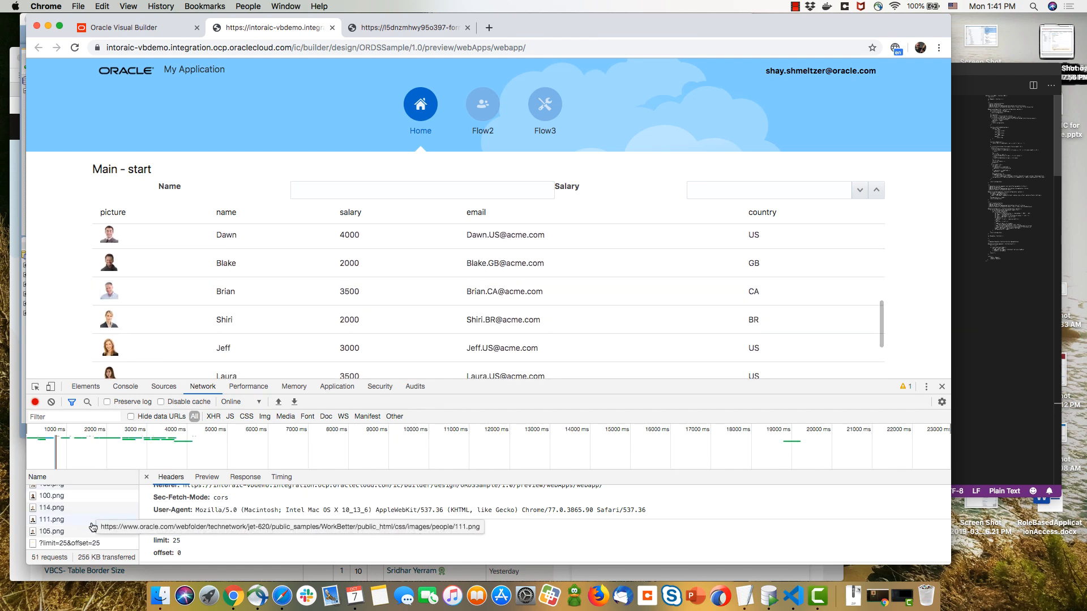
{"action": "left_click", "coordinate": [58, 544]}
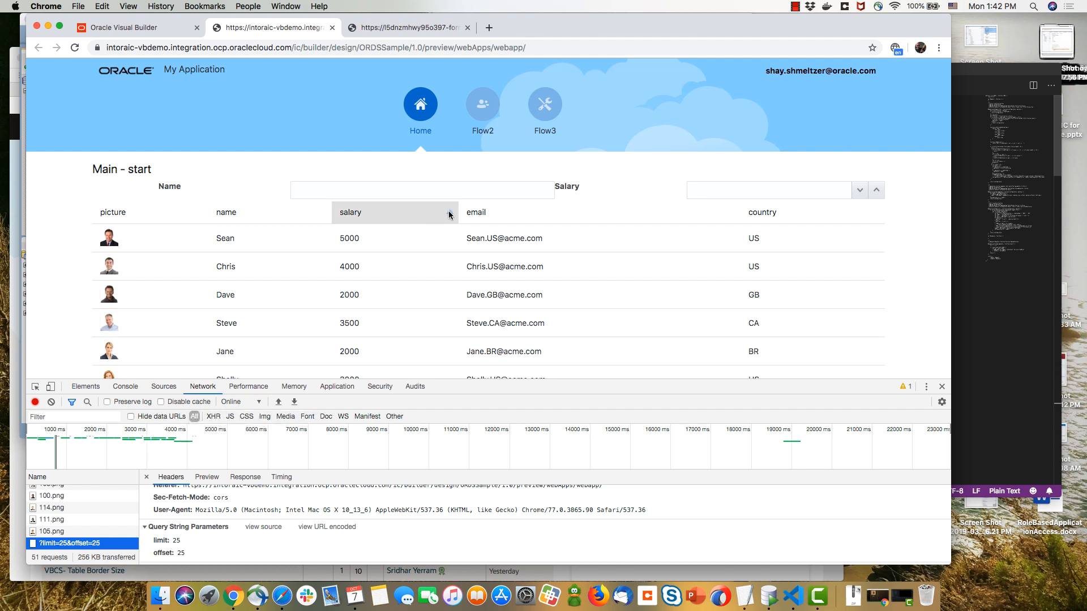
{"action": "left_click", "coordinate": [450, 212]}
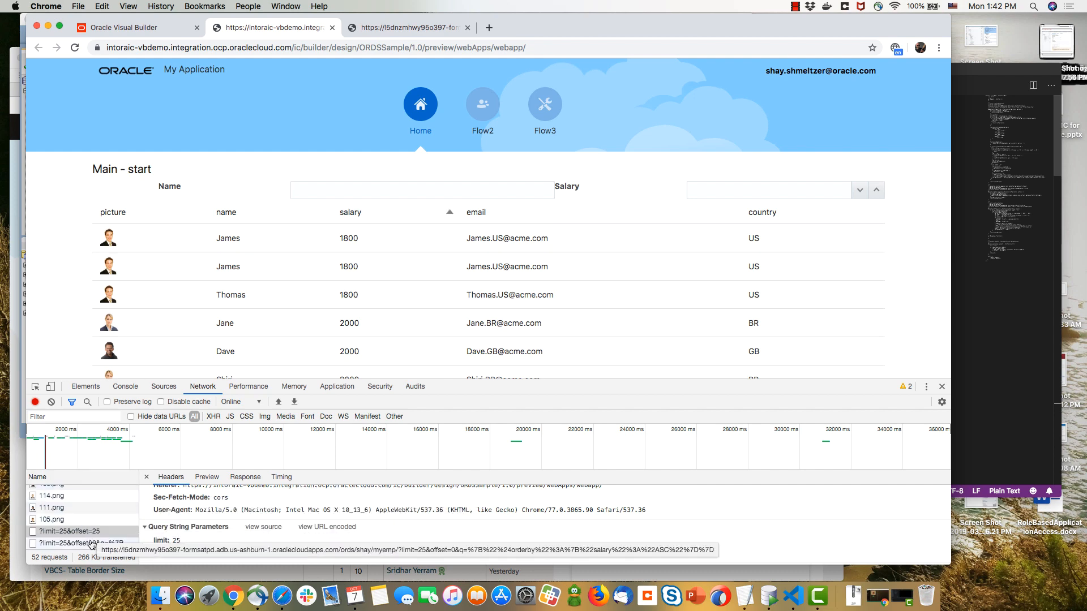
{"action": "left_click", "coordinate": [73, 544]}
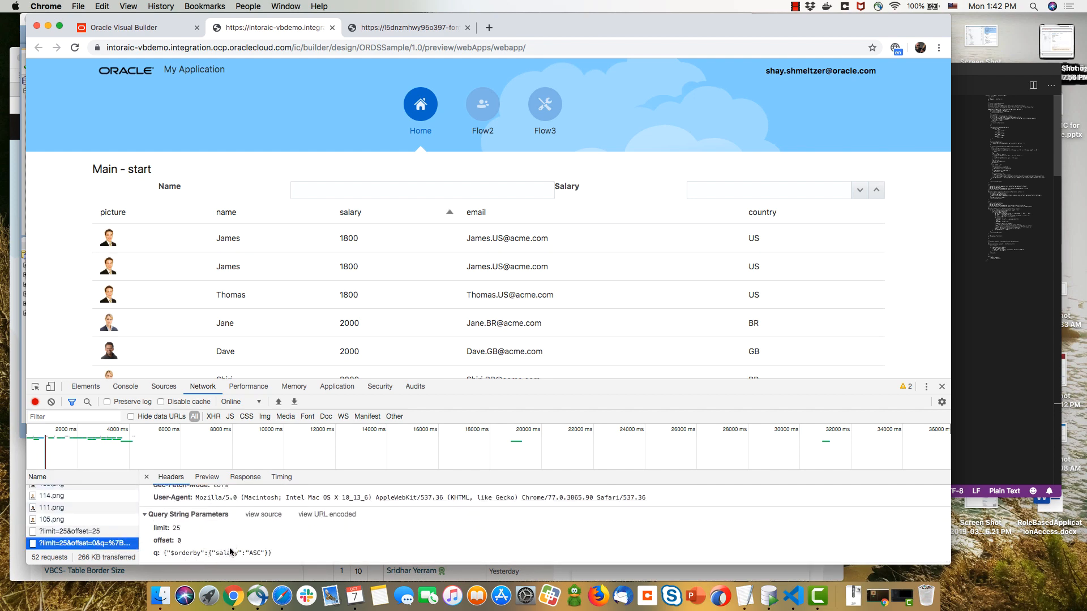
- Add a new POST endpoint on /myemp/ with the Create action hint
{"action": "left_click", "coordinate": [136, 27]}
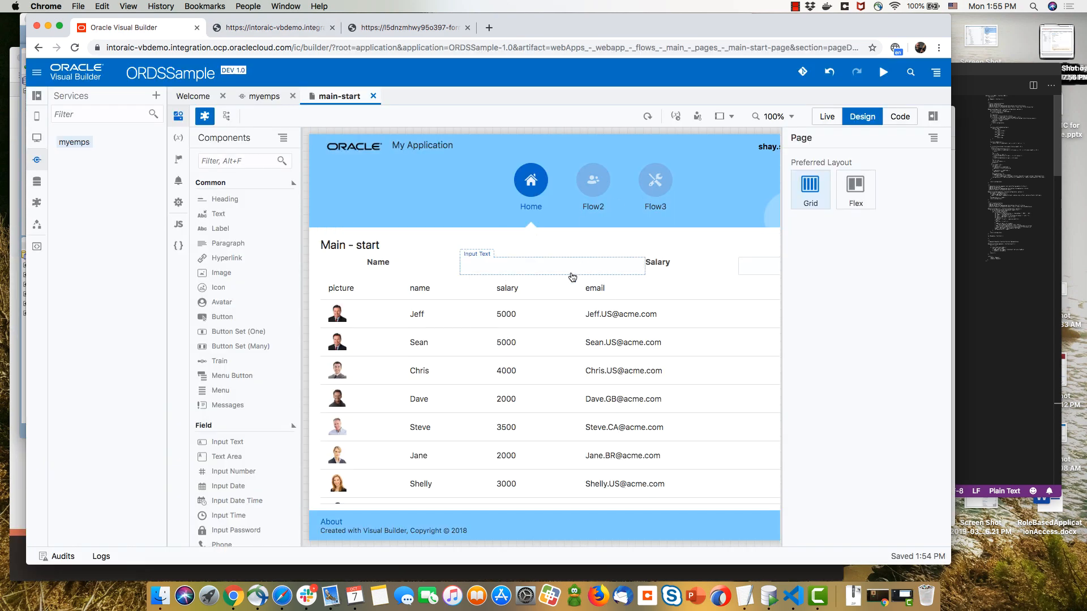
{"action": "mouse_move", "coordinate": [21, 161]}
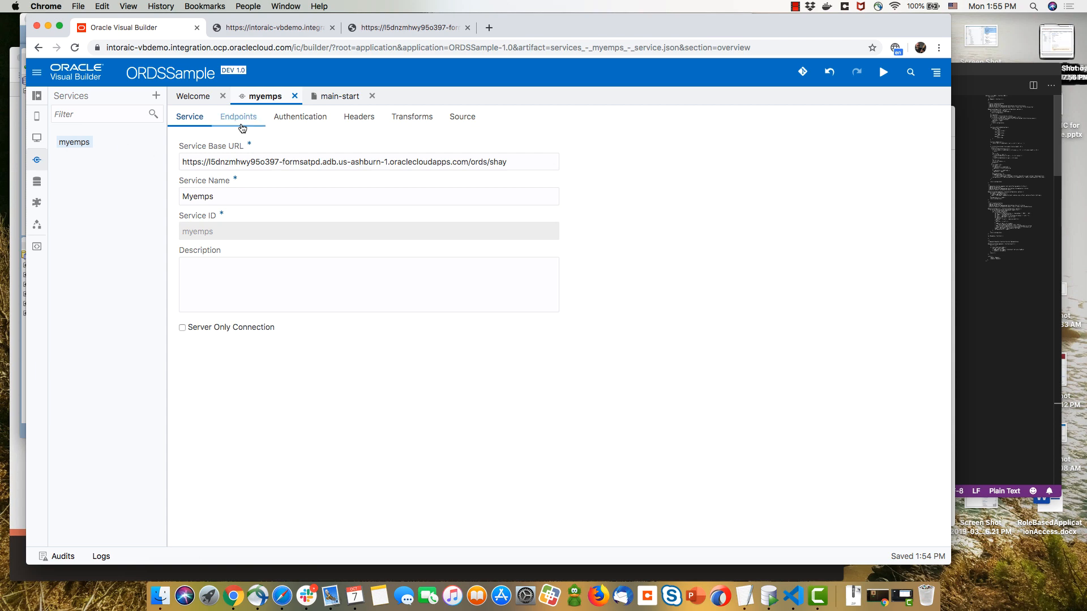
{"action": "left_click", "coordinate": [239, 117]}
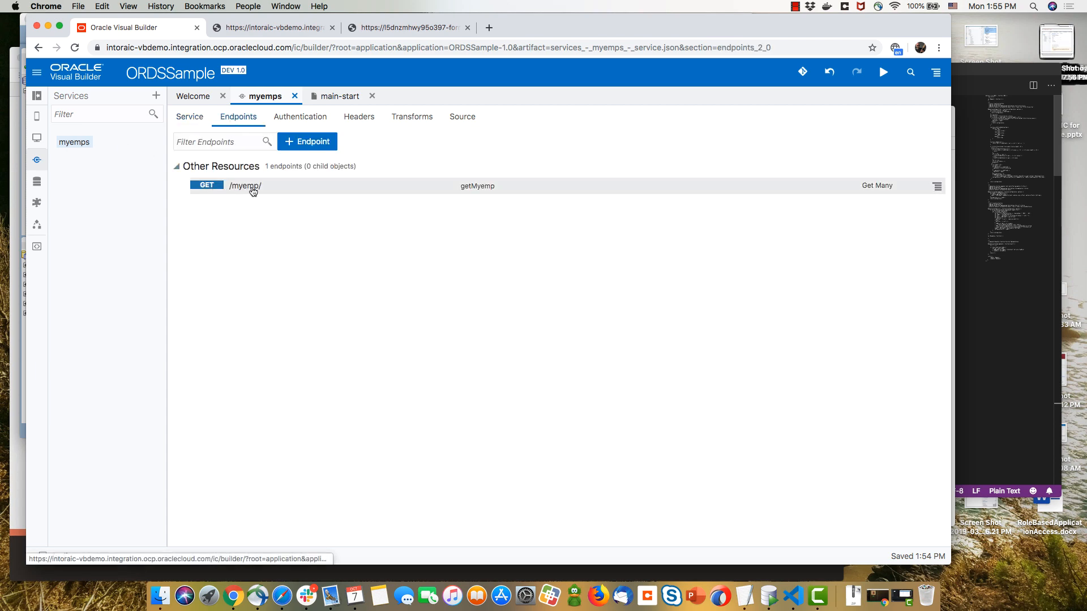
{"action": "left_click", "coordinate": [308, 141]}
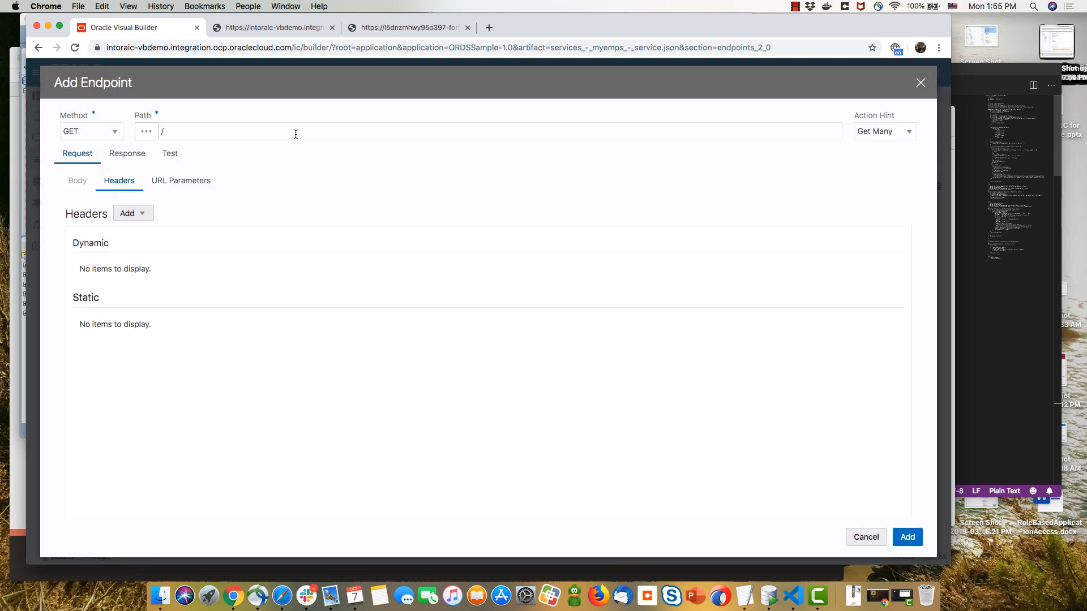
{"action": "left_click", "coordinate": [91, 131]}
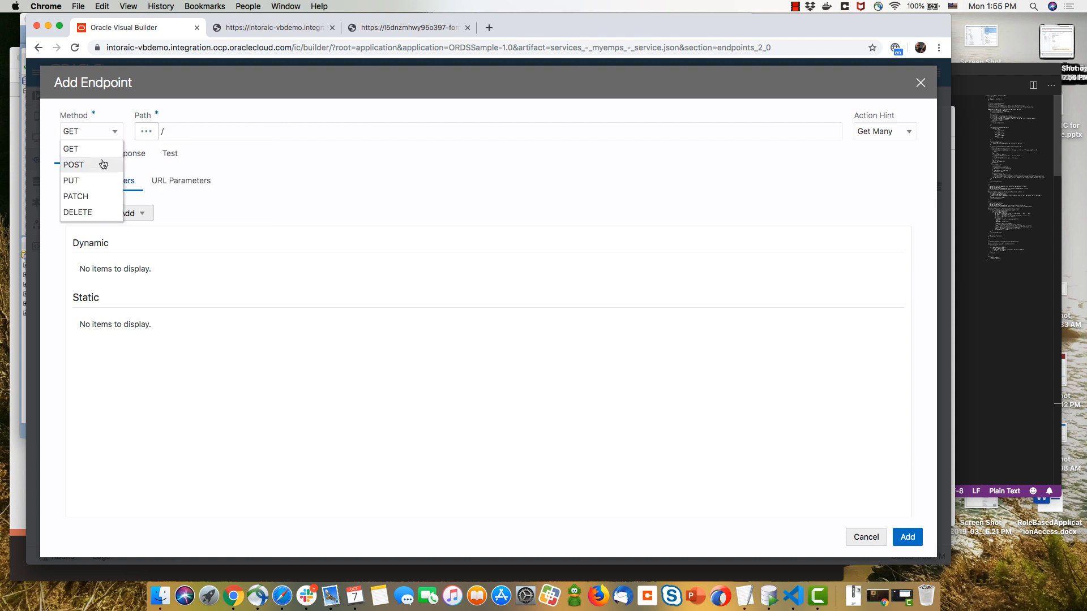
{"action": "left_click", "coordinate": [73, 164]}
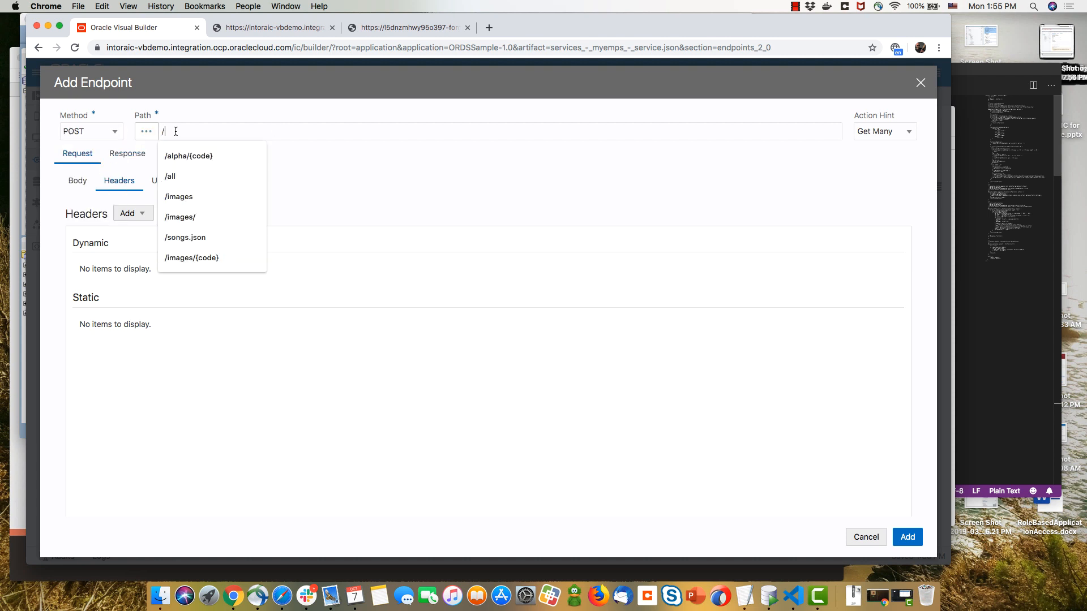
{"action": "type", "text": "myemp/"}
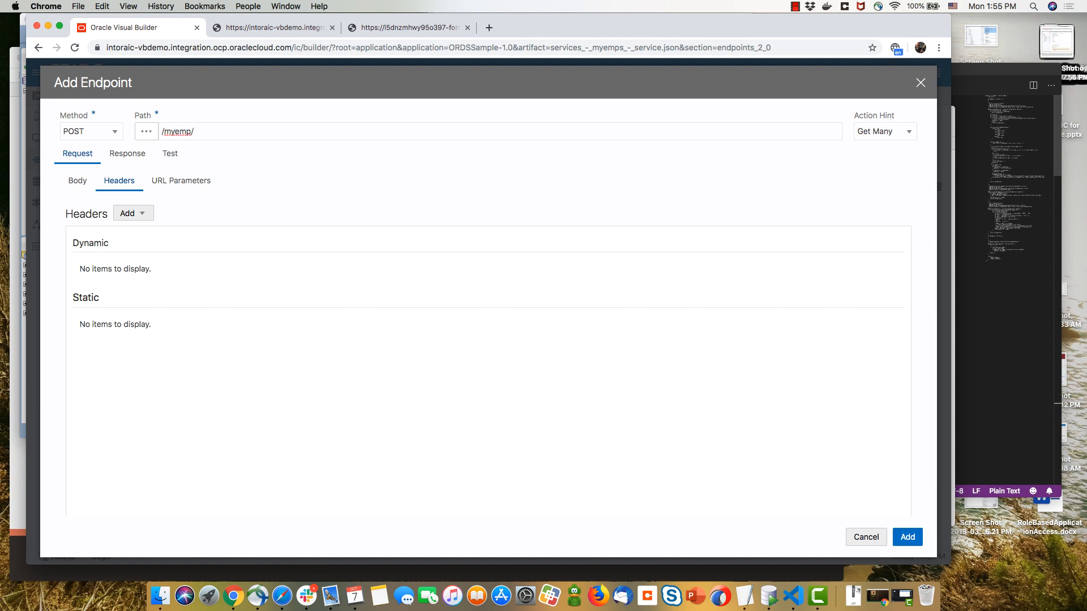
{"action": "left_click", "coordinate": [885, 131]}
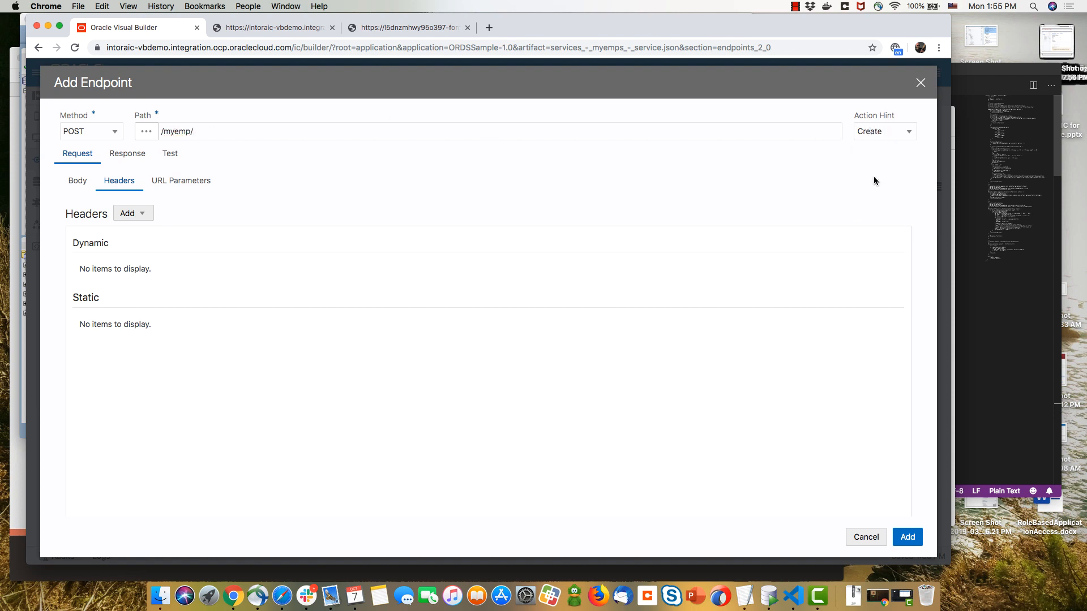
- Paste the sample JSON body for Sean and test the endpoint, getting 201 Created
{"action": "left_click", "coordinate": [77, 181]}
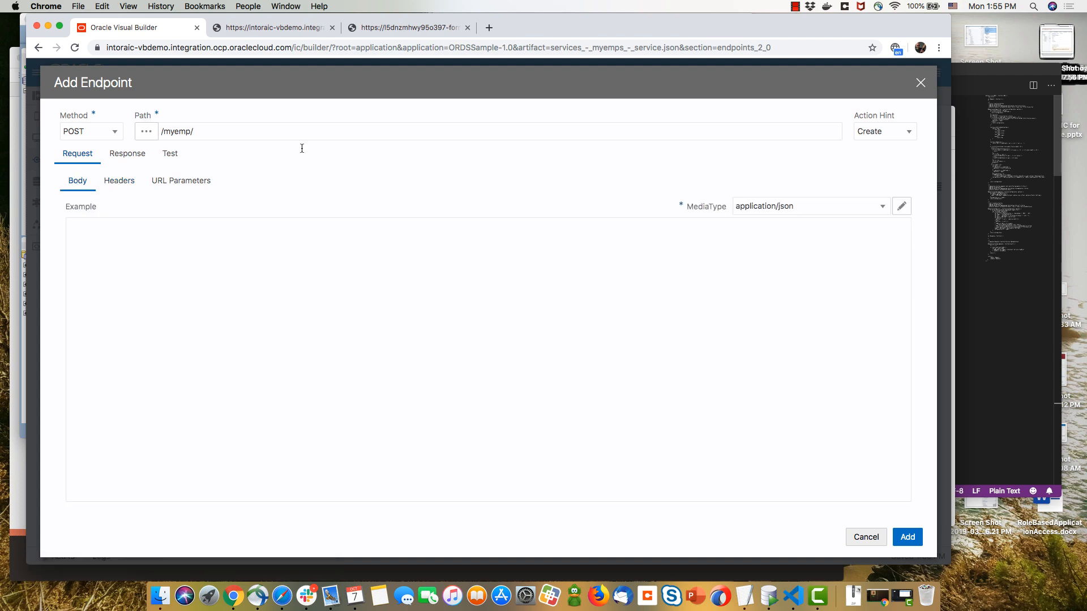
{"action": "left_click", "coordinate": [414, 28]}
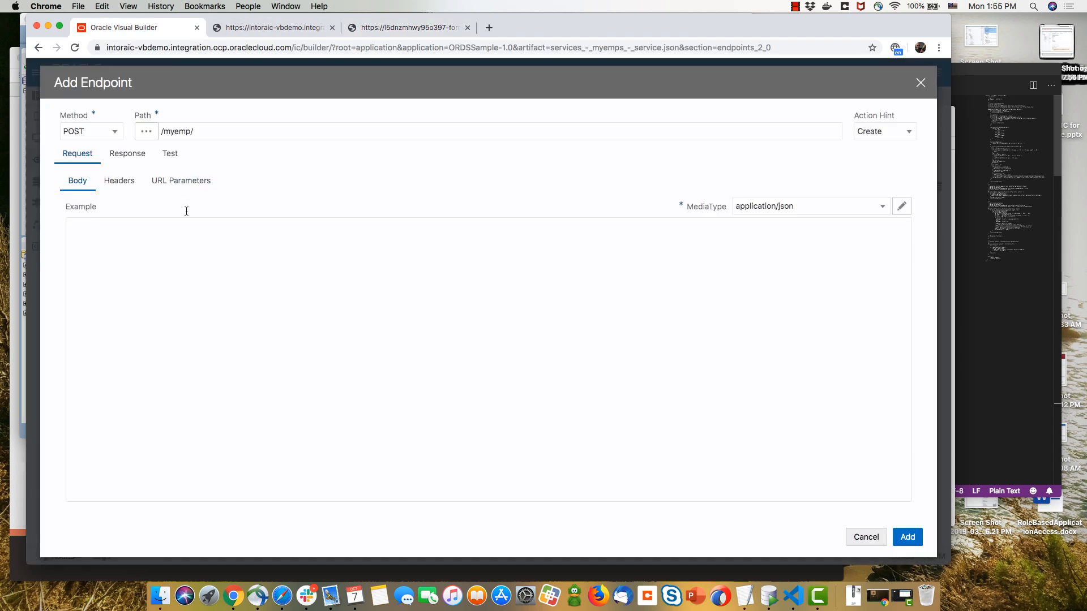
{"action": "type", "text": "{\"name\":\"Sean\",\"email\":\"Sean.US@acme.com\",\"country\":\"US\",\"salary\":5000,\"picture\":\"https://www.oracle.com/webfolder/technetwork/jet-620/public_samples/WorkBetter/public_html/css/images/people/113.png\"}"}
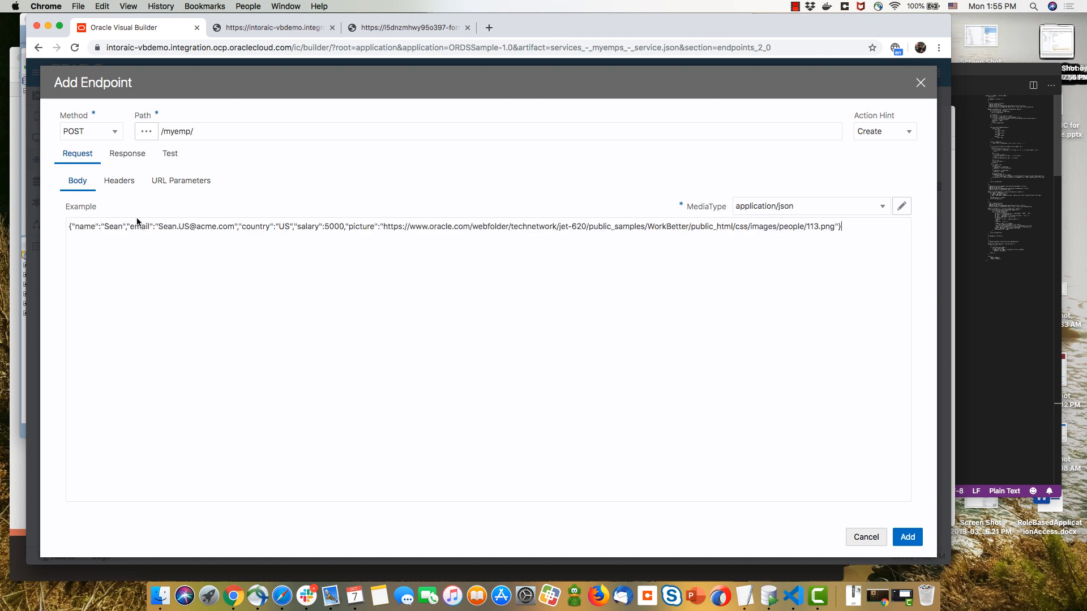
{"action": "left_click", "coordinate": [169, 154]}
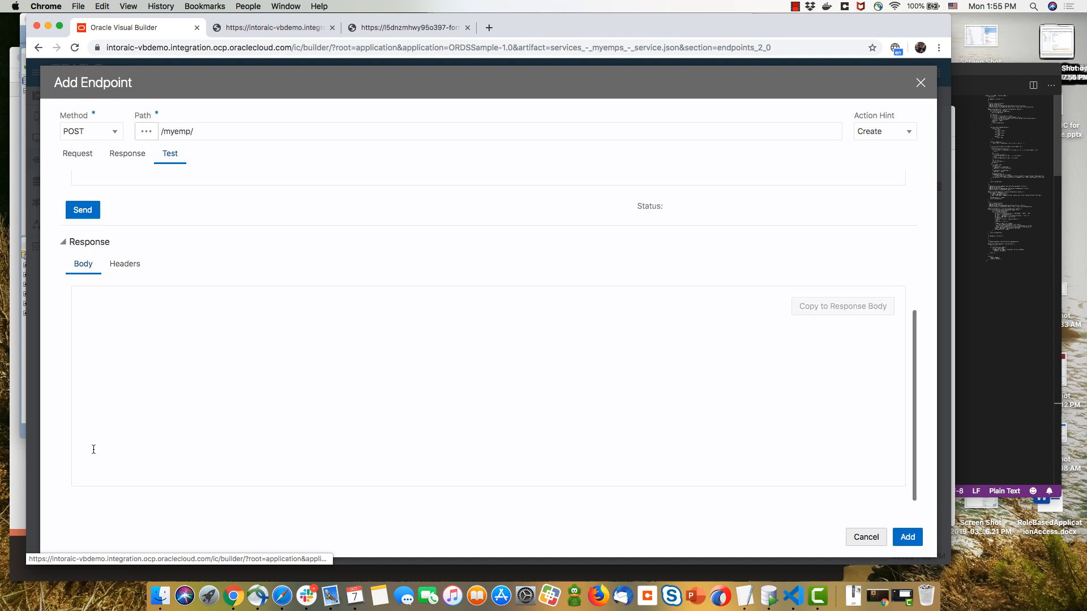
{"action": "left_click", "coordinate": [82, 209]}
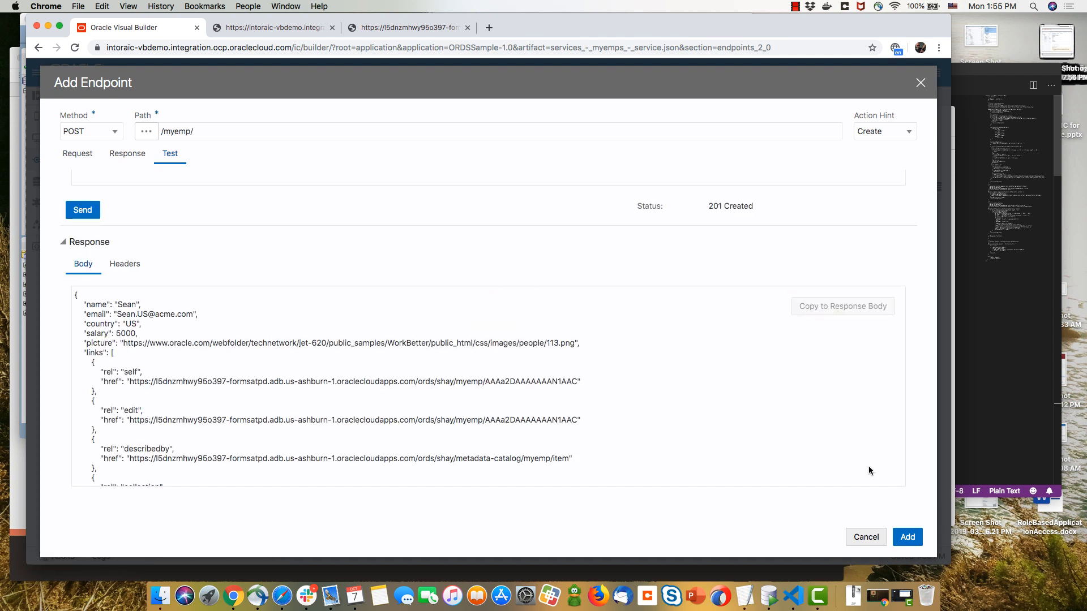
- Add the POST /myemp/ endpoint and select the employee table on main-start
{"action": "left_click", "coordinate": [907, 536]}
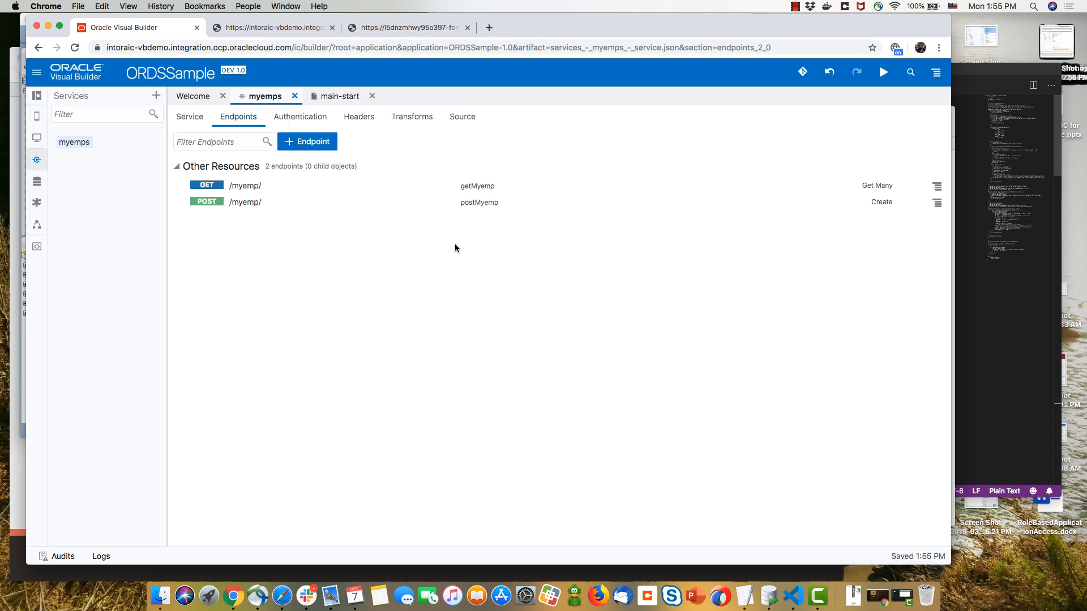
{"action": "mouse_move", "coordinate": [465, 257]}
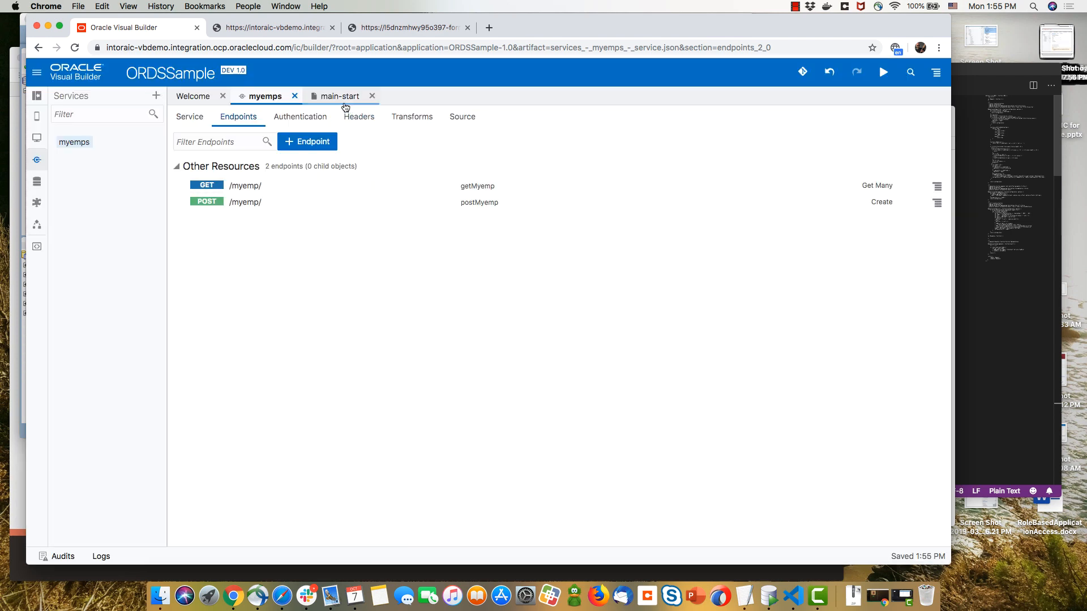
{"action": "left_click", "coordinate": [340, 96]}
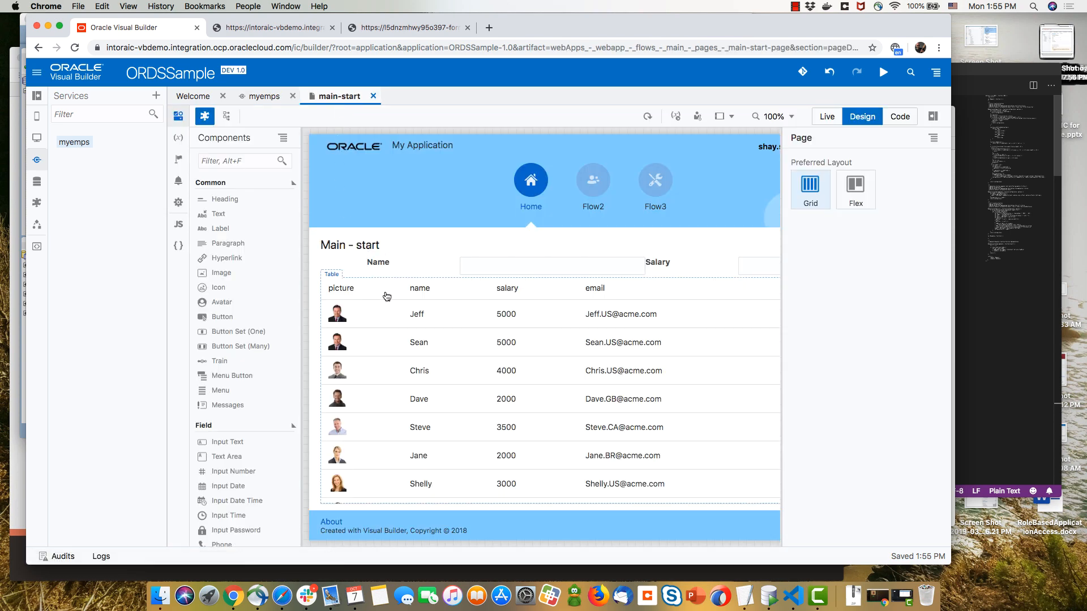
{"action": "left_click", "coordinate": [331, 274]}
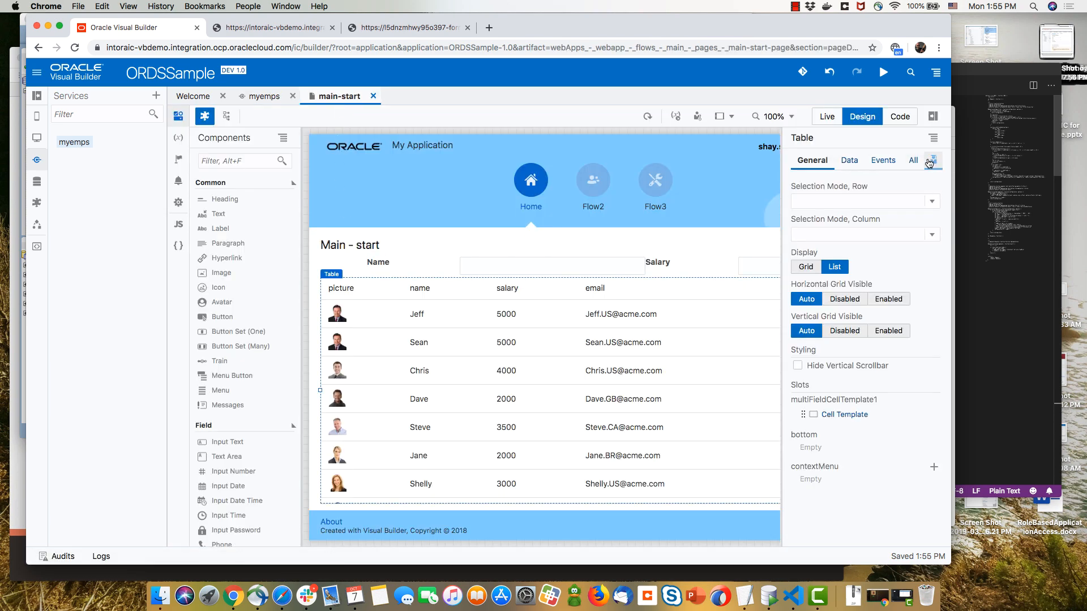
- Generate a create page from POST /myemp/ with name, salary, email, country and picture fields
{"action": "left_click", "coordinate": [933, 161]}
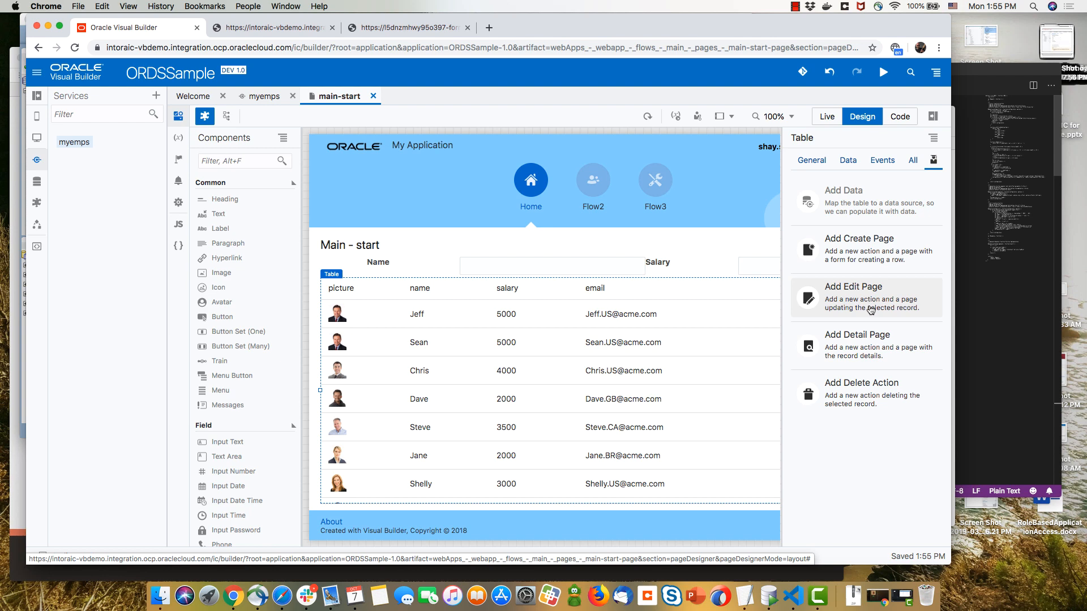
{"action": "left_click", "coordinate": [859, 239]}
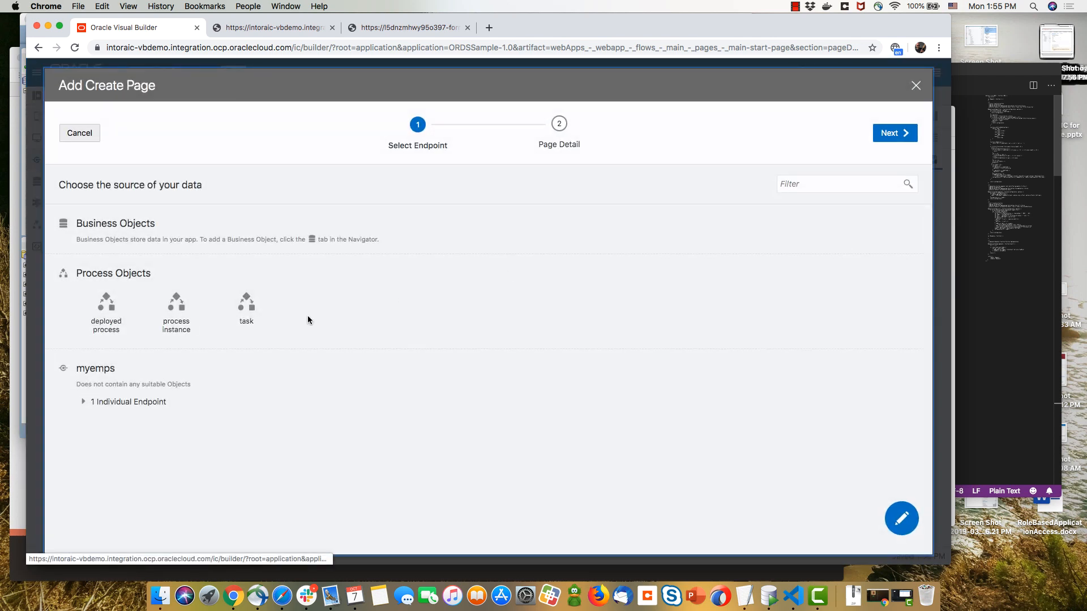
{"action": "left_click", "coordinate": [82, 402]}
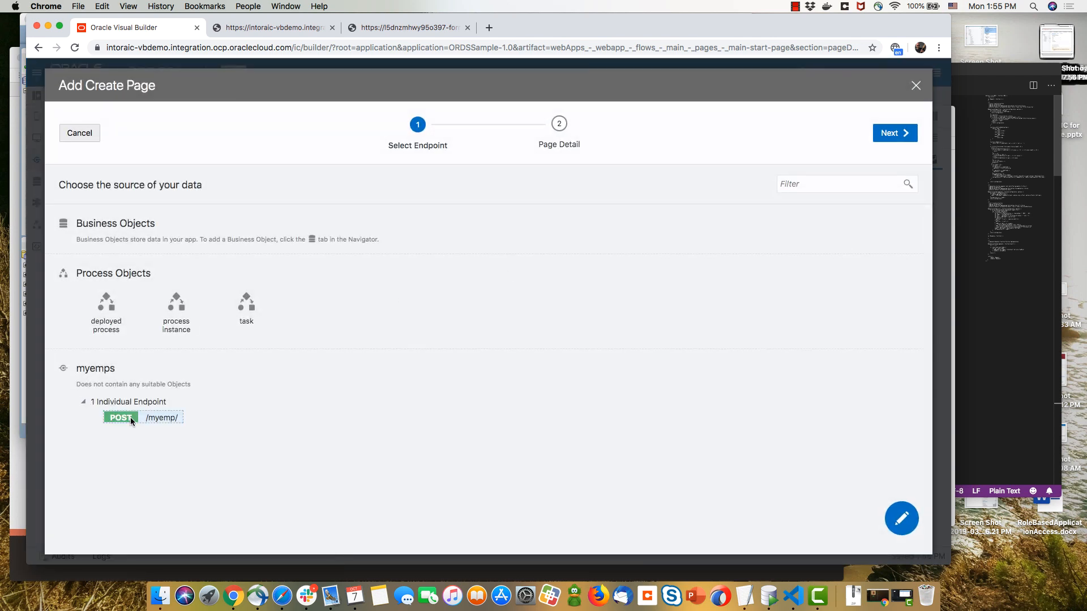
{"action": "left_click", "coordinate": [895, 132]}
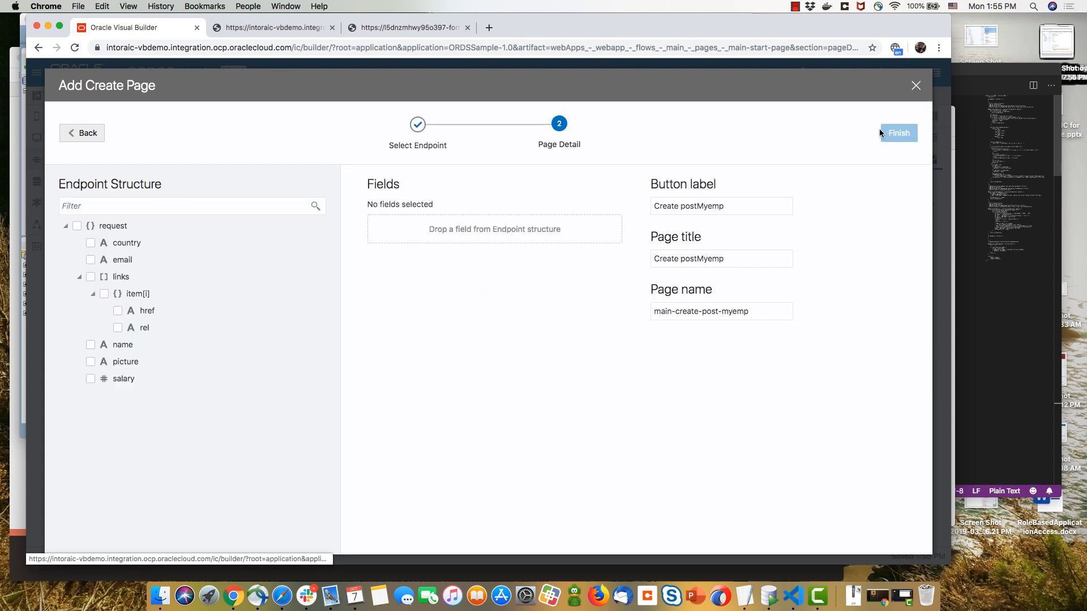
{"action": "left_click", "coordinate": [91, 345]}
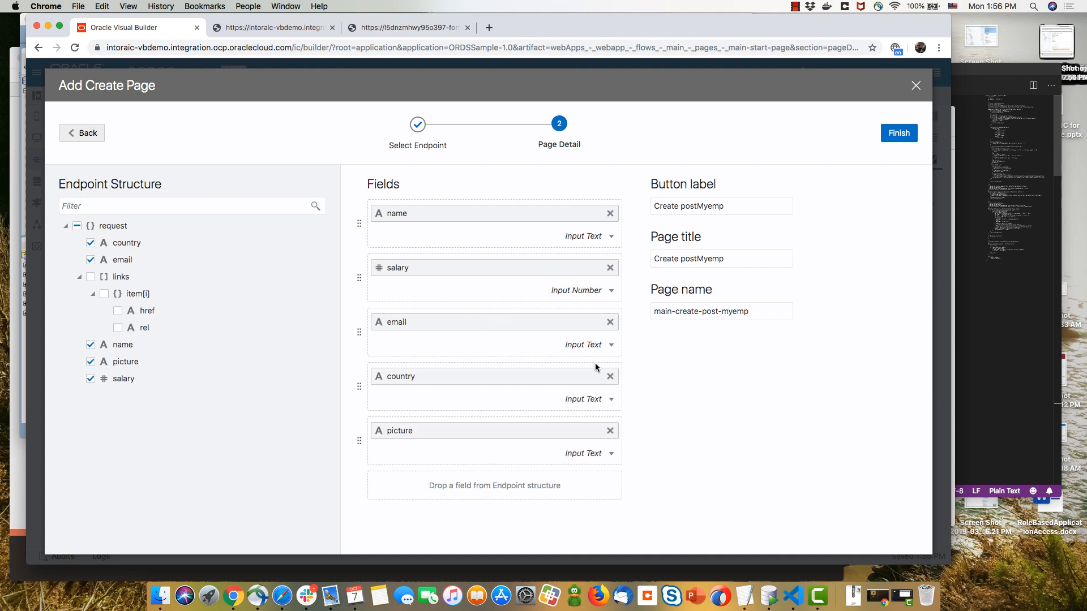
{"action": "left_click", "coordinate": [899, 133]}
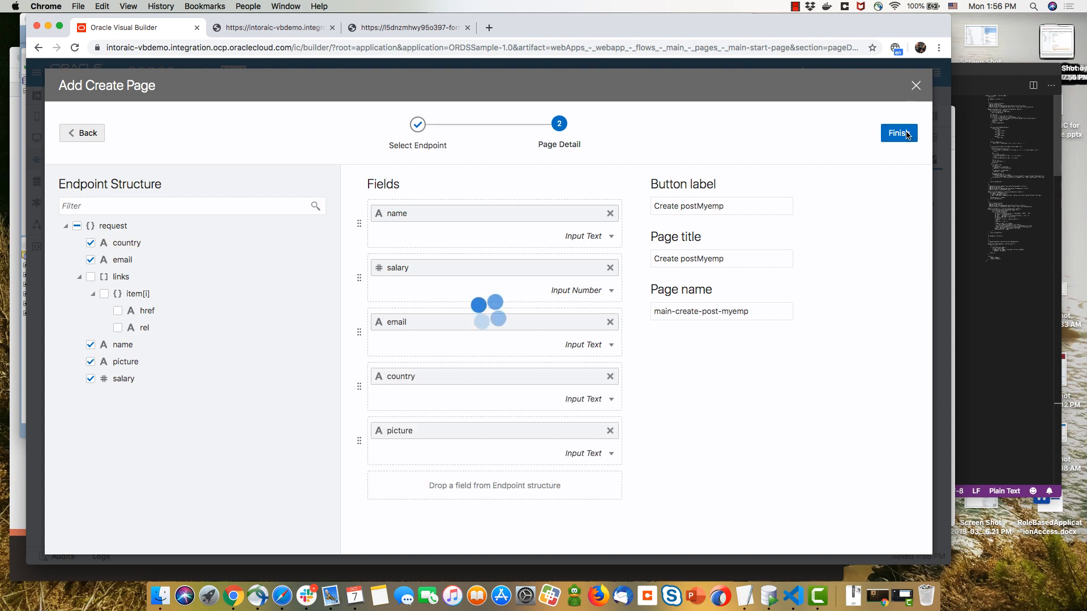
- Reload the app preview and open the Create postMyemp form
{"action": "left_click", "coordinate": [899, 133]}
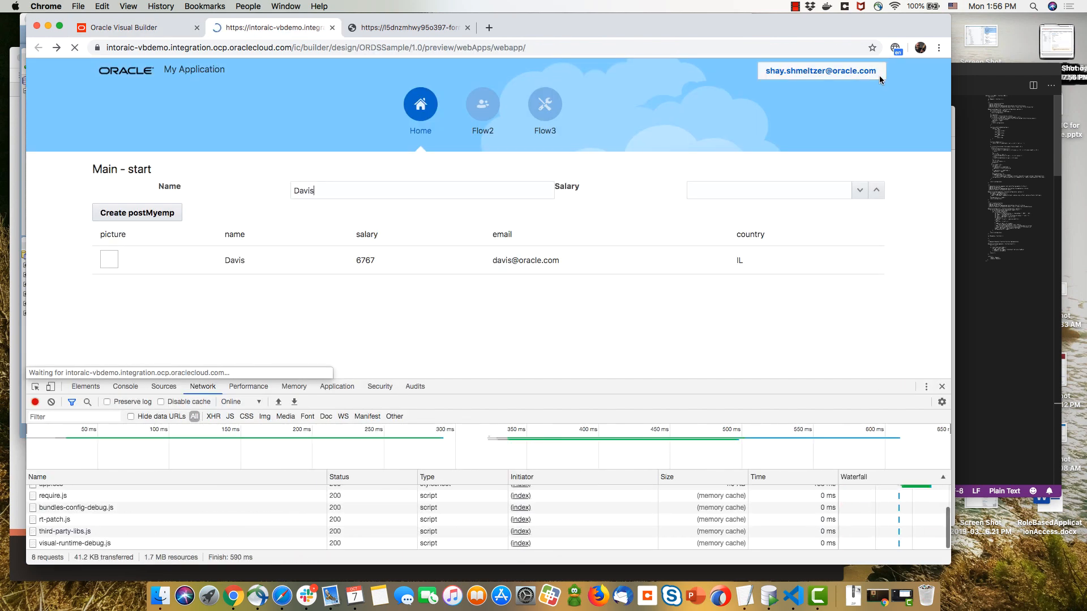
{"action": "left_click", "coordinate": [90, 47]}
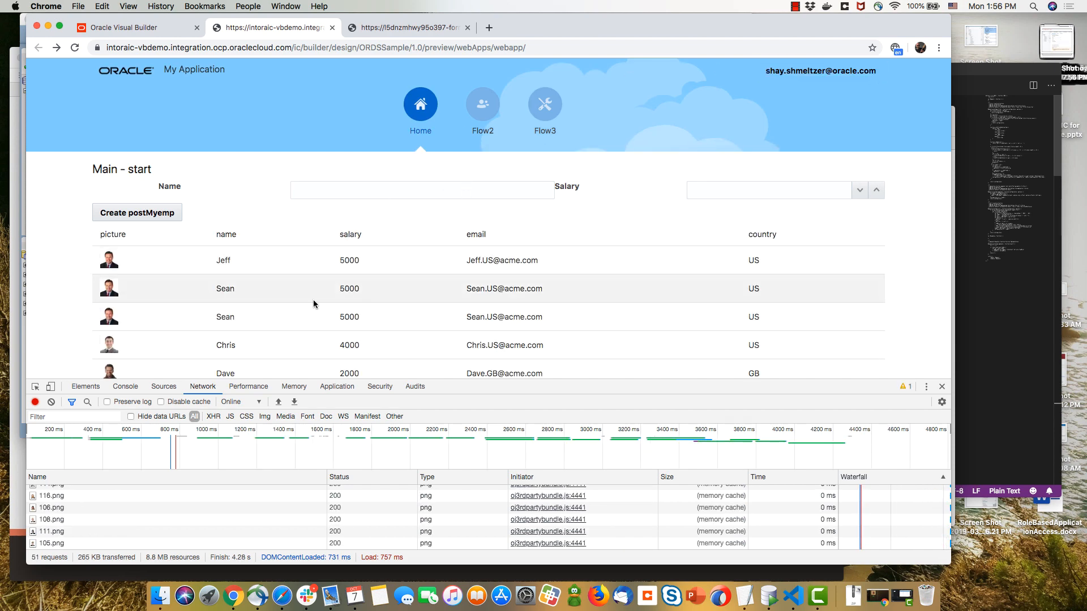
{"action": "left_click", "coordinate": [136, 212]}
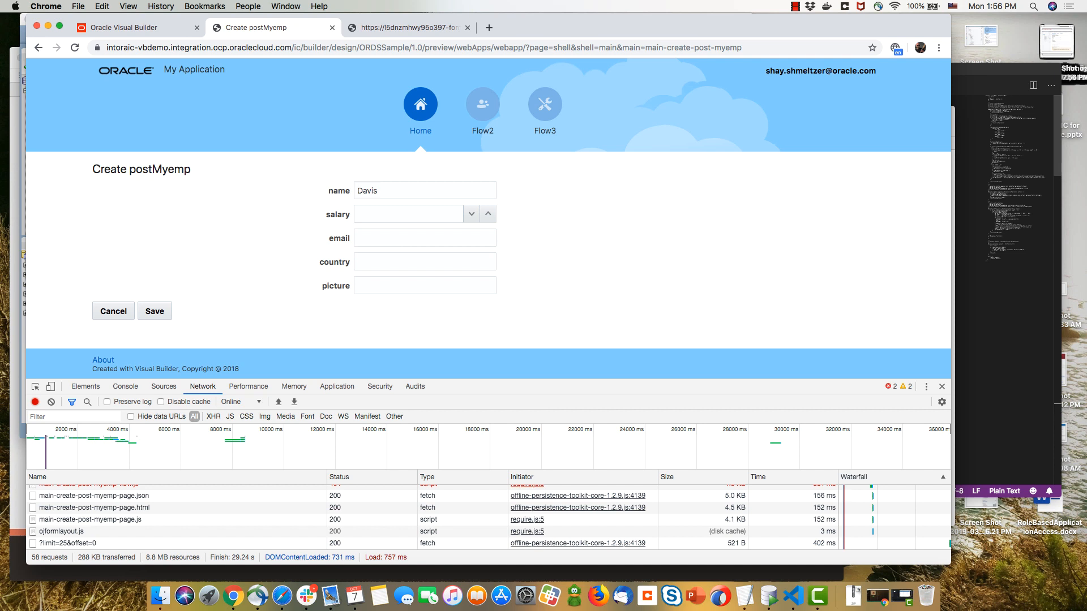
- Fill in salary 3,434, name Davis, country US and a picture URL copied from ORDS
{"action": "type", "text": "3,434"}
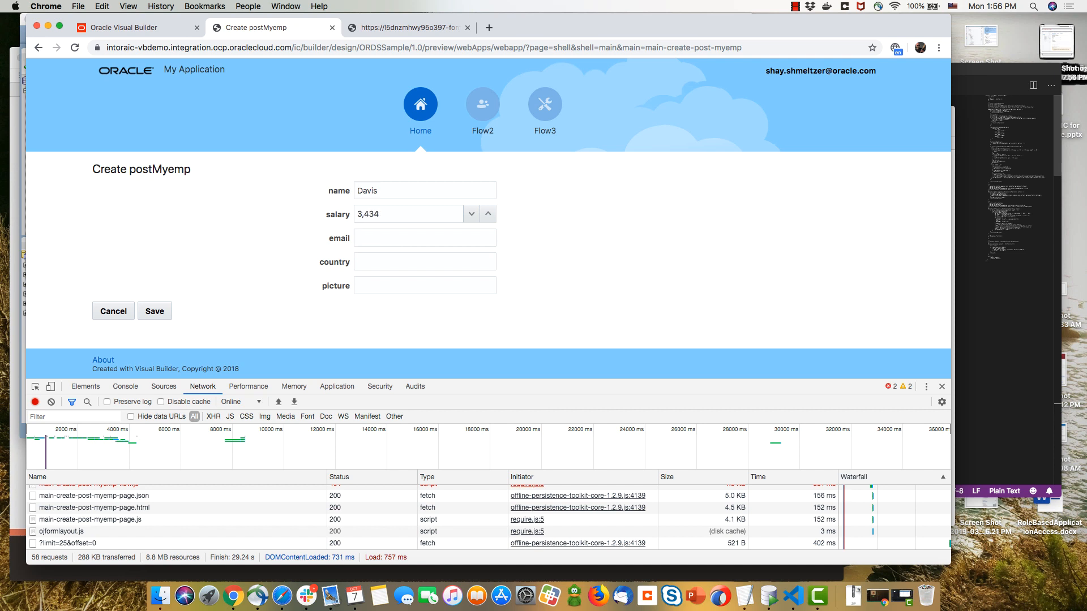
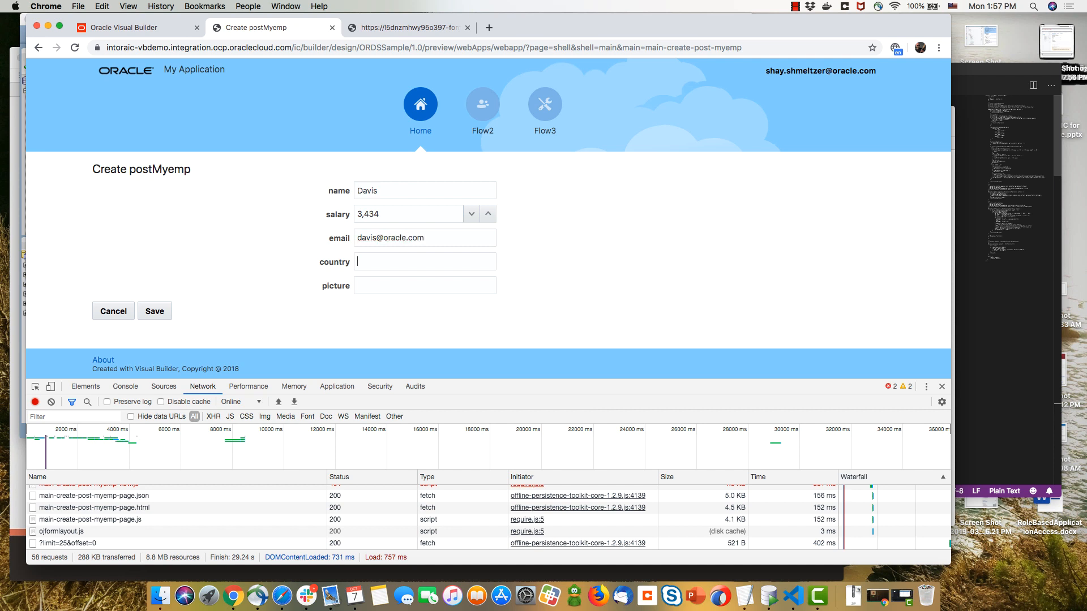
{"action": "type", "text": "US"}
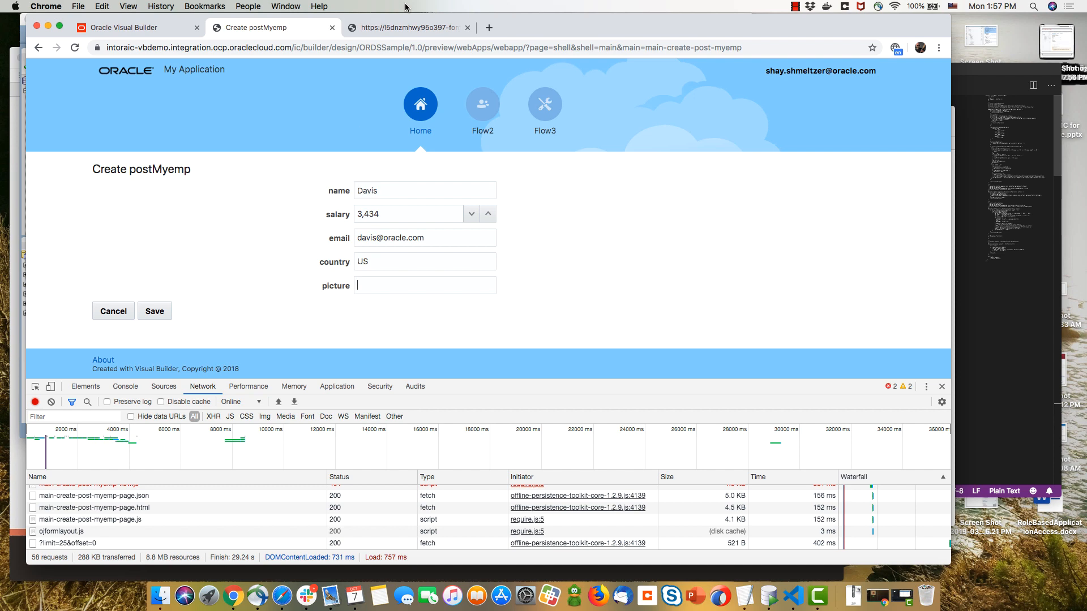
{"action": "left_click", "coordinate": [414, 27]}
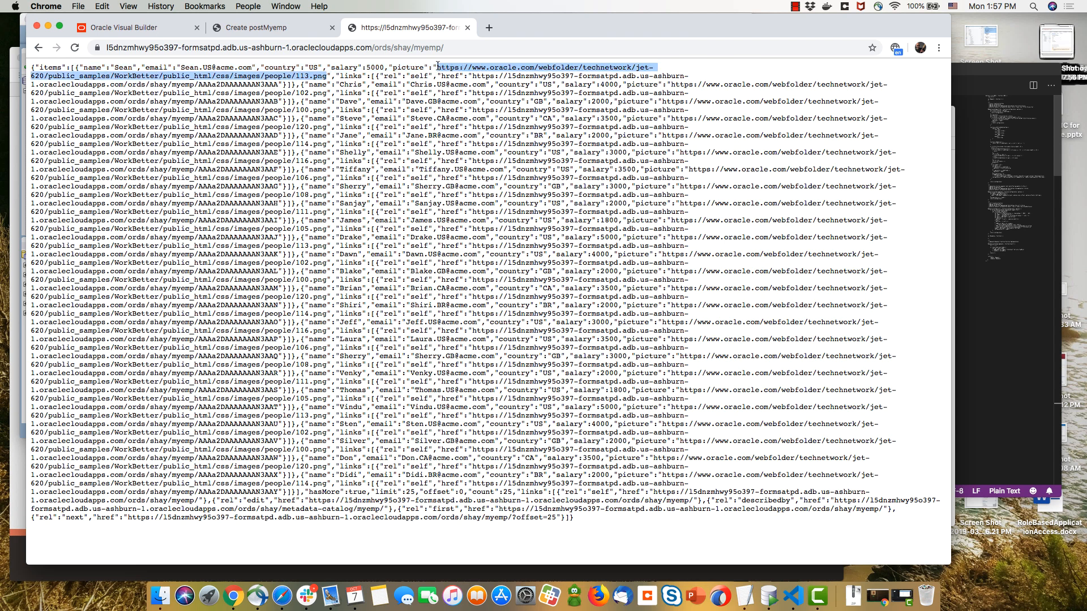
{"action": "left_click", "coordinate": [259, 28]}
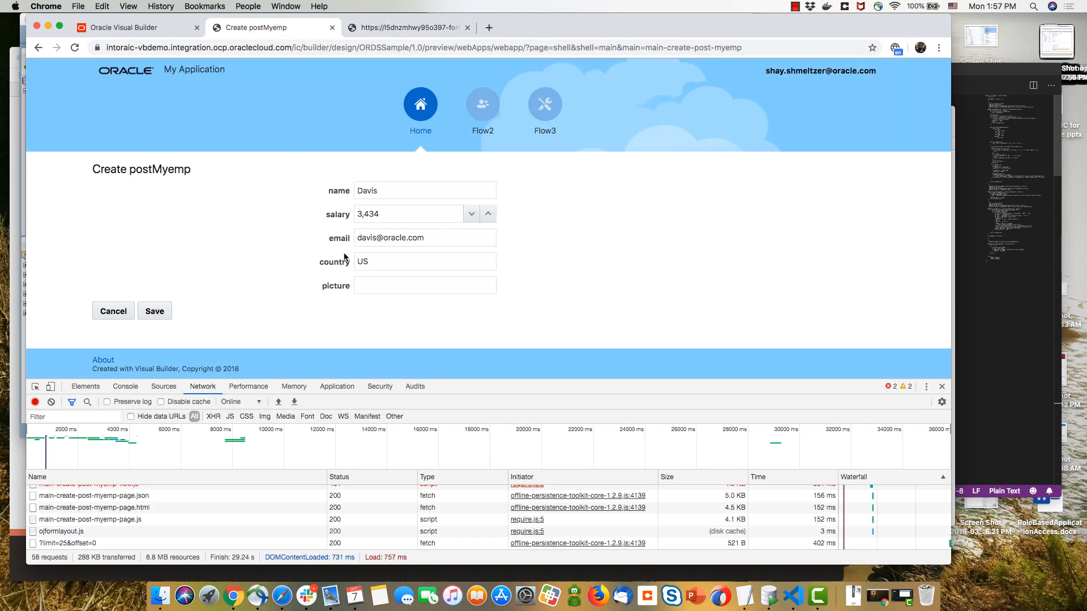
{"action": "left_click", "coordinate": [155, 311]}
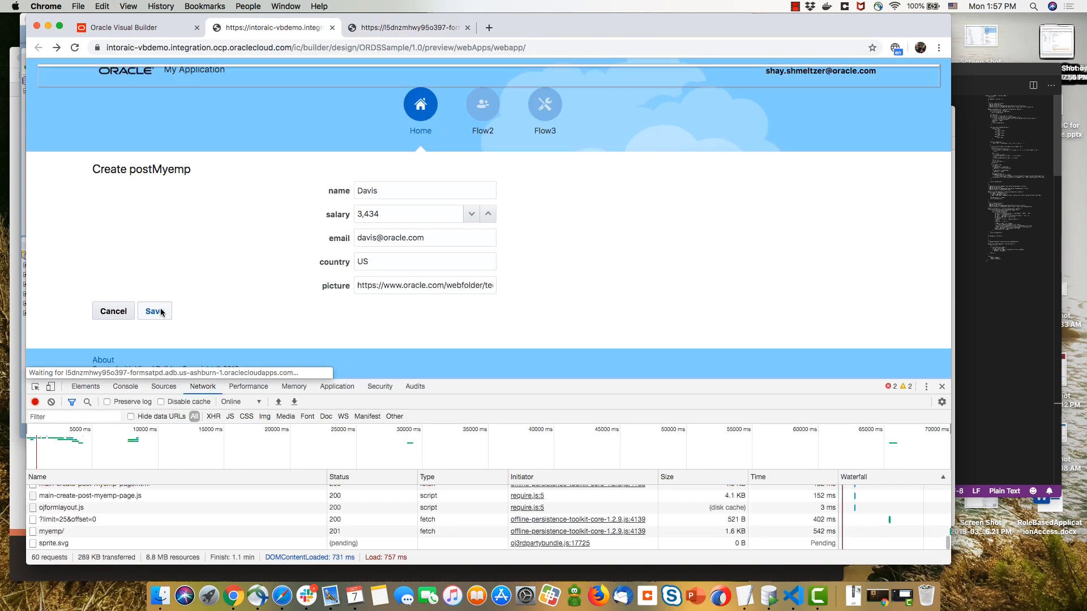
- Save the Davis record and filter the employee list by the name 'Davis'
{"action": "left_click", "coordinate": [153, 311]}
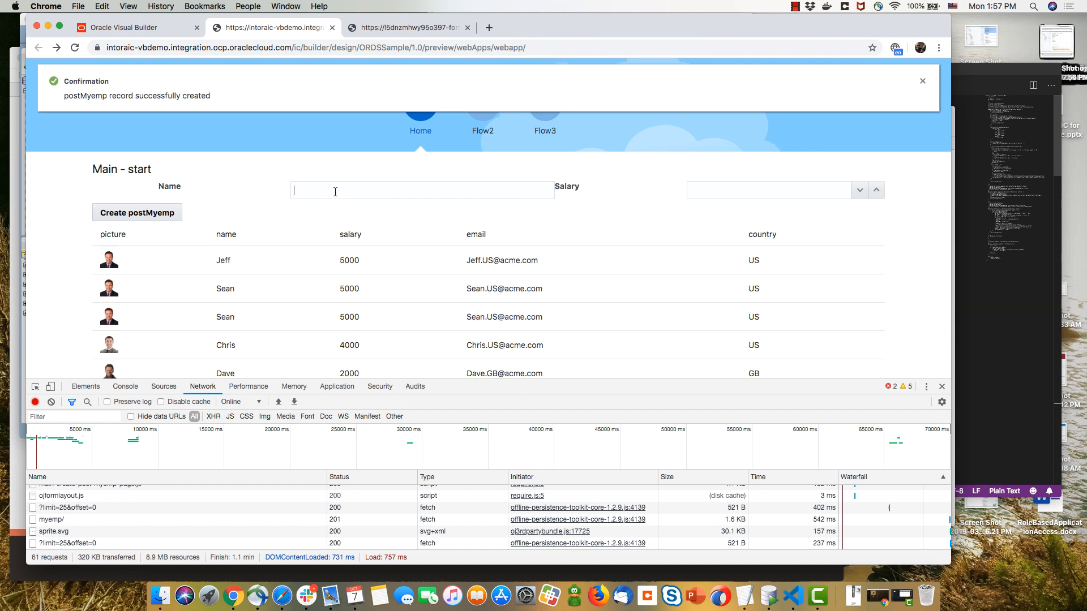
{"action": "type", "text": "Davis"}
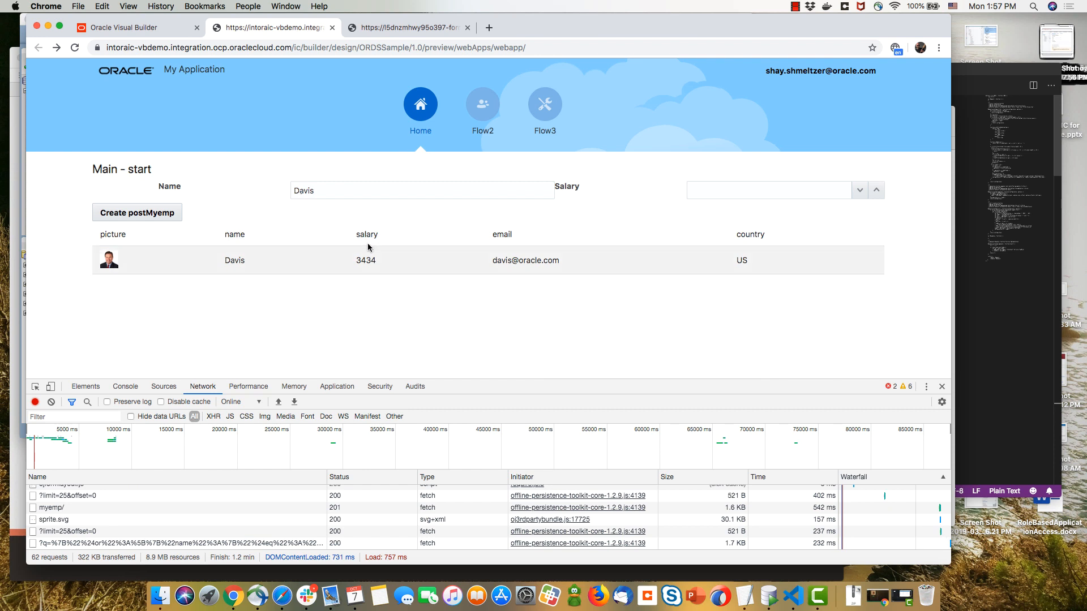
{"action": "mouse_move", "coordinate": [647, 286]}
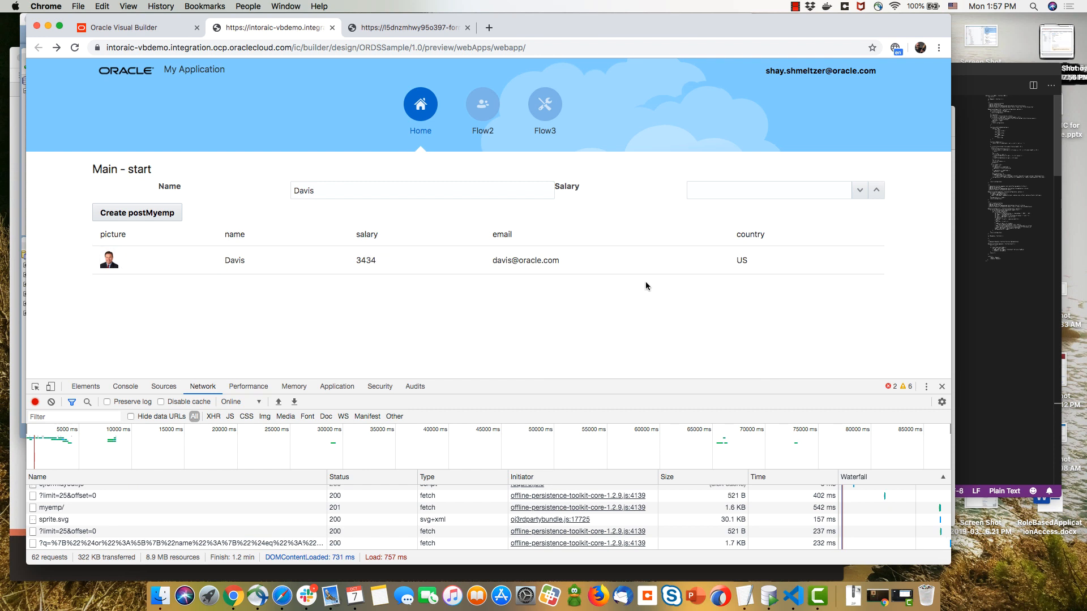